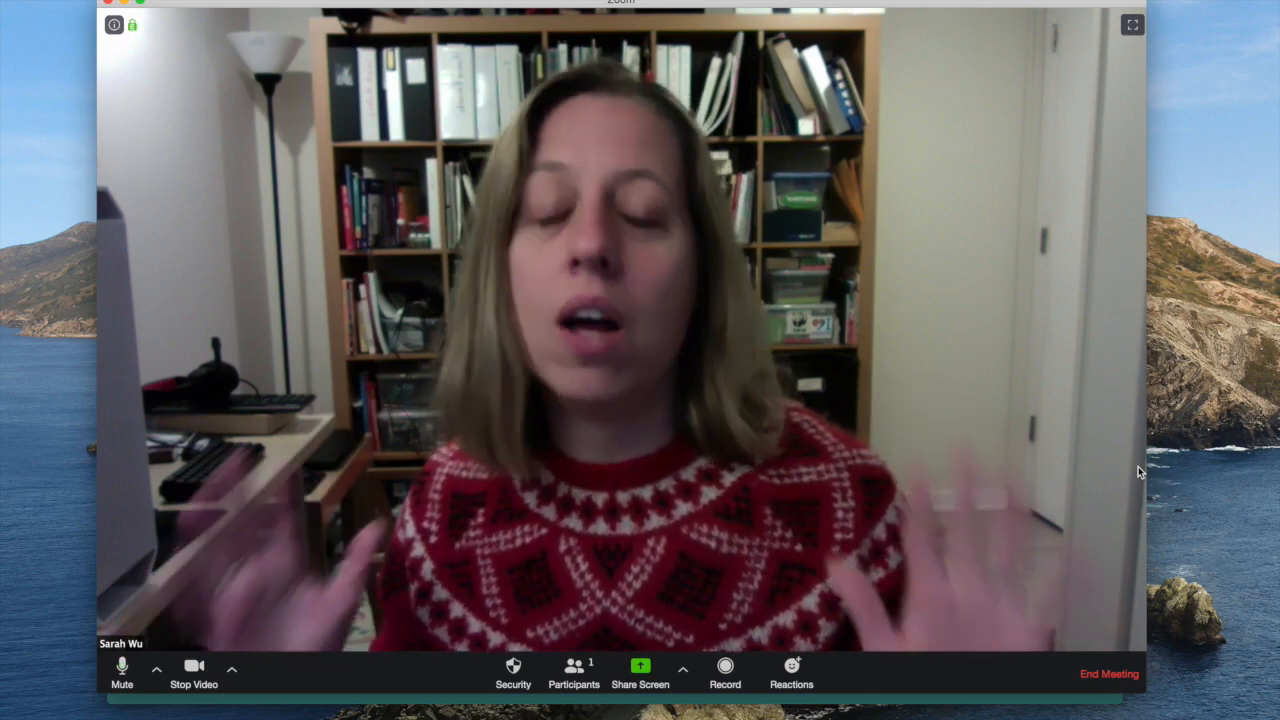
# Share the Q-global sign-in page at qglobal.pearsonclinical.com.
pyautogui.click(639, 673)
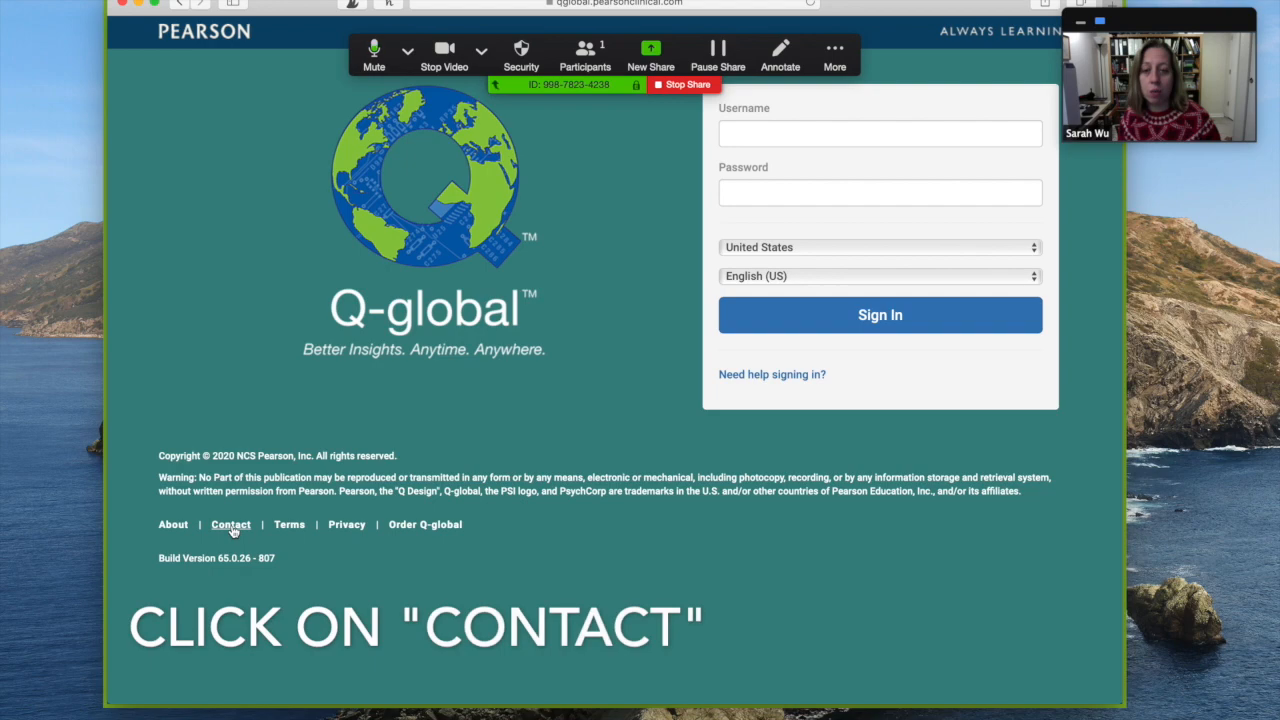
# Reach Pearson Support's Contact Us form as a Speech Language Pathologist about GFTA-3.
pyautogui.click(230, 524)
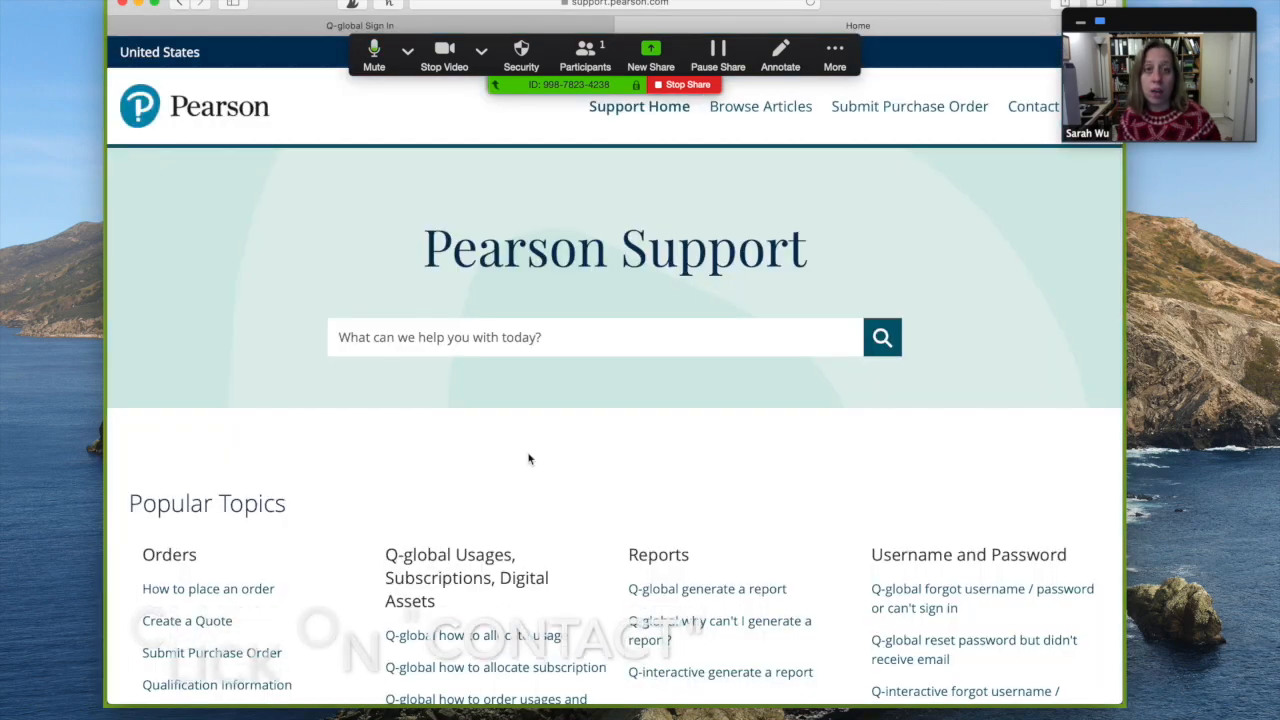
pyautogui.scroll(-3)
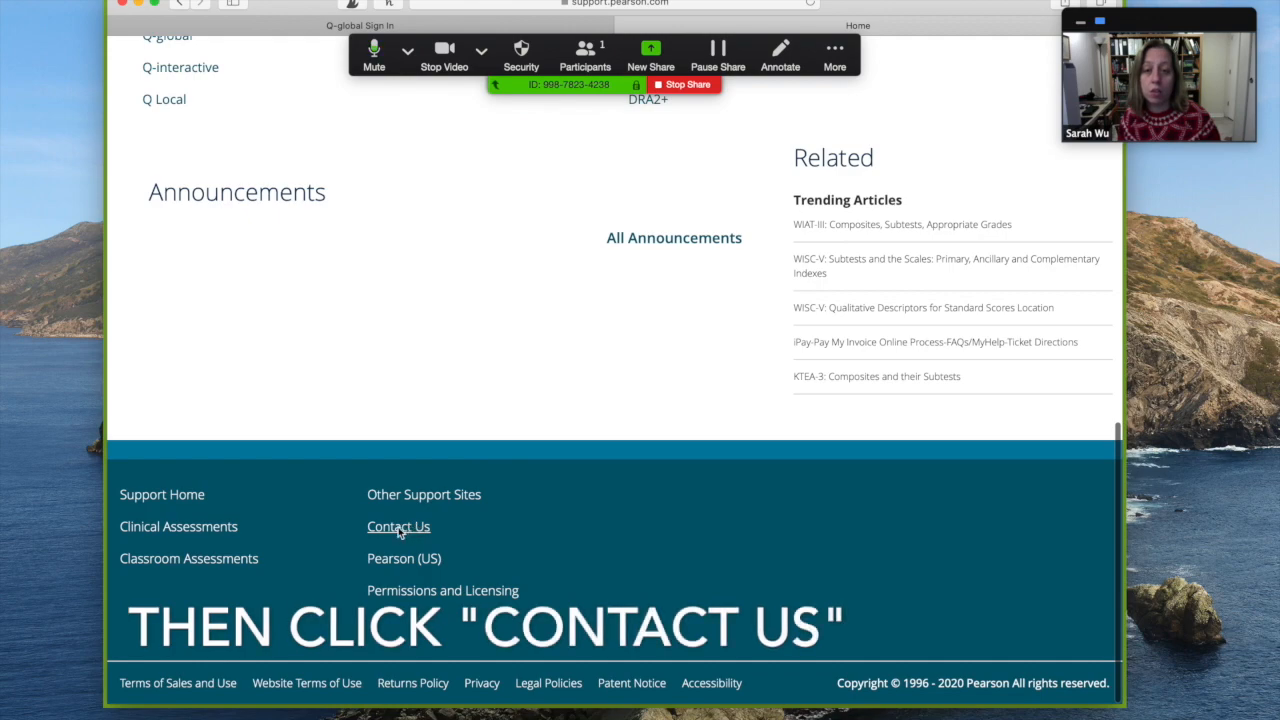
pyautogui.click(398, 526)
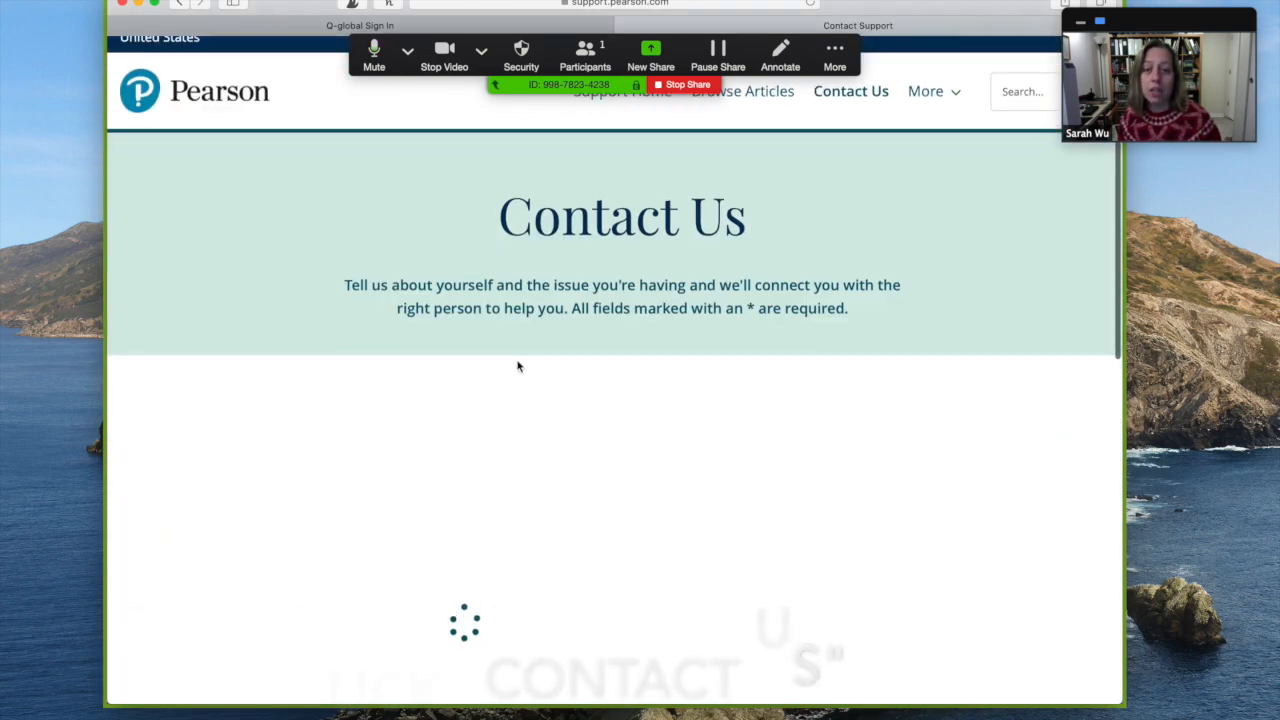
pyautogui.scroll(-3)
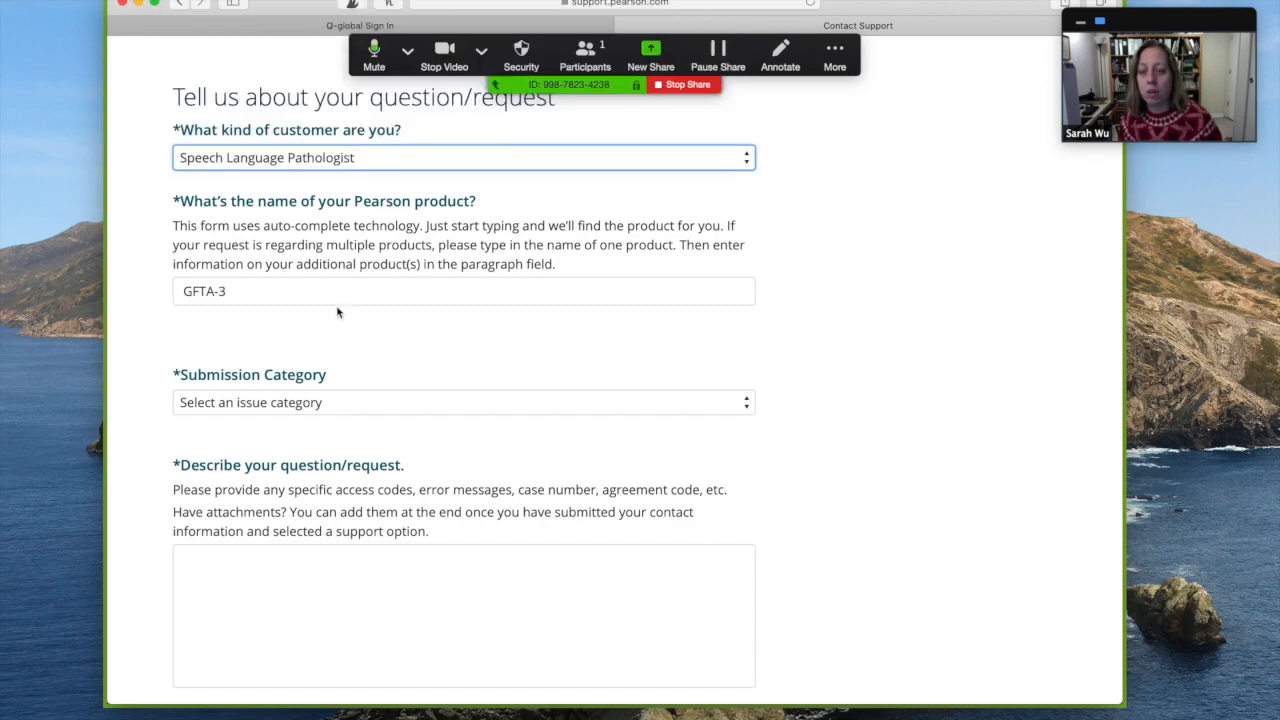
pyautogui.scroll(-3)
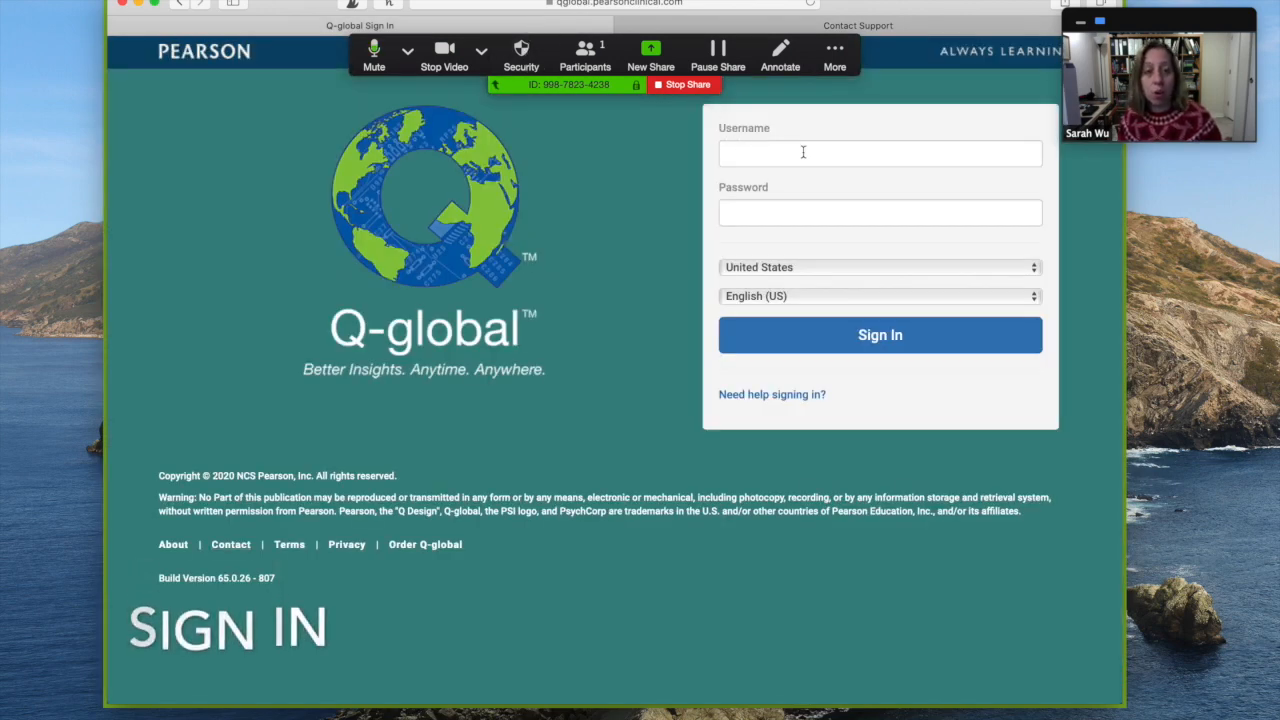
# Sign in, then preview and cancel a New Examinee form to return to the empty list.
pyautogui.click(879, 334)
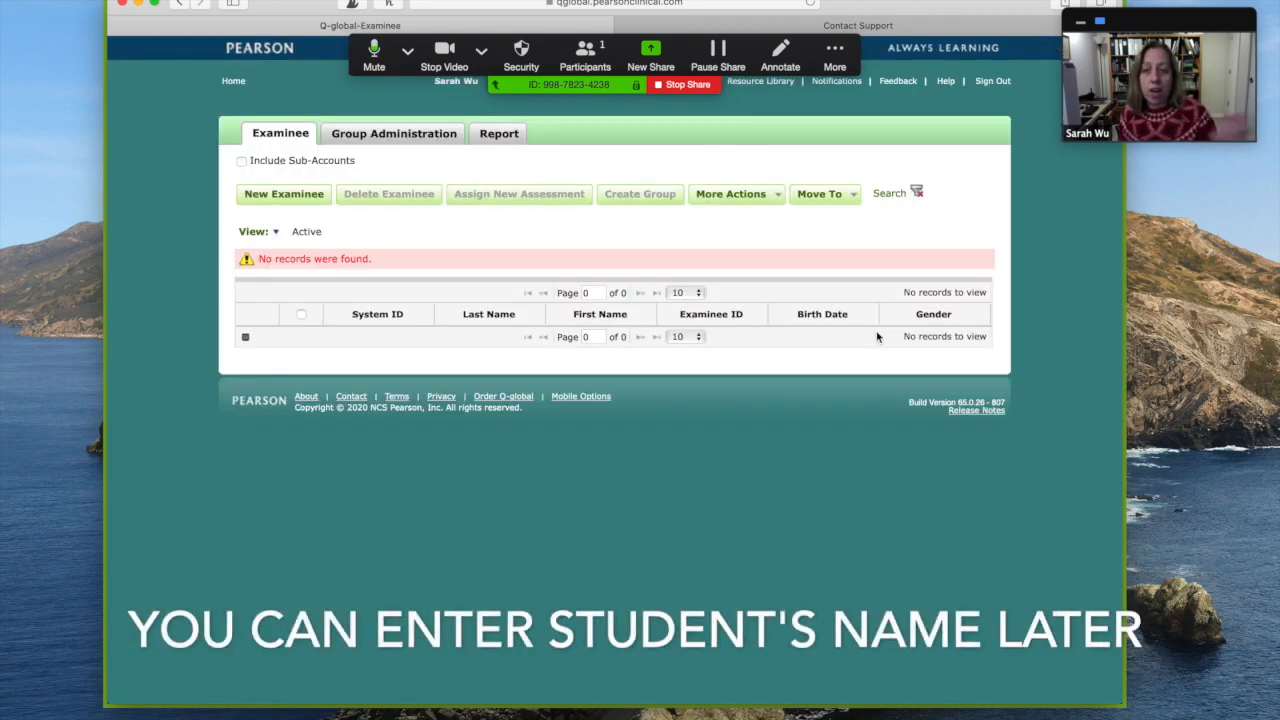
pyautogui.moveTo(358, 232)
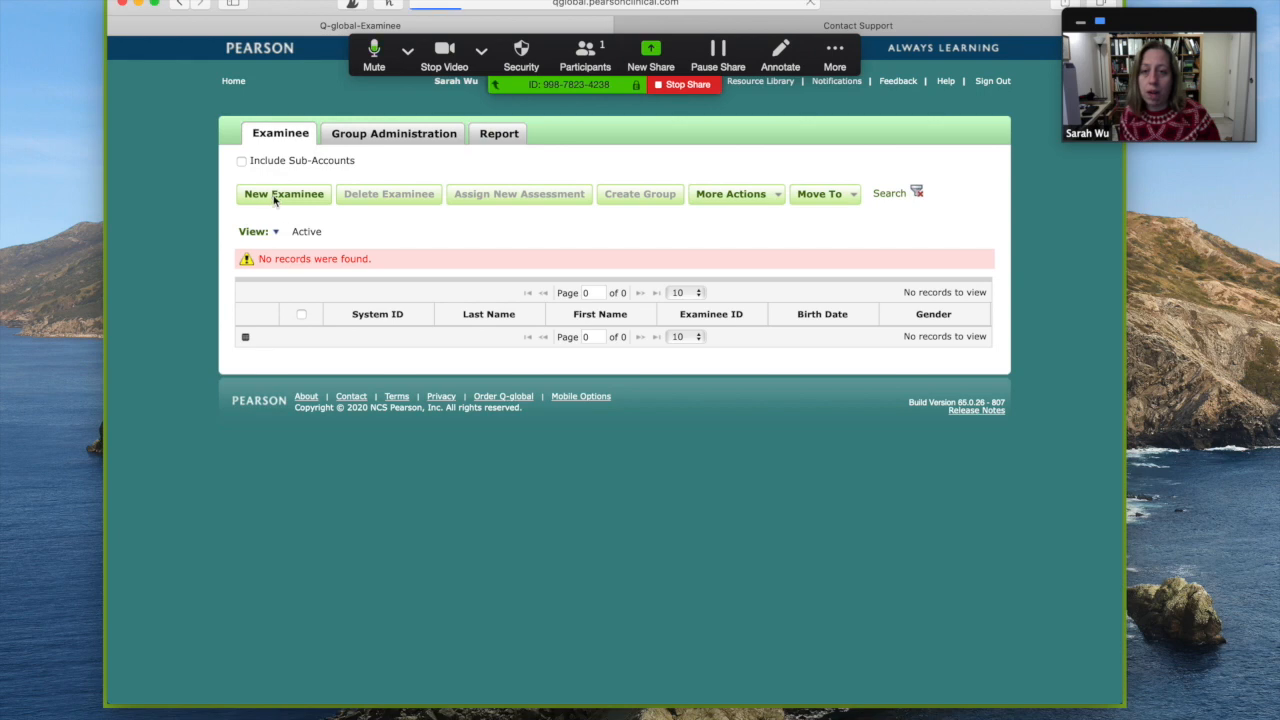
pyautogui.click(283, 193)
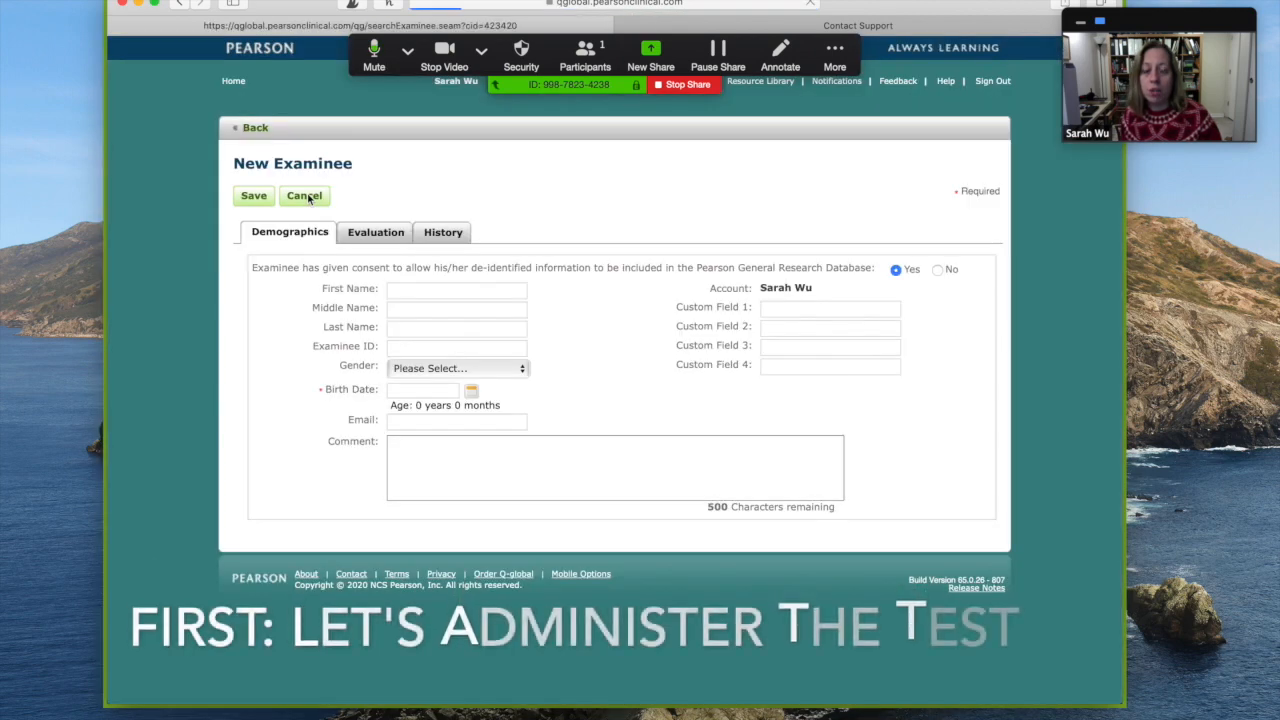
pyautogui.click(303, 195)
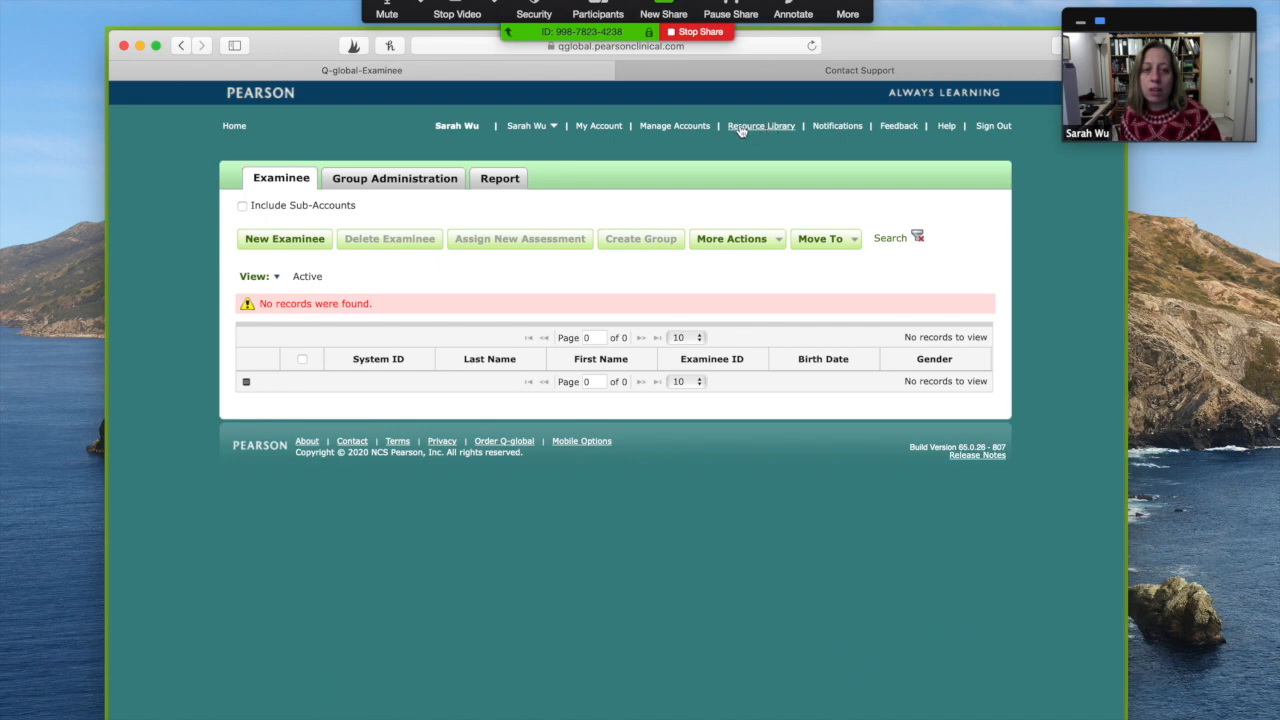
# Open the Resource Library and scroll through its list of available tests.
pyautogui.click(761, 125)
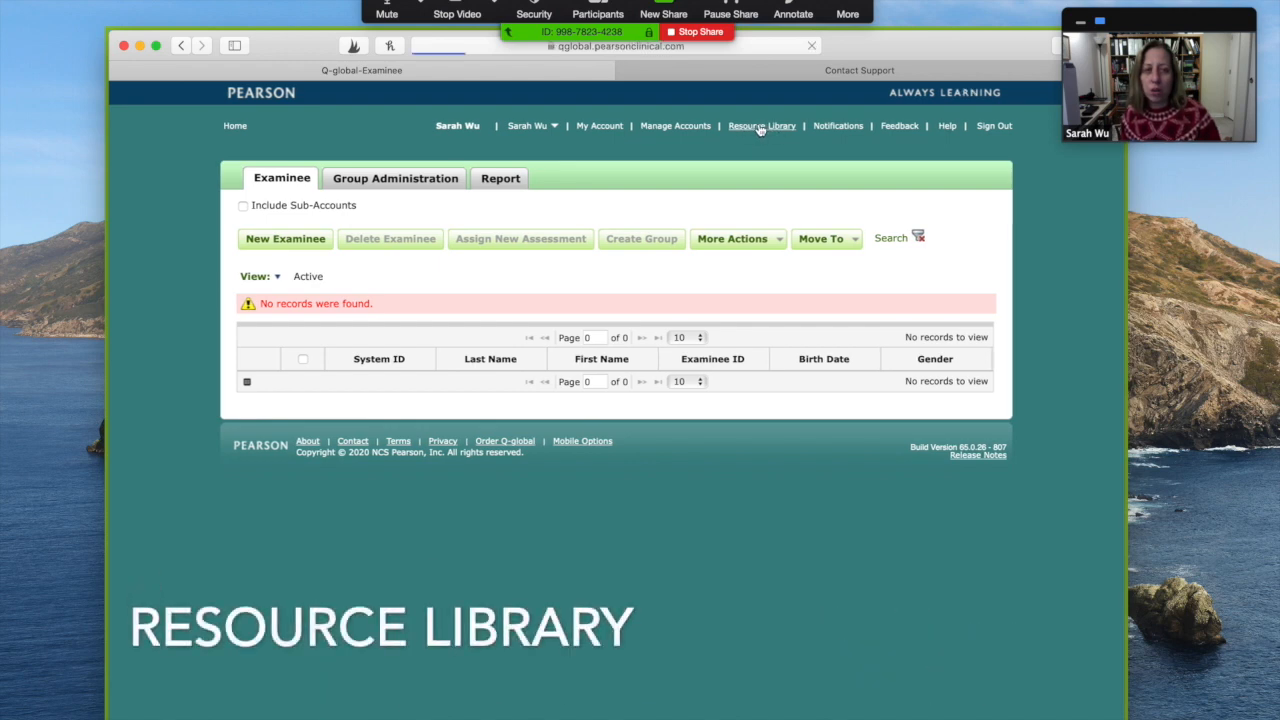
pyautogui.click(760, 125)
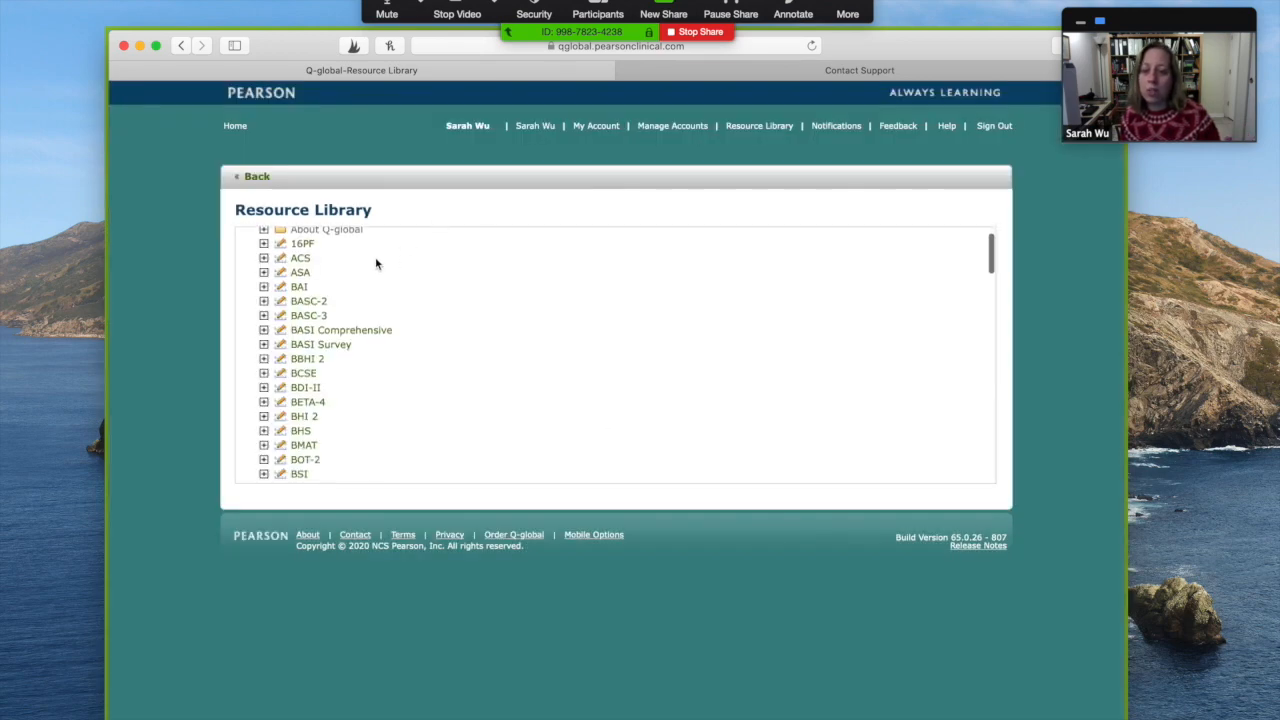
pyautogui.scroll(-3)
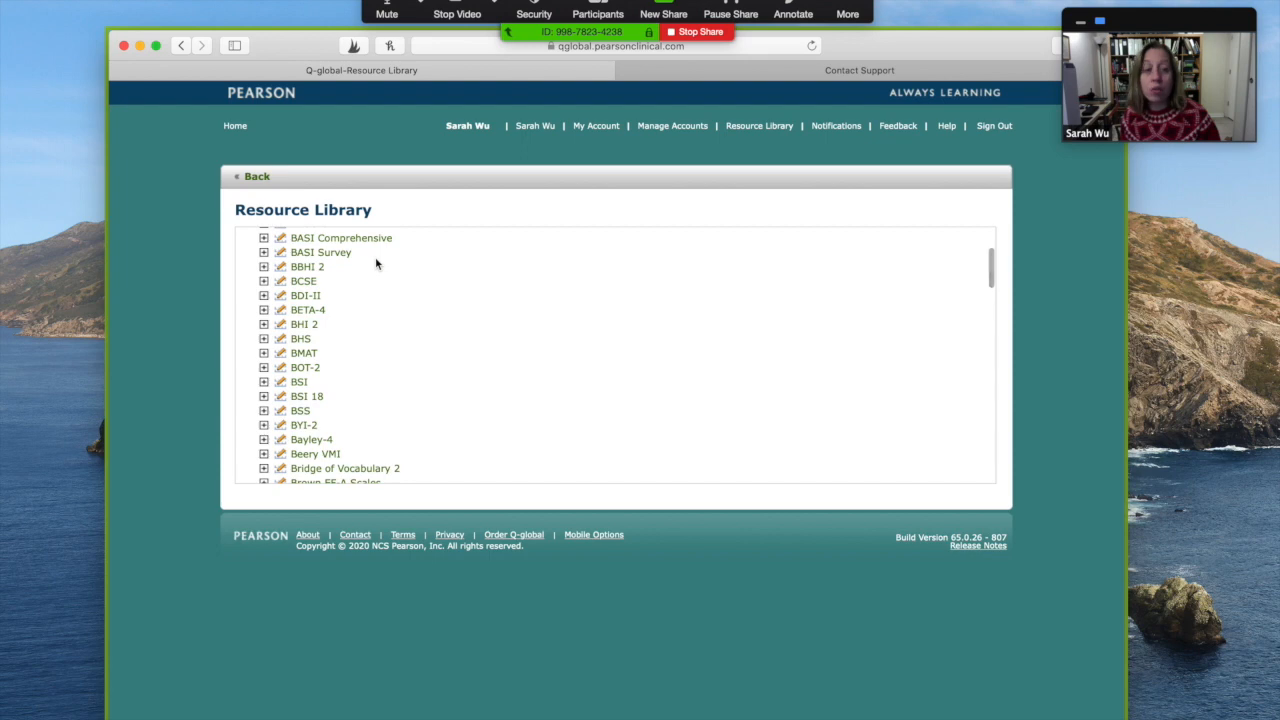
pyautogui.scroll(-3)
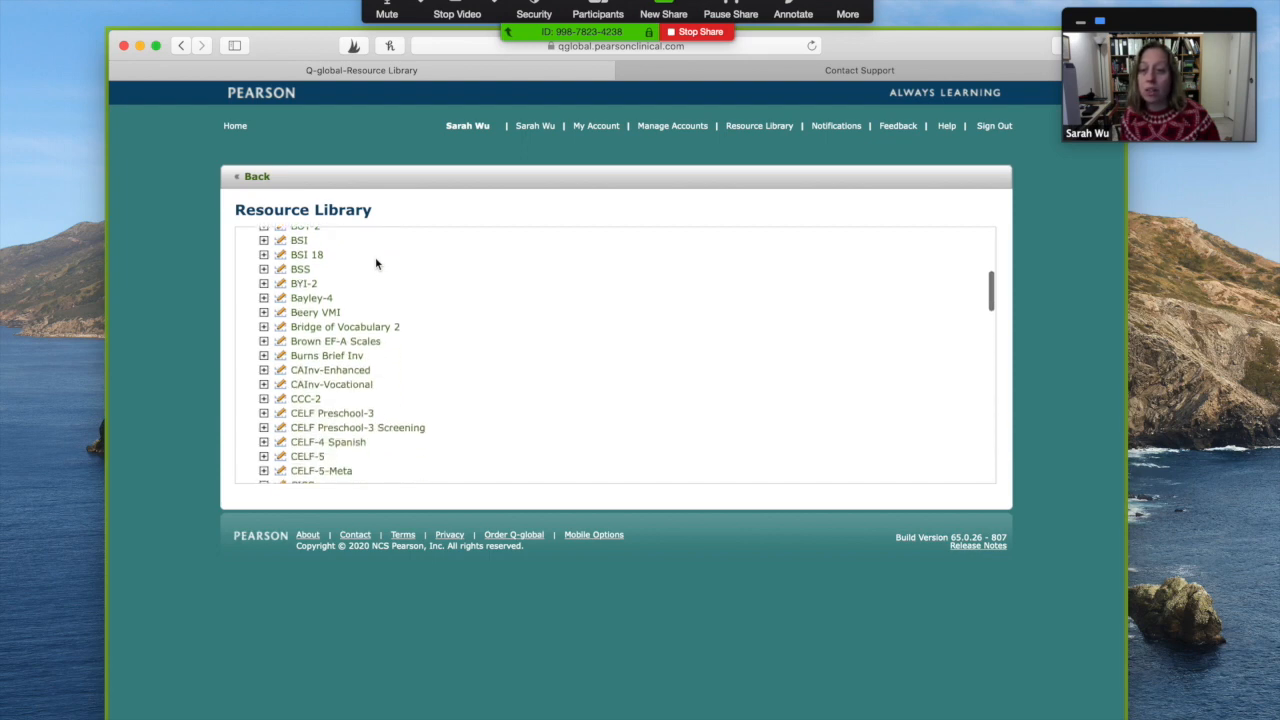
pyautogui.scroll(-3)
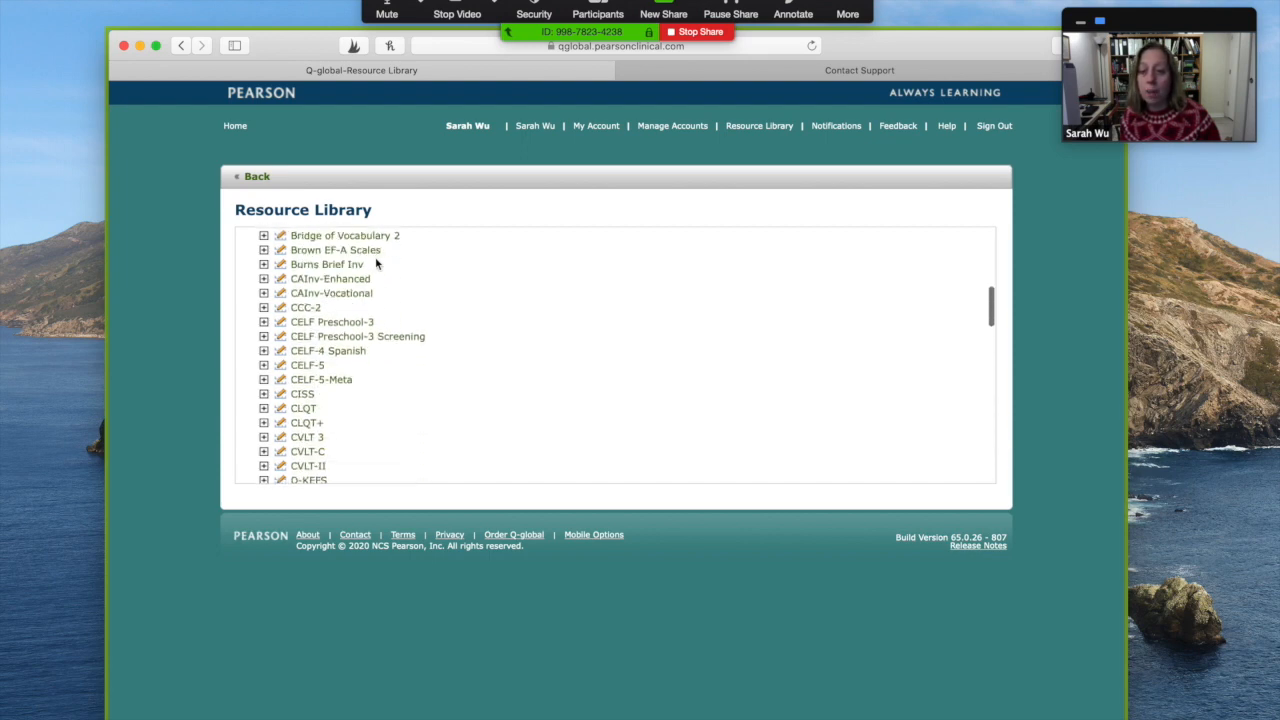
pyautogui.scroll(-3)
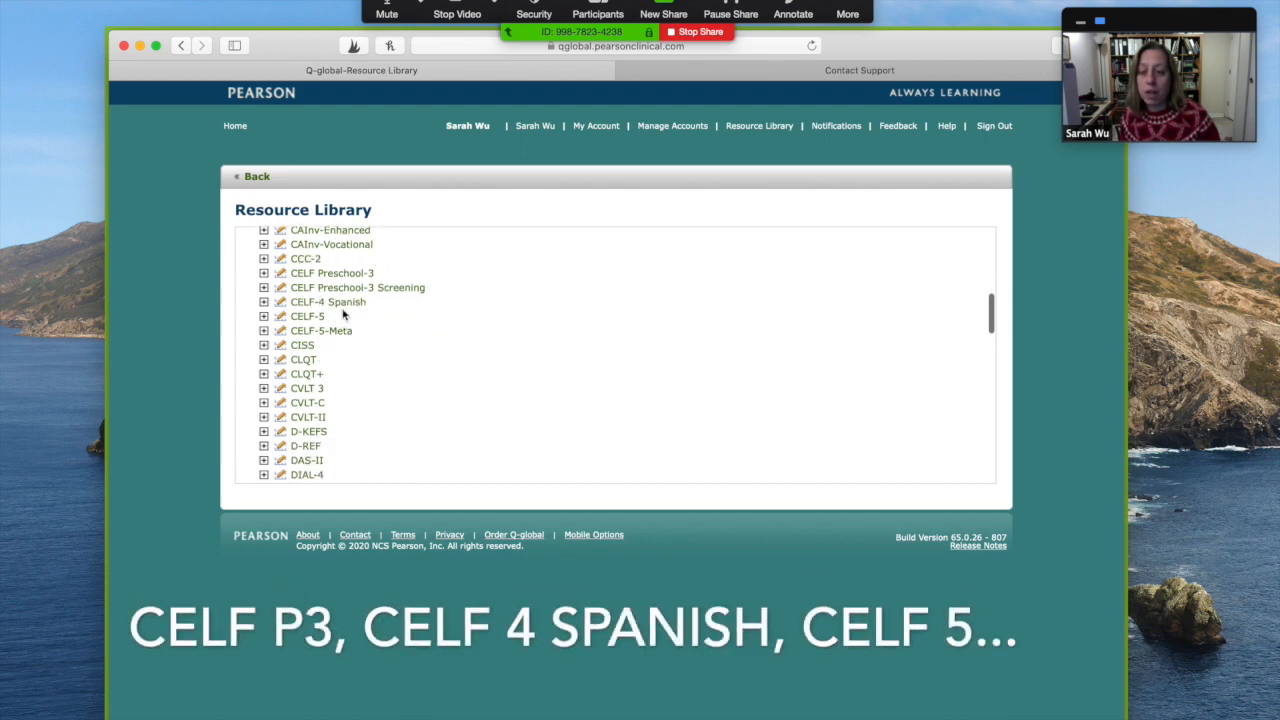
pyautogui.scroll(-3)
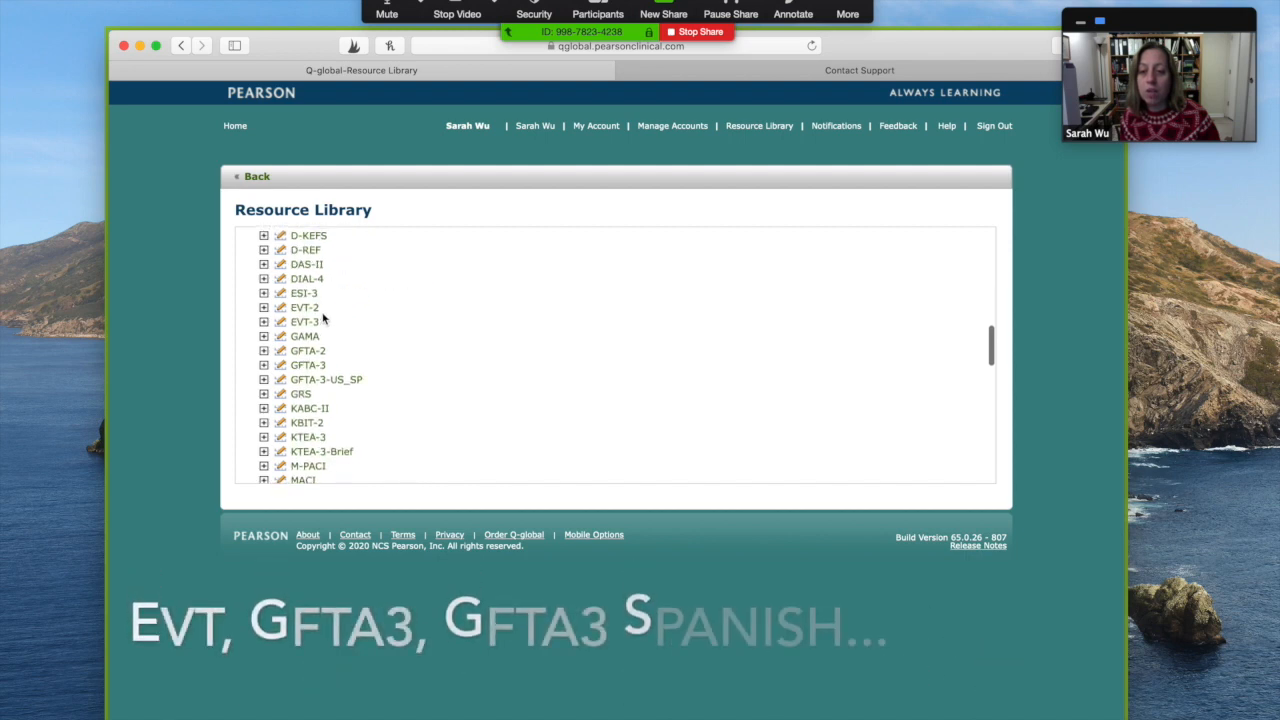
pyautogui.scroll(-3)
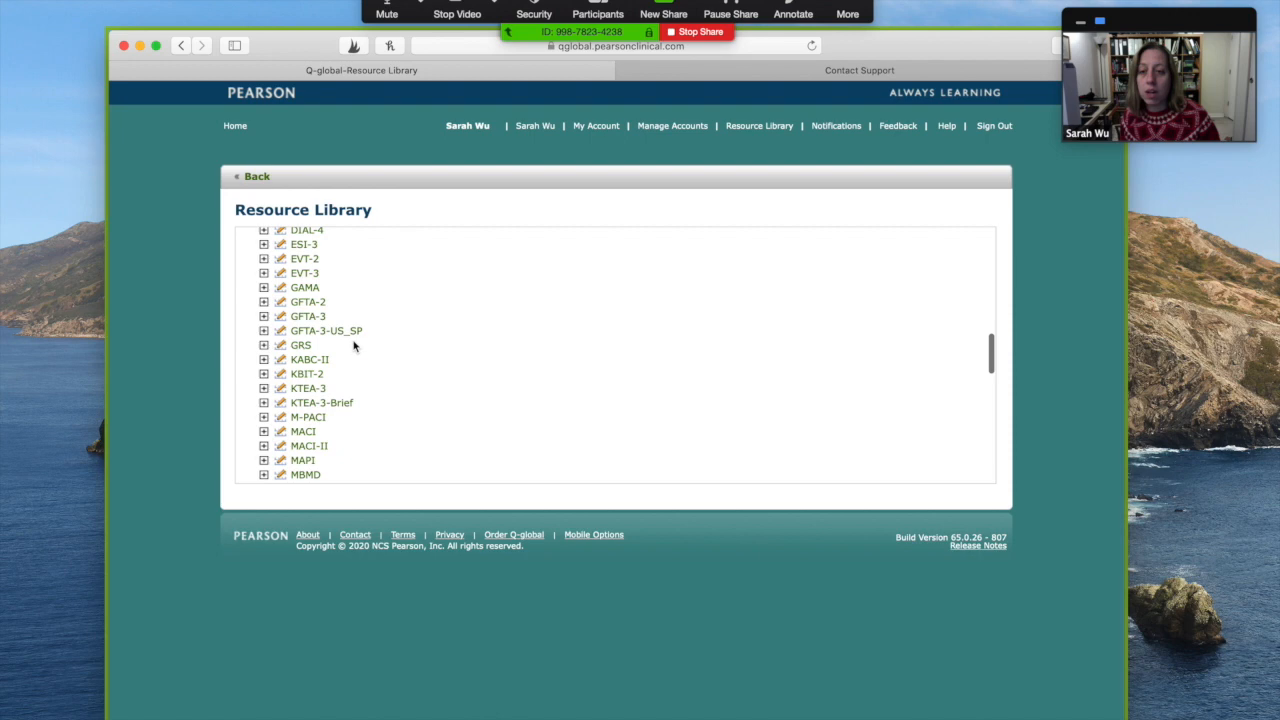
pyautogui.scroll(-3)
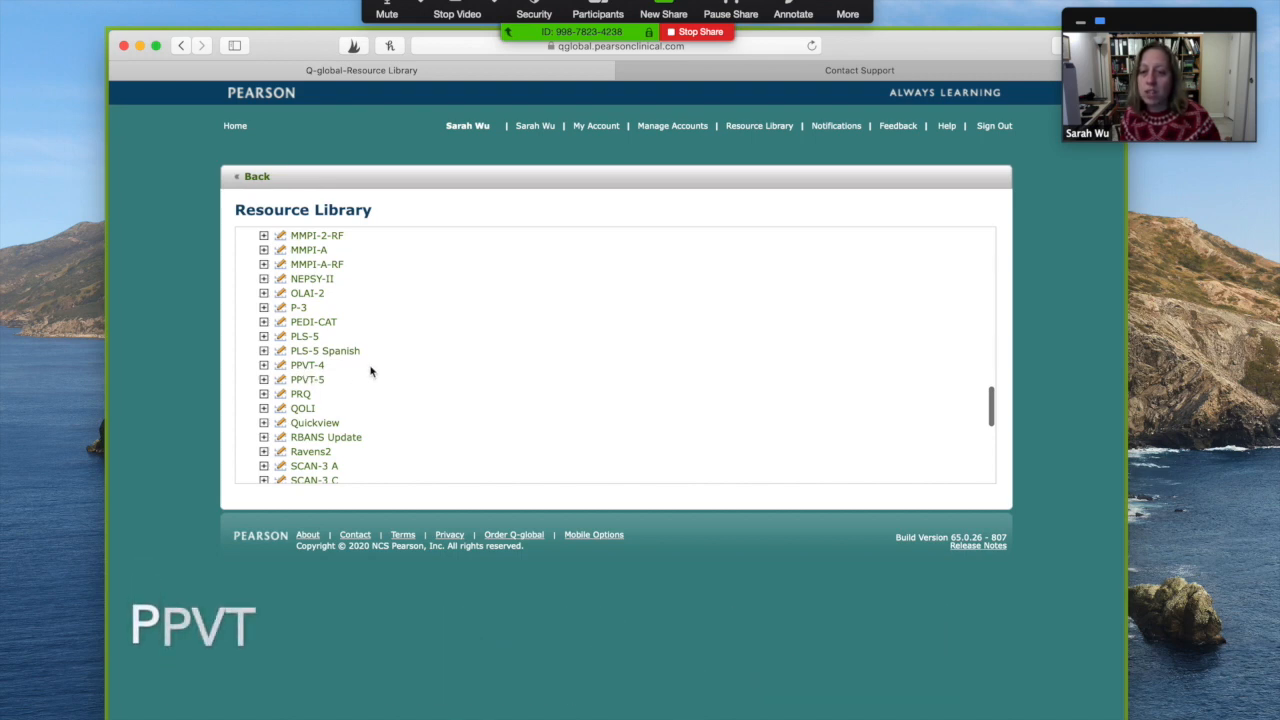
pyautogui.scroll(-3)
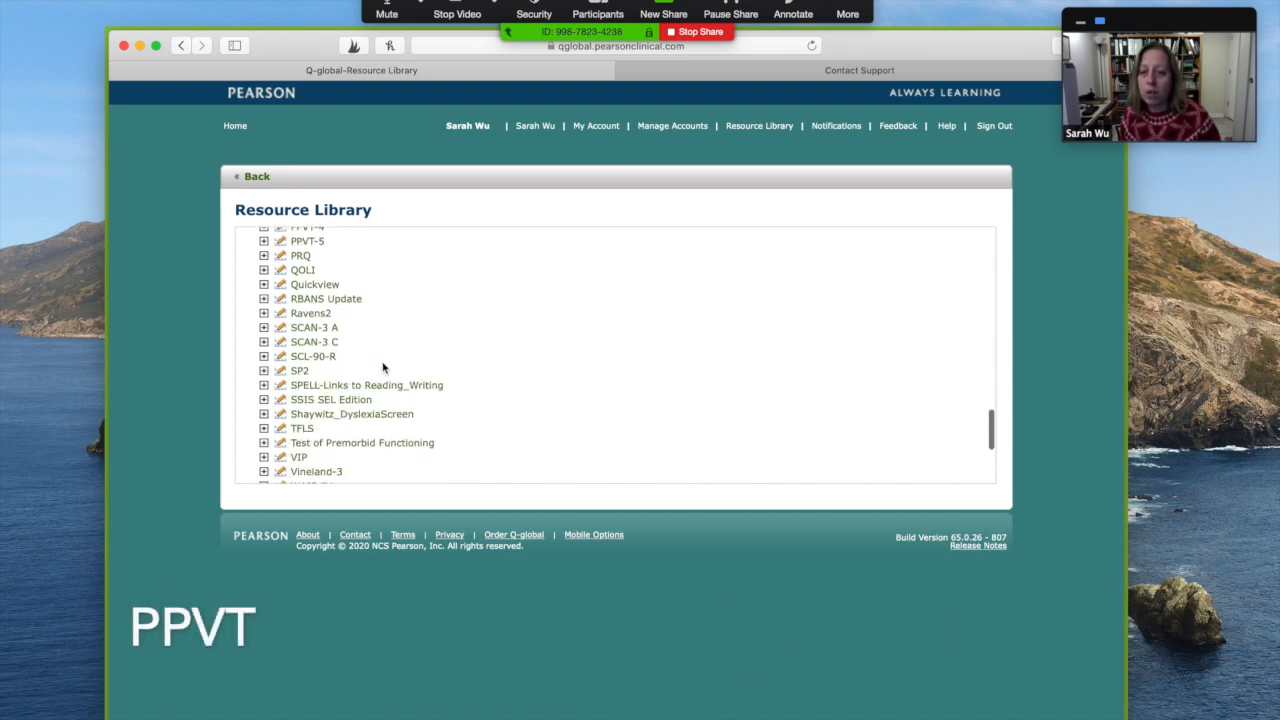
pyautogui.scroll(-3)
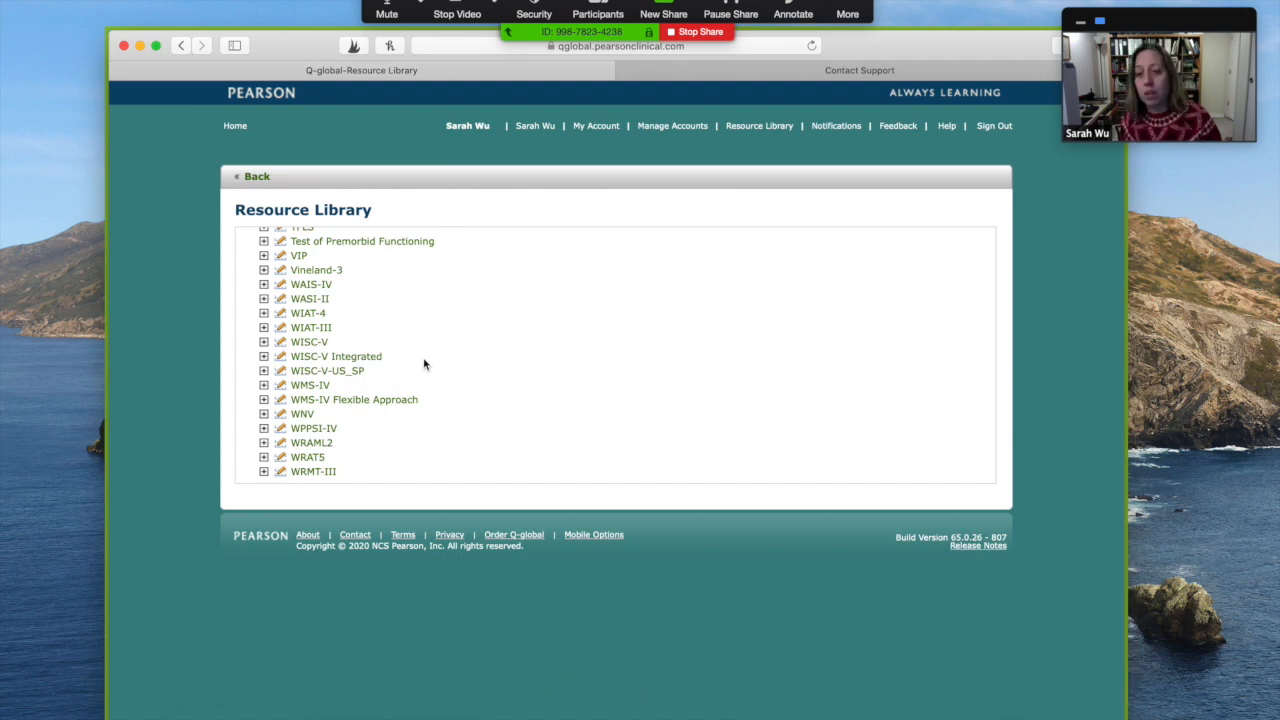
pyautogui.scroll(3)
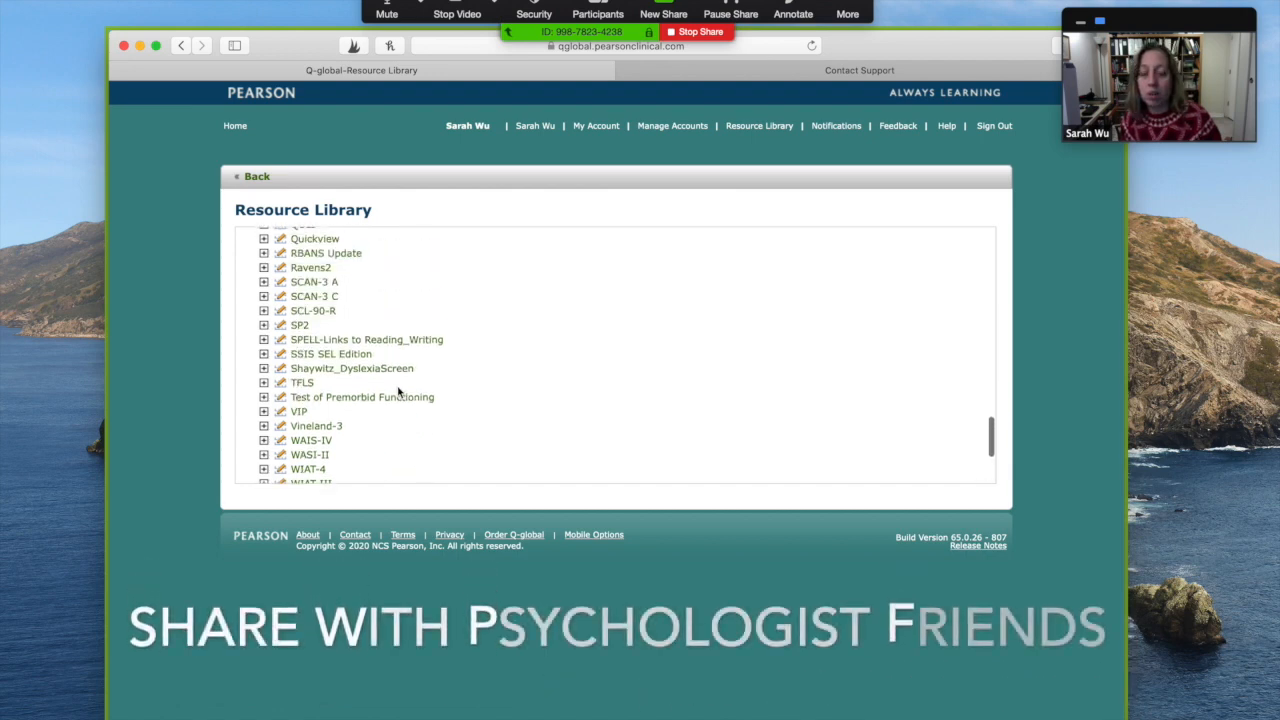
pyautogui.scroll(3)
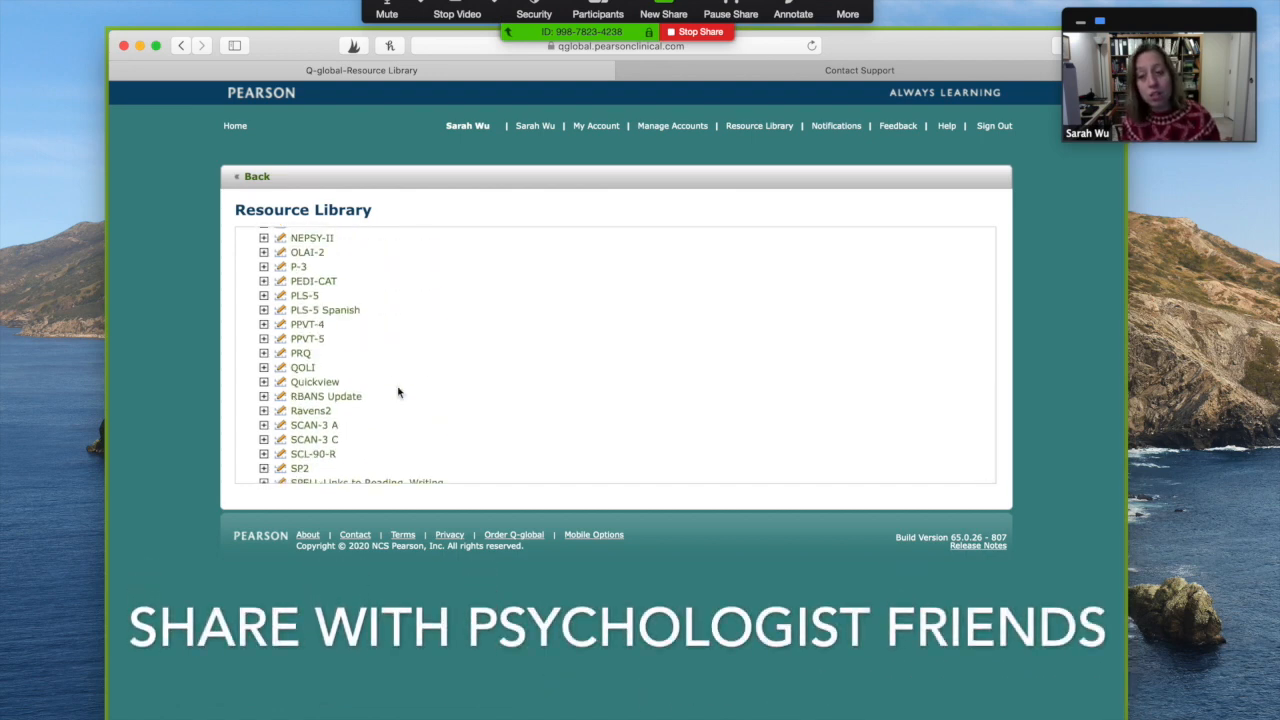
pyautogui.scroll(3)
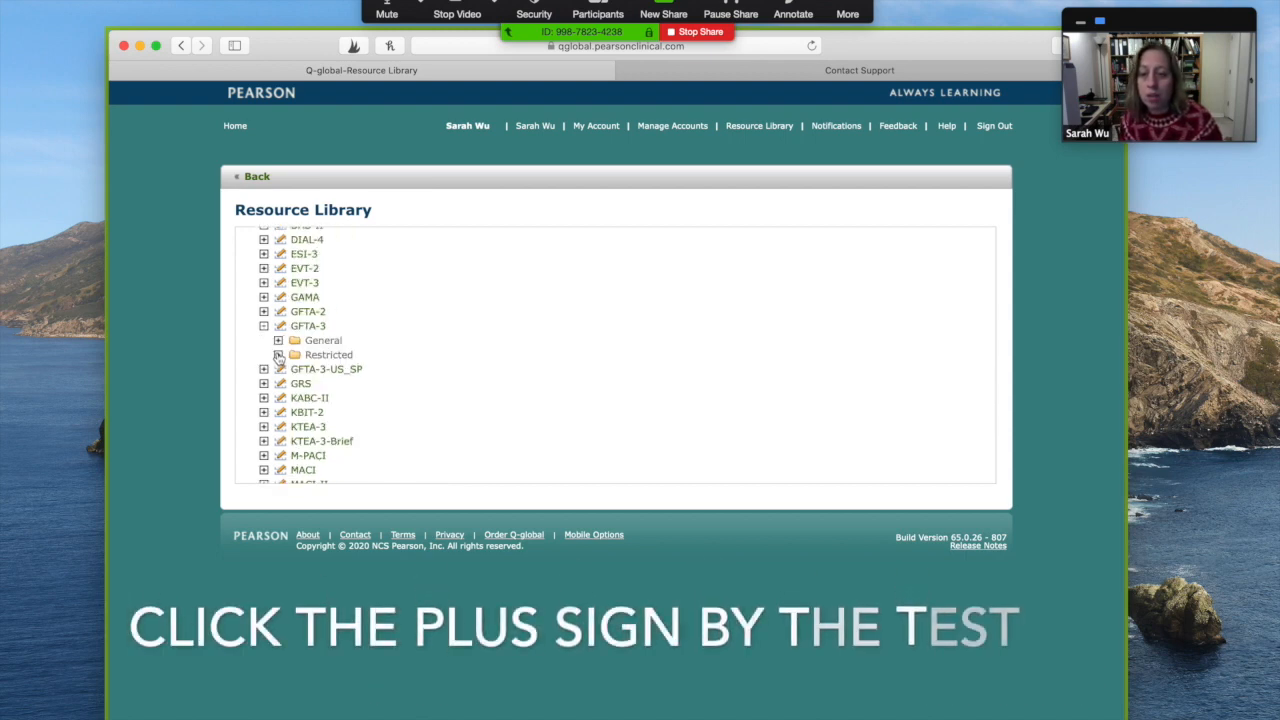
# Expand GFTA-3's General and Restricted folders to list sample reports, manuals and stimulus books.
pyautogui.click(278, 340)
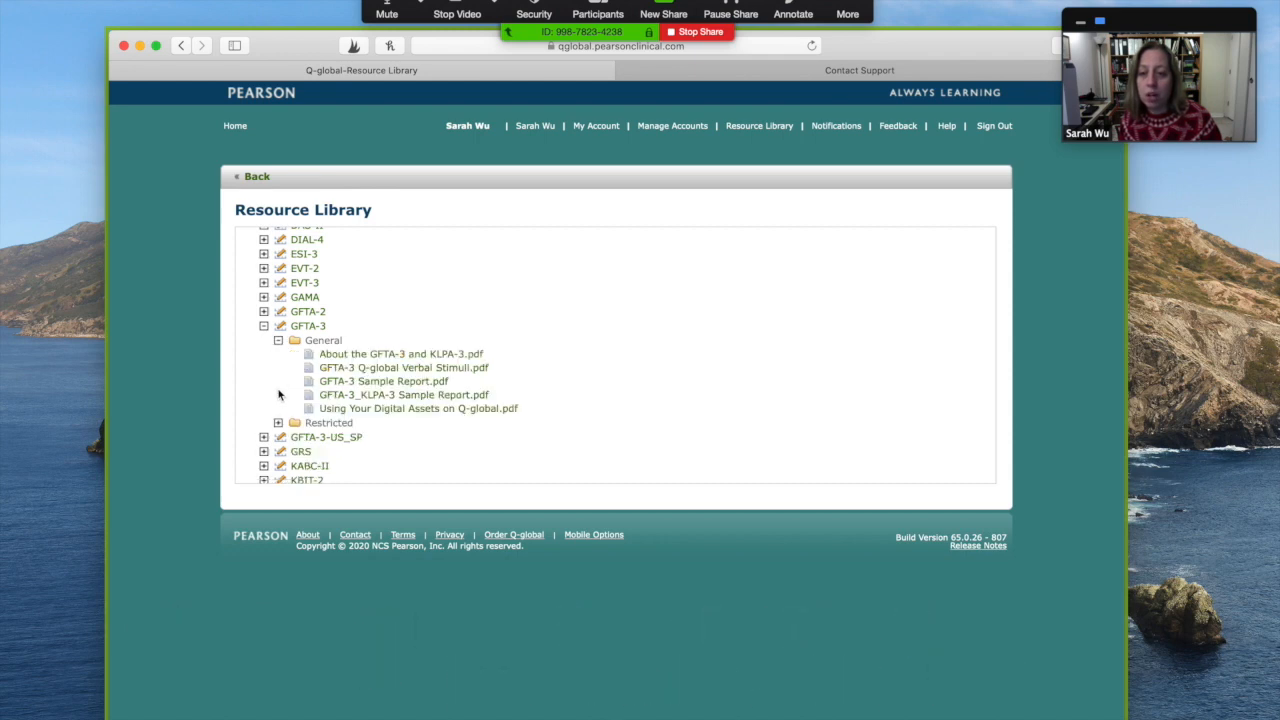
pyautogui.click(278, 422)
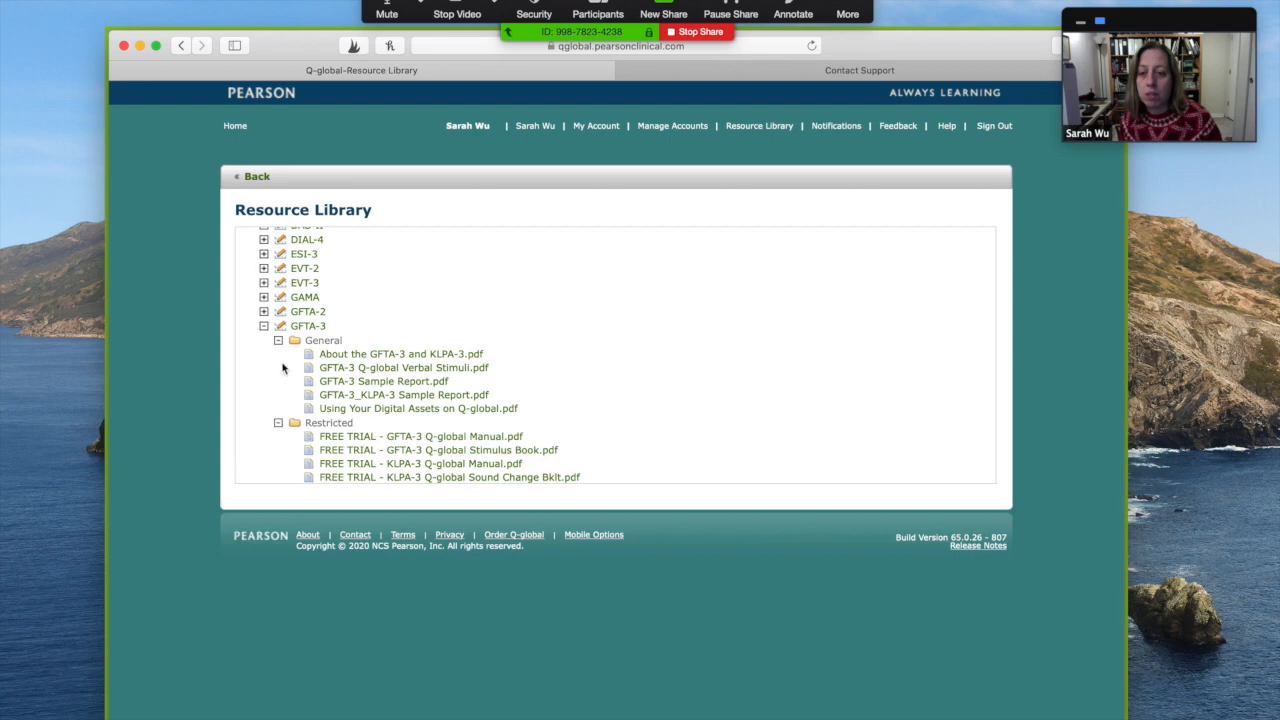
pyautogui.scroll(-3)
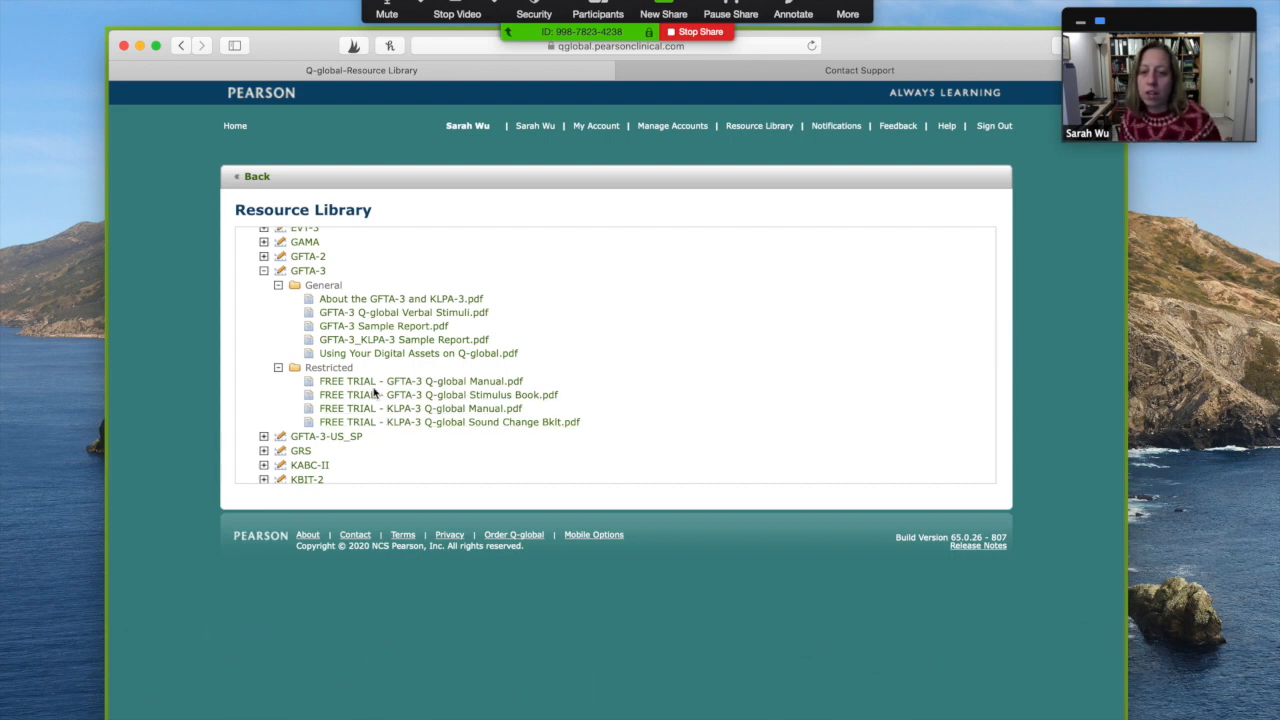
# Open FREE TRIAL - GFTA-3 Q-global Manual.pdf and scroll to chapter 4, Development and Standardization.
pyautogui.click(420, 381)
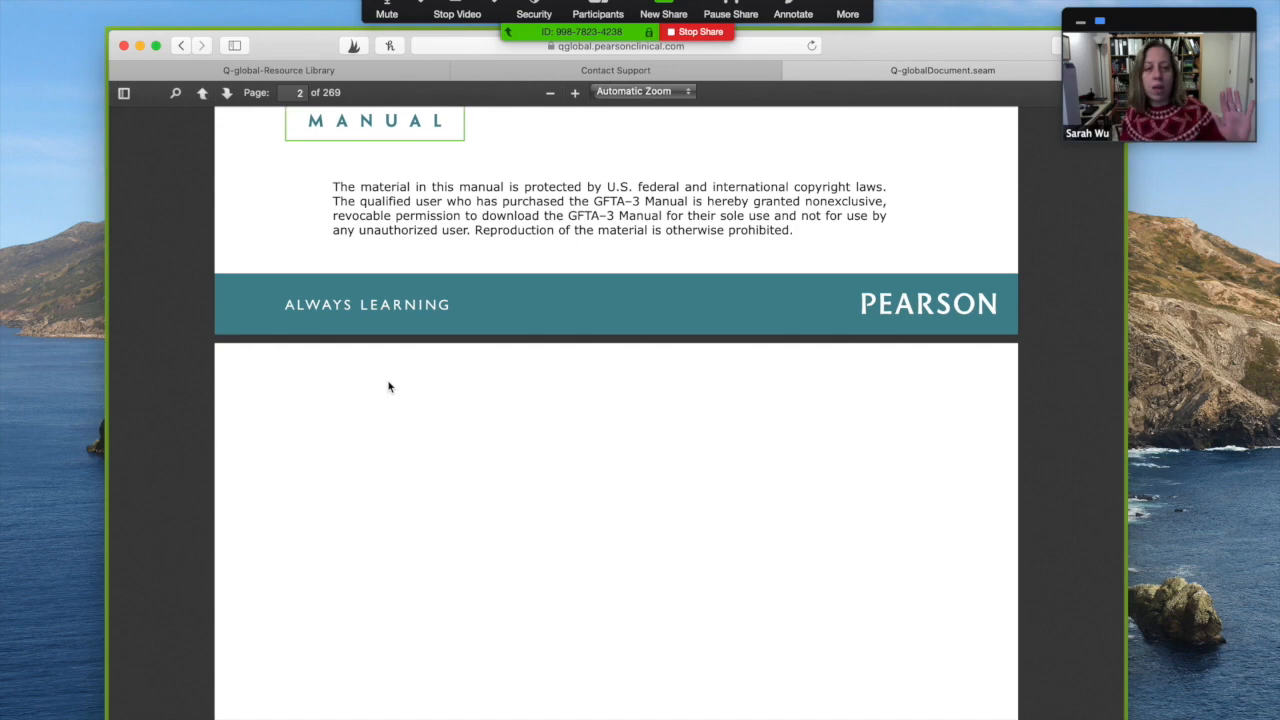
pyautogui.scroll(-3)
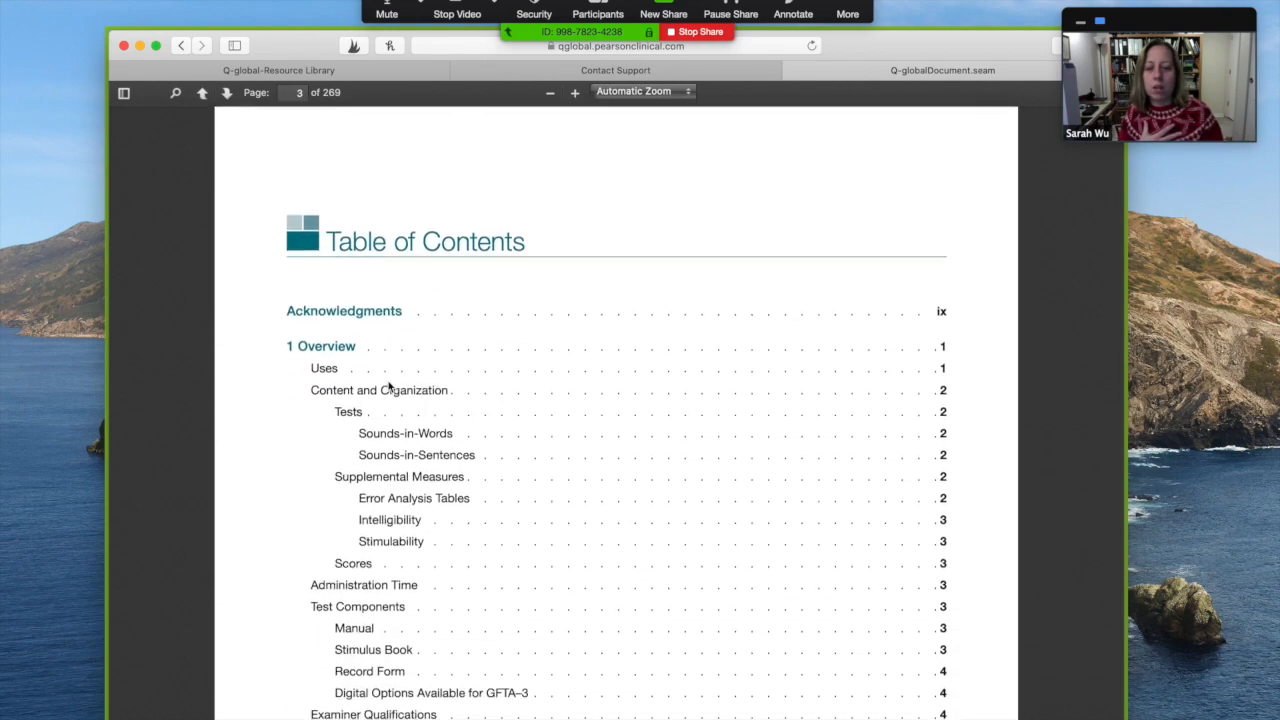
pyautogui.scroll(-3)
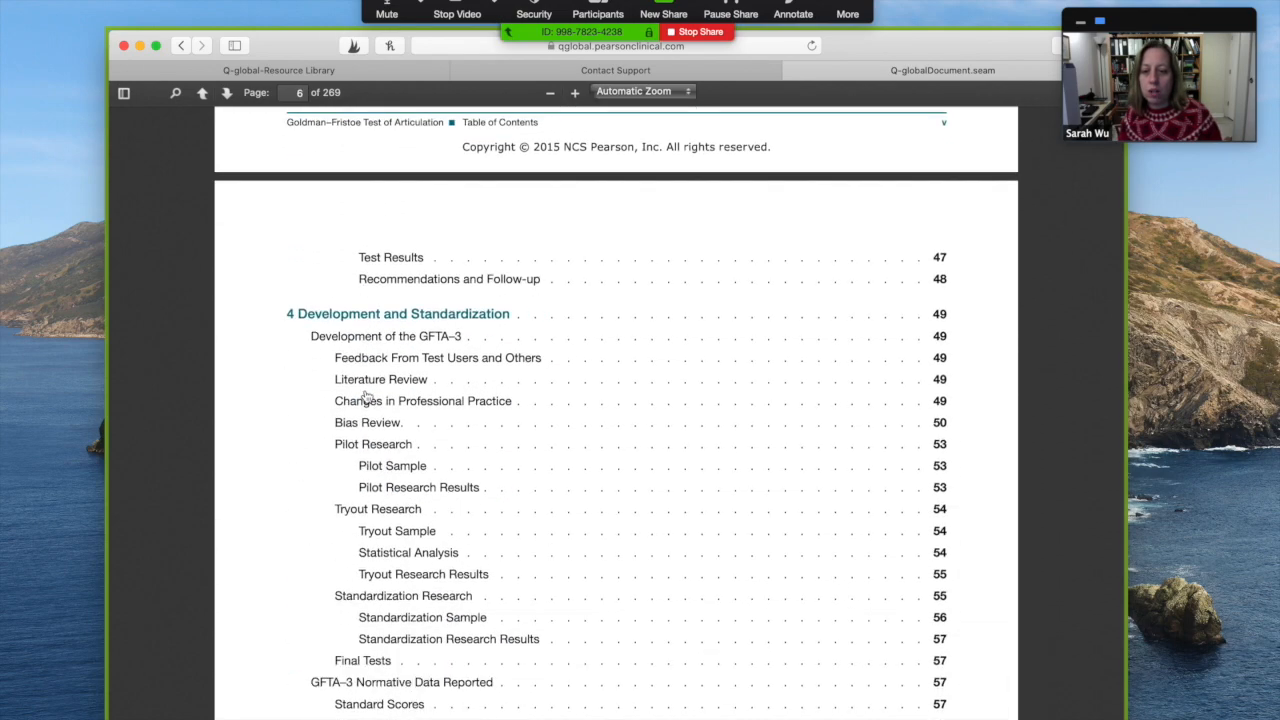
pyautogui.scroll(-3)
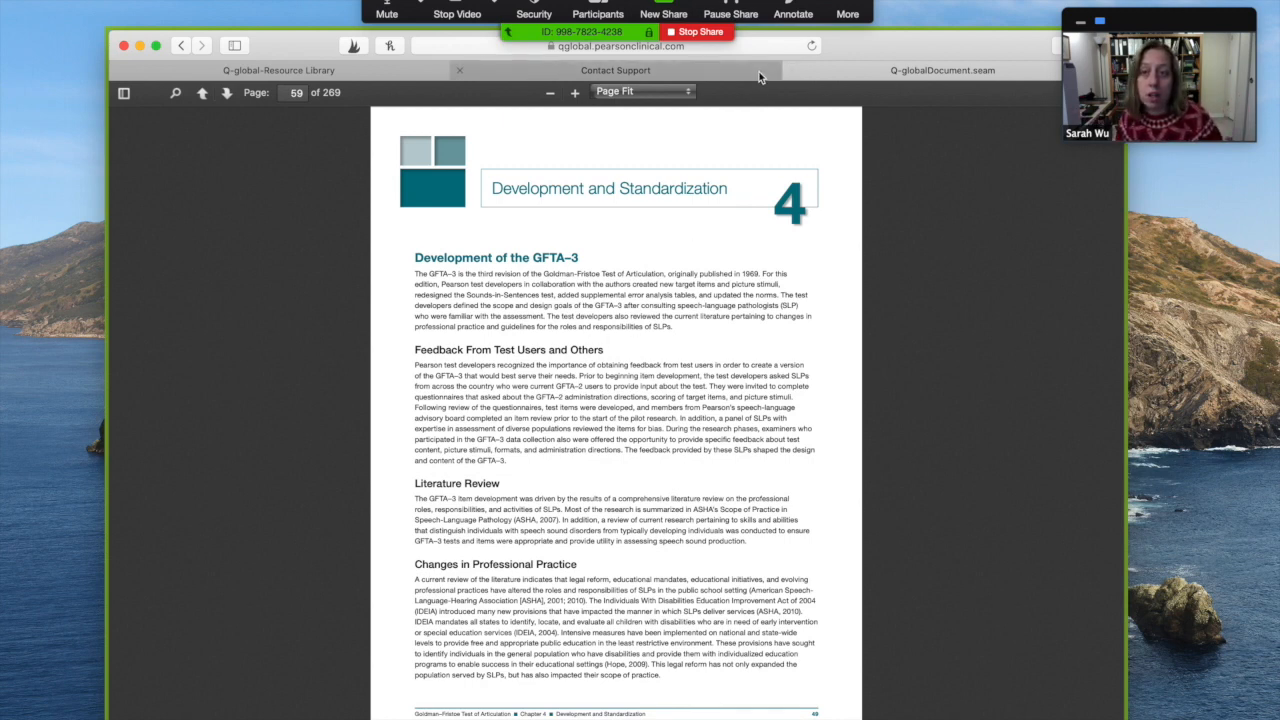
# Close the open tab and browse FREE TRIAL - GFTA-3 Q-global Stimulus Book.pdf to the Sounds-in-Words pictures.
pyautogui.click(278, 70)
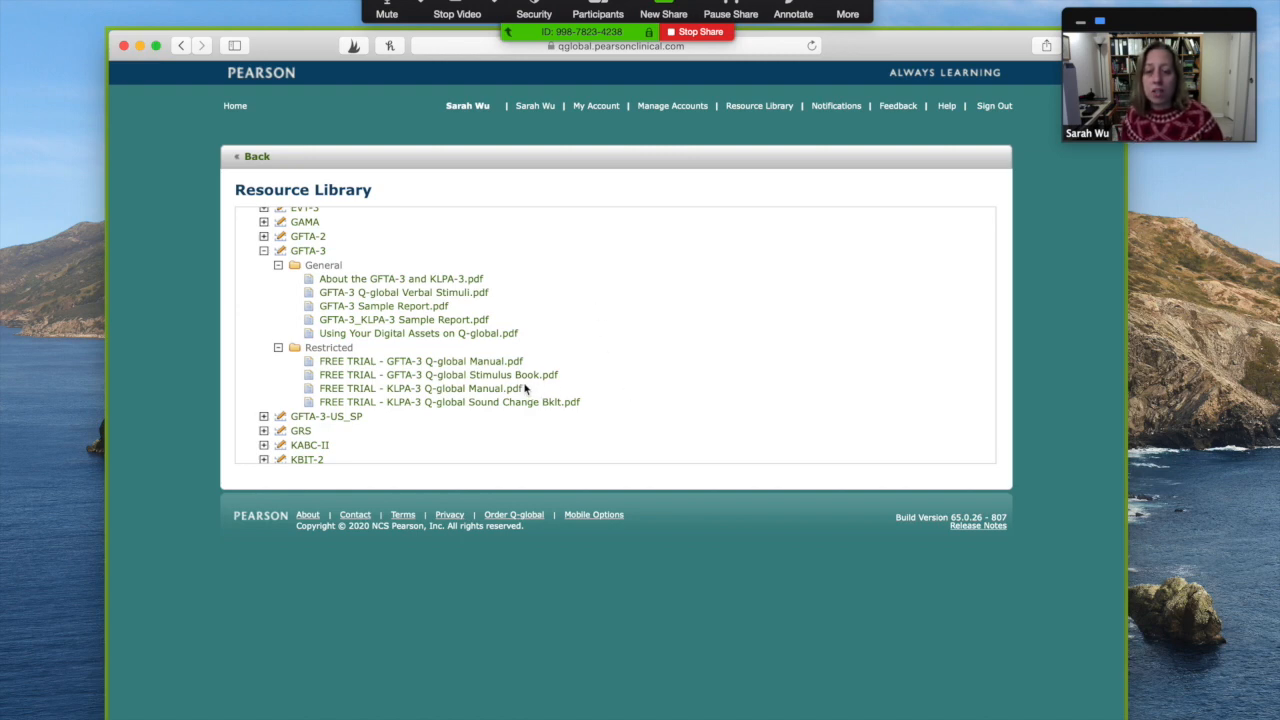
pyautogui.click(438, 374)
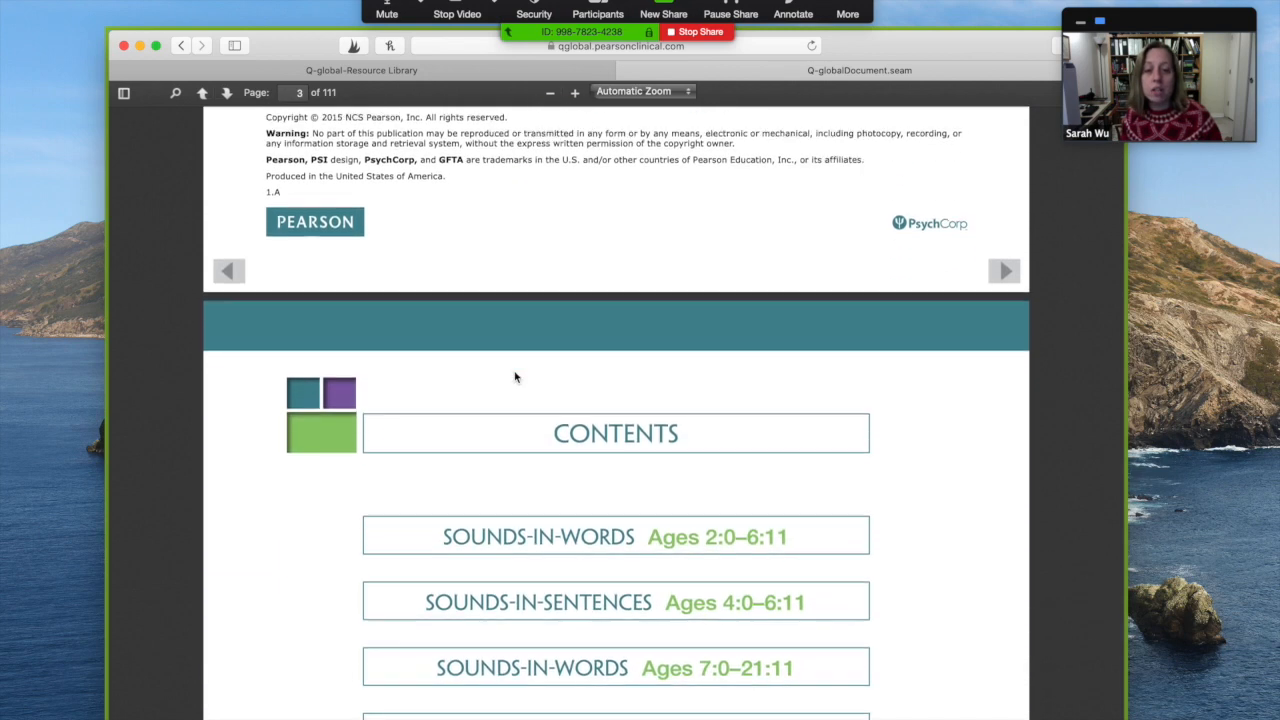
pyautogui.scroll(-3)
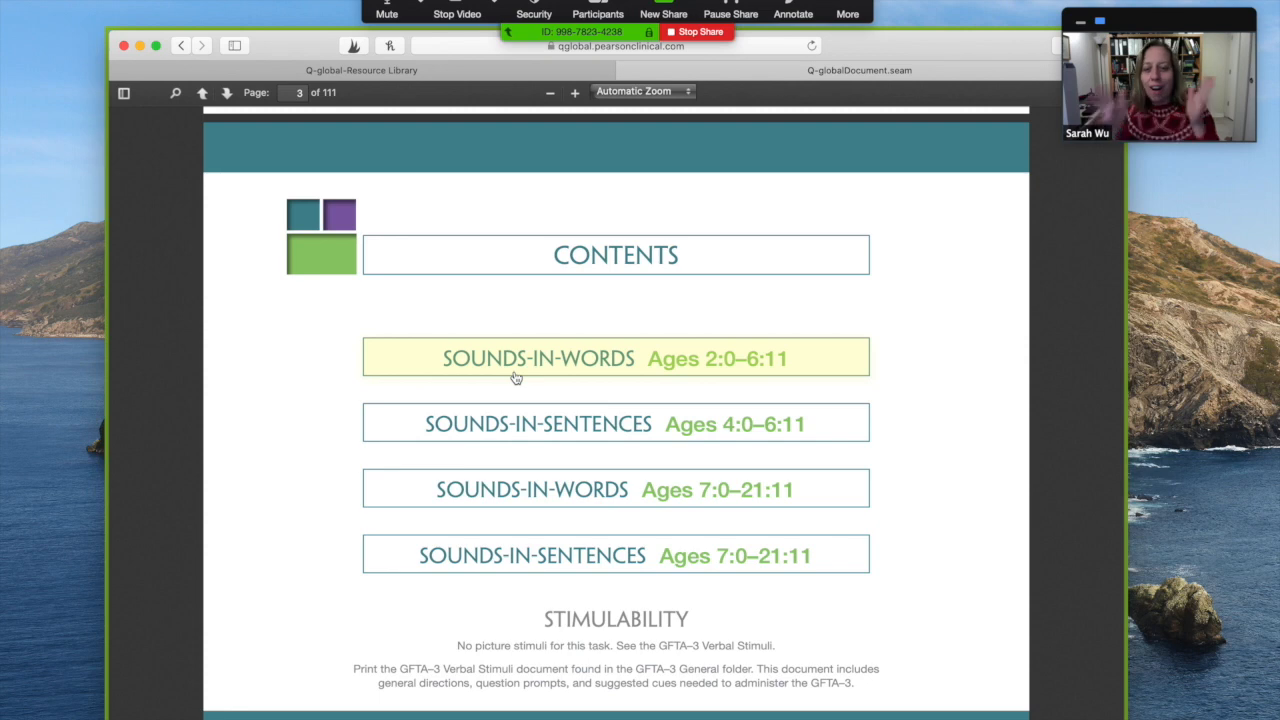
pyautogui.scroll(-3)
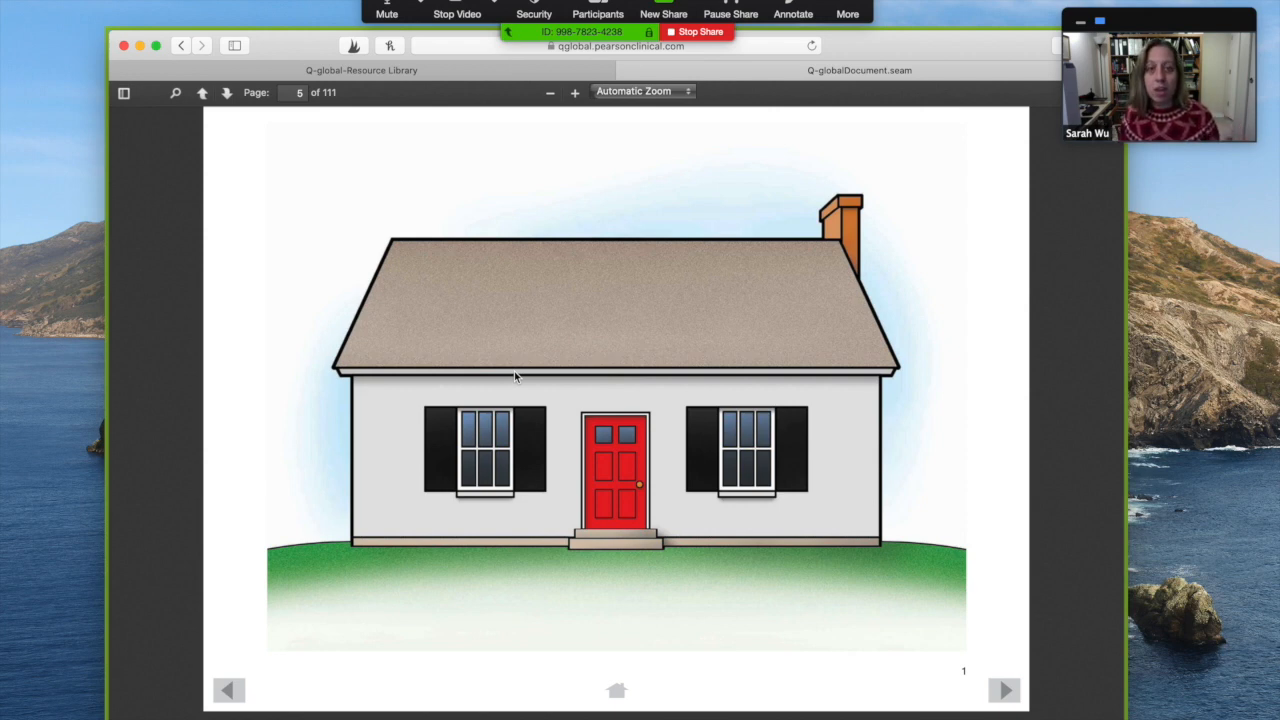
pyautogui.moveTo(919, 309)
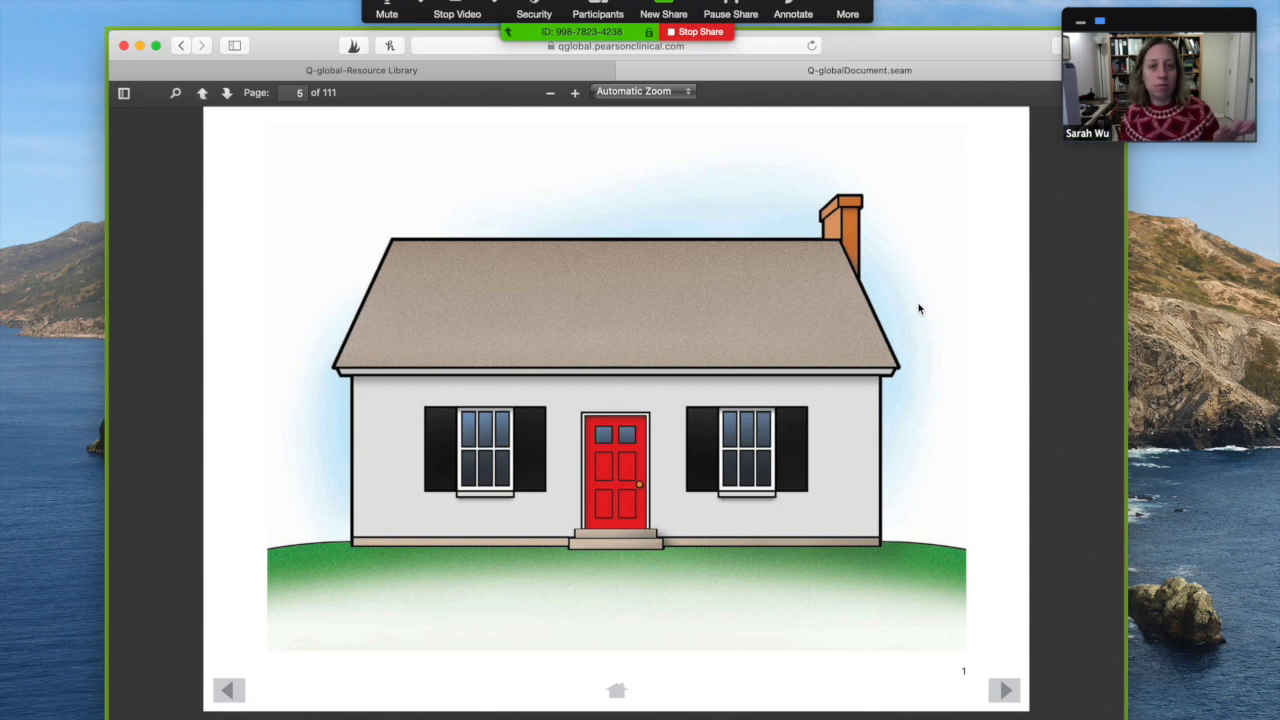
pyautogui.scroll(-3)
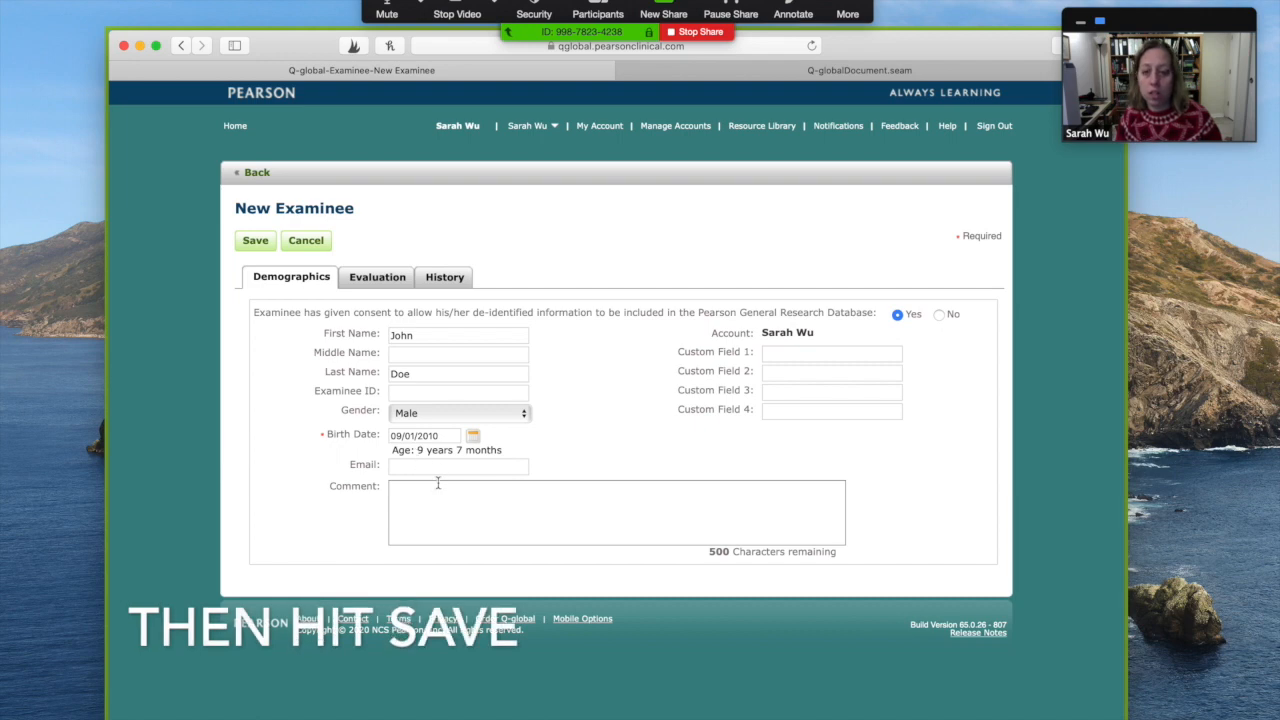
# Save the filled New Examinee form for John Doe, male, born 09/01/2010.
pyautogui.click(255, 240)
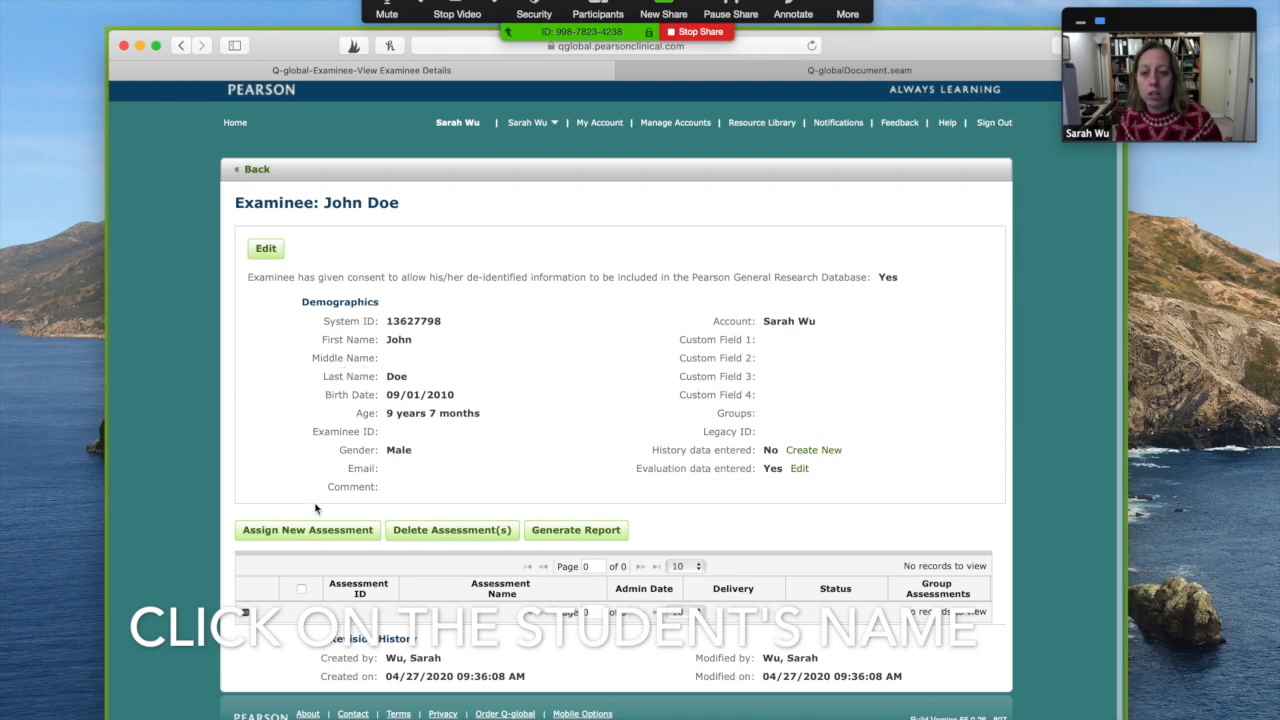
# Assign GFTA-3 to John Doe, picking it from the G-K assessment list.
pyautogui.click(307, 530)
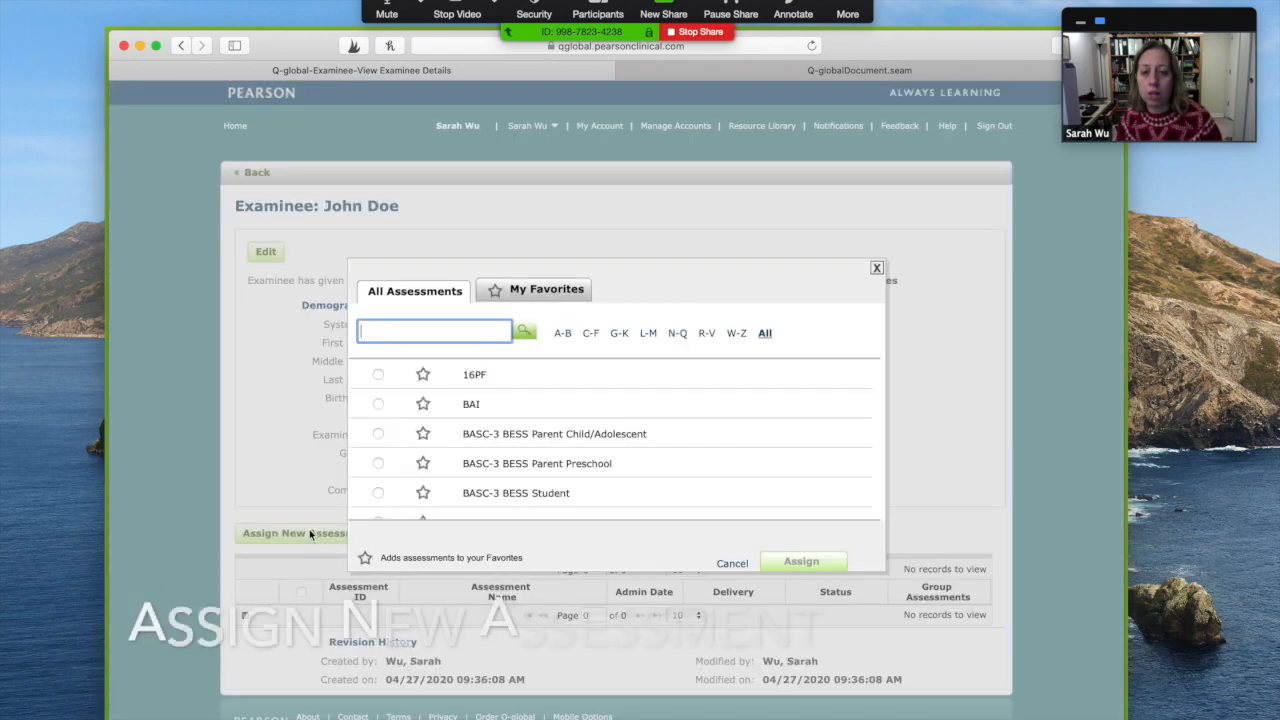
pyautogui.click(619, 333)
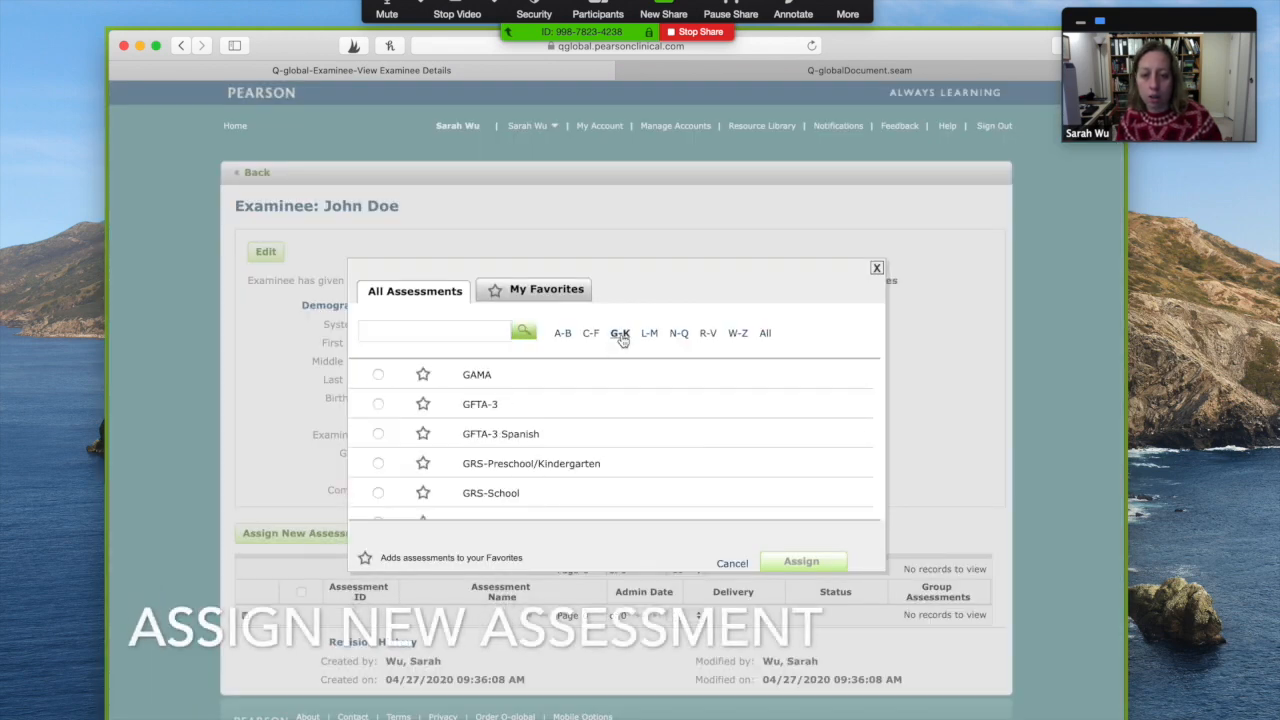
pyautogui.click(378, 403)
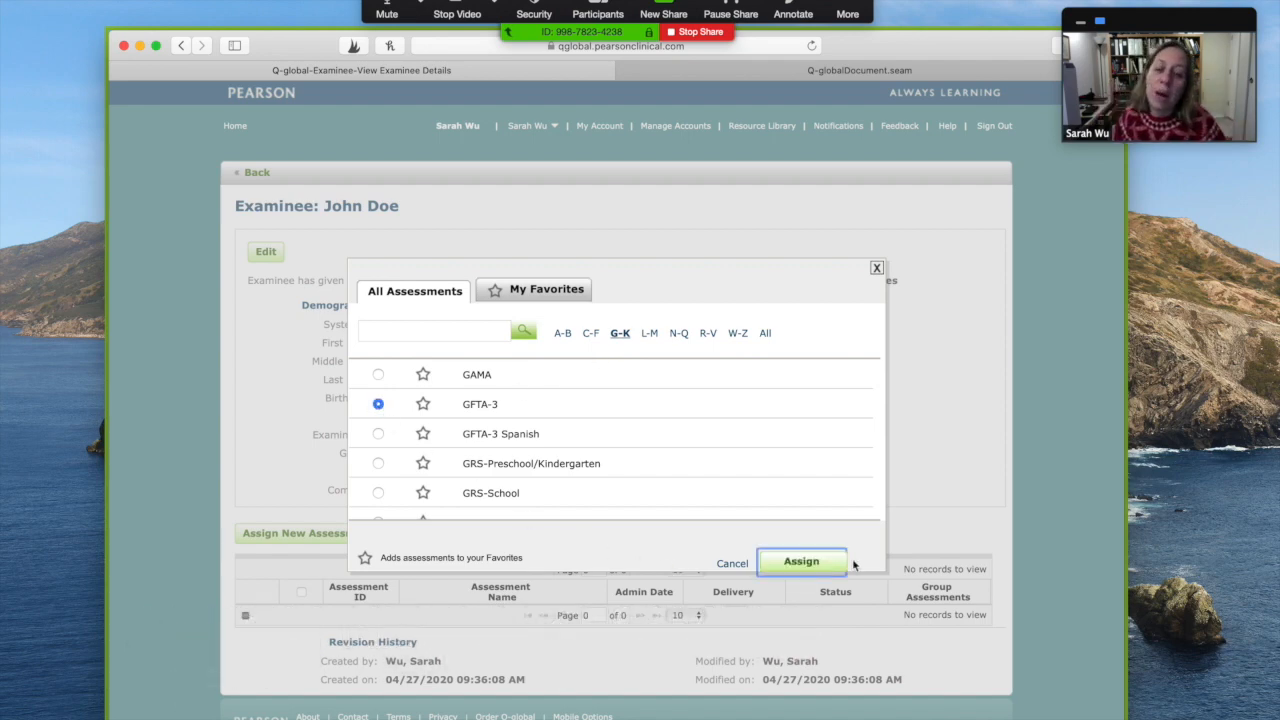
pyautogui.click(800, 561)
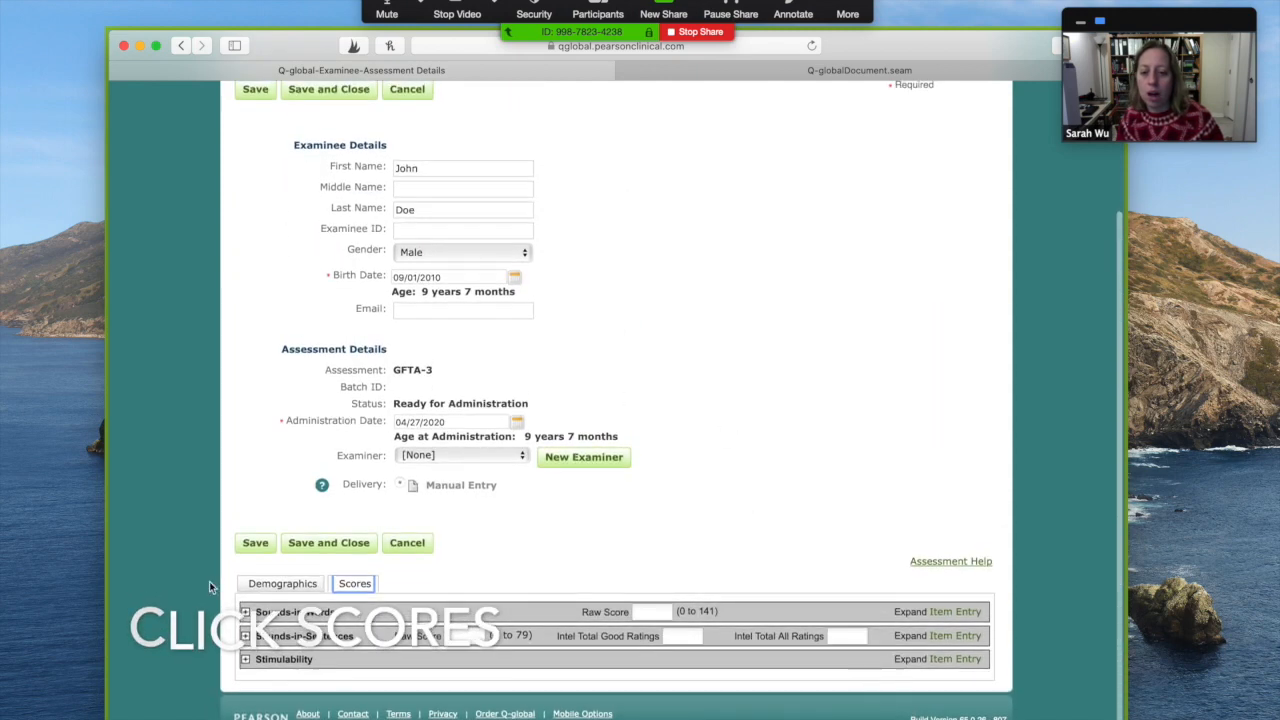
# Enter Sounds-in-Words item errors: final k in Cup, r in Drum, l in Glasses.
pyautogui.click(937, 611)
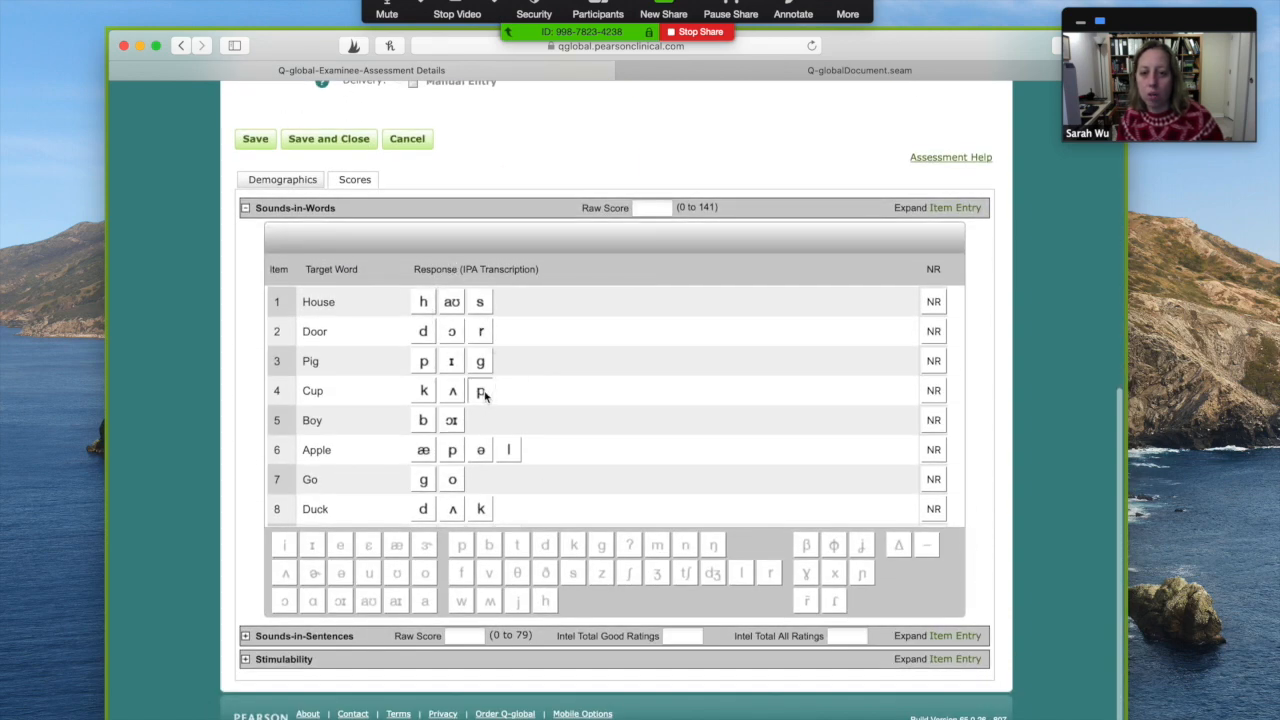
pyautogui.click(480, 390)
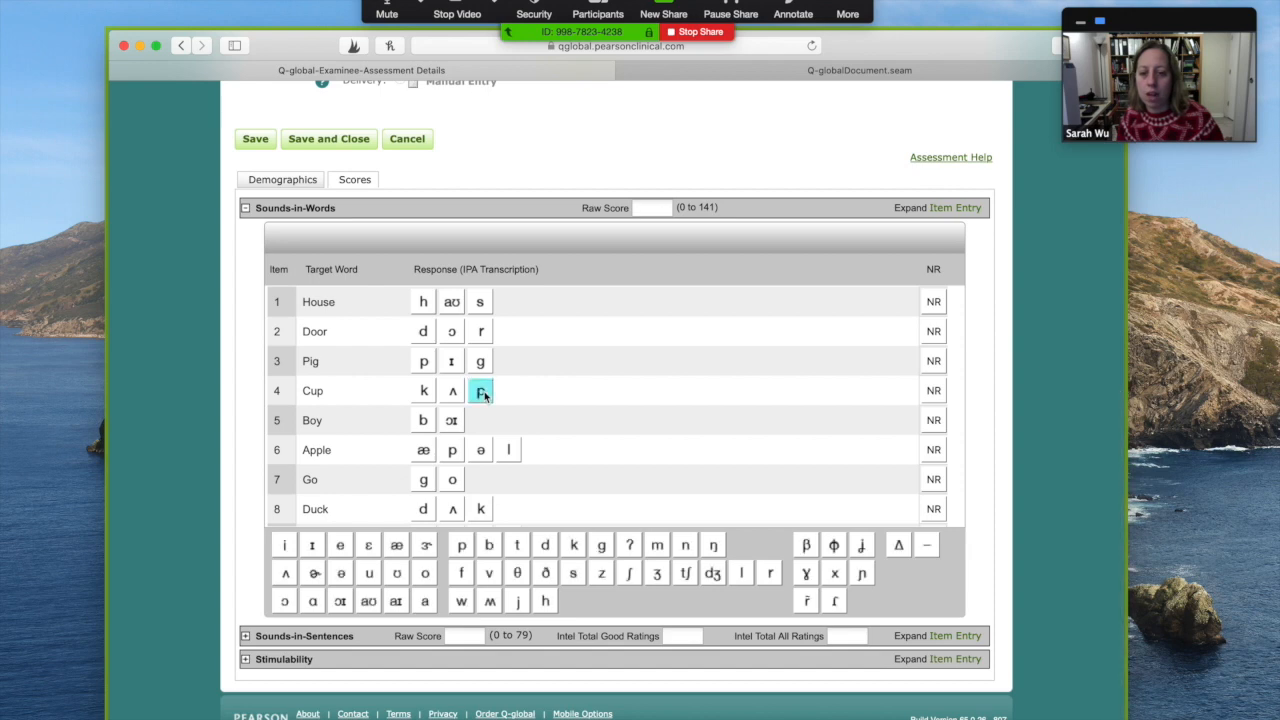
pyautogui.click(573, 545)
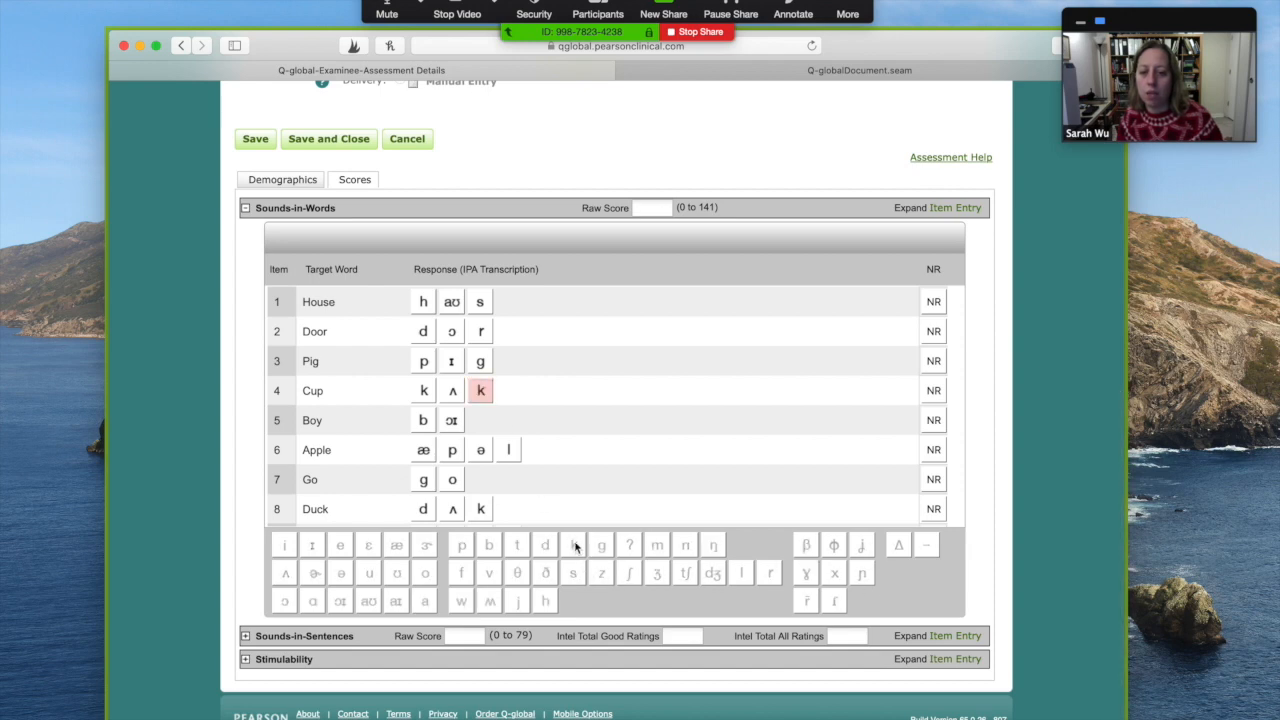
pyautogui.scroll(-3)
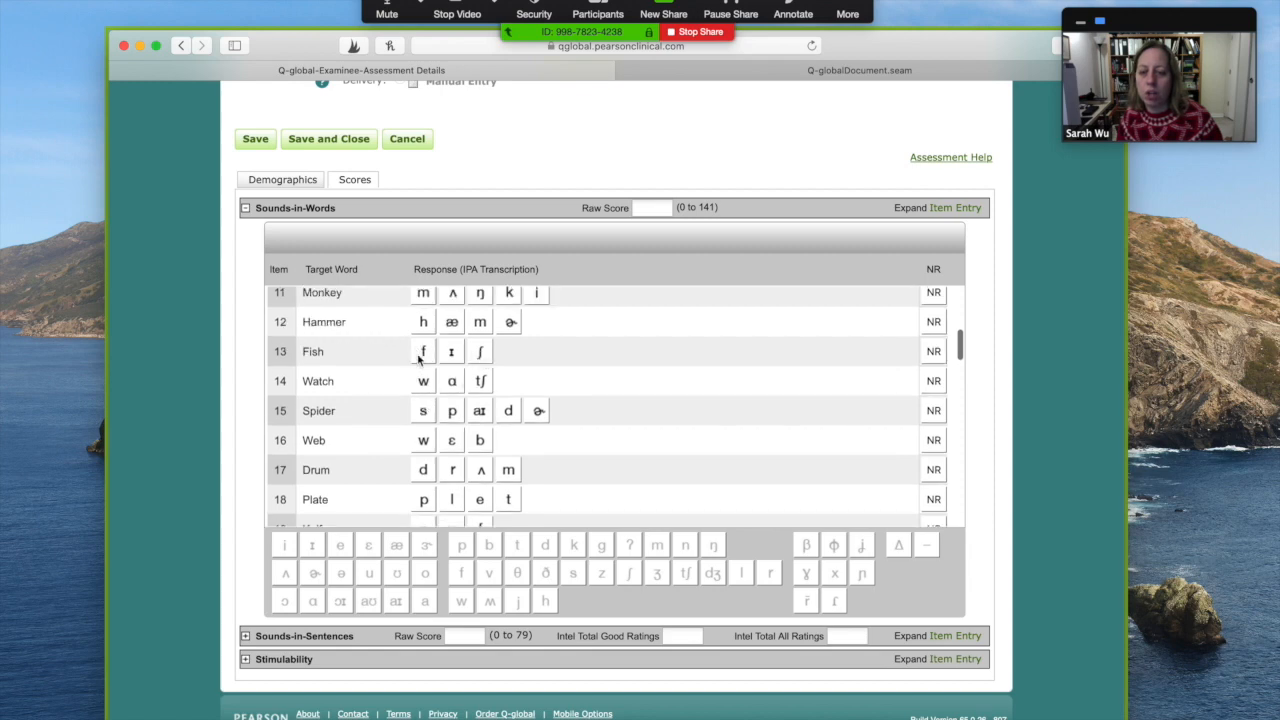
pyautogui.click(480, 351)
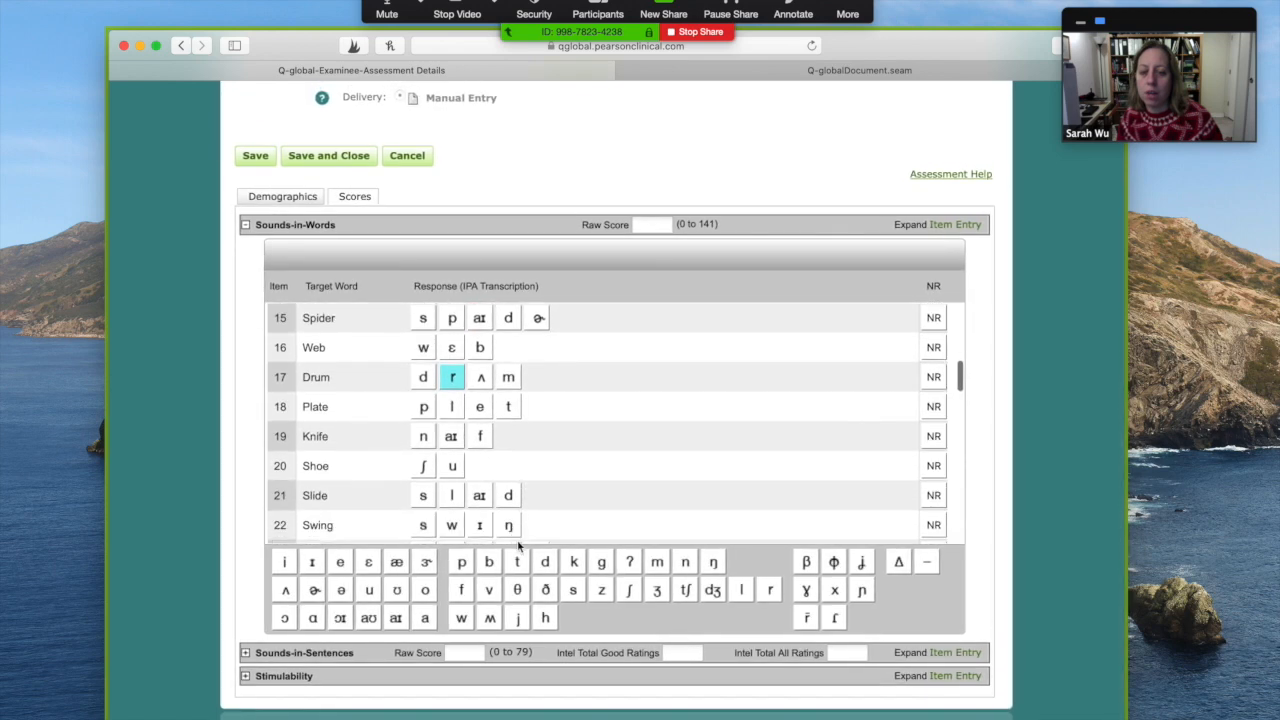
pyautogui.scroll(-3)
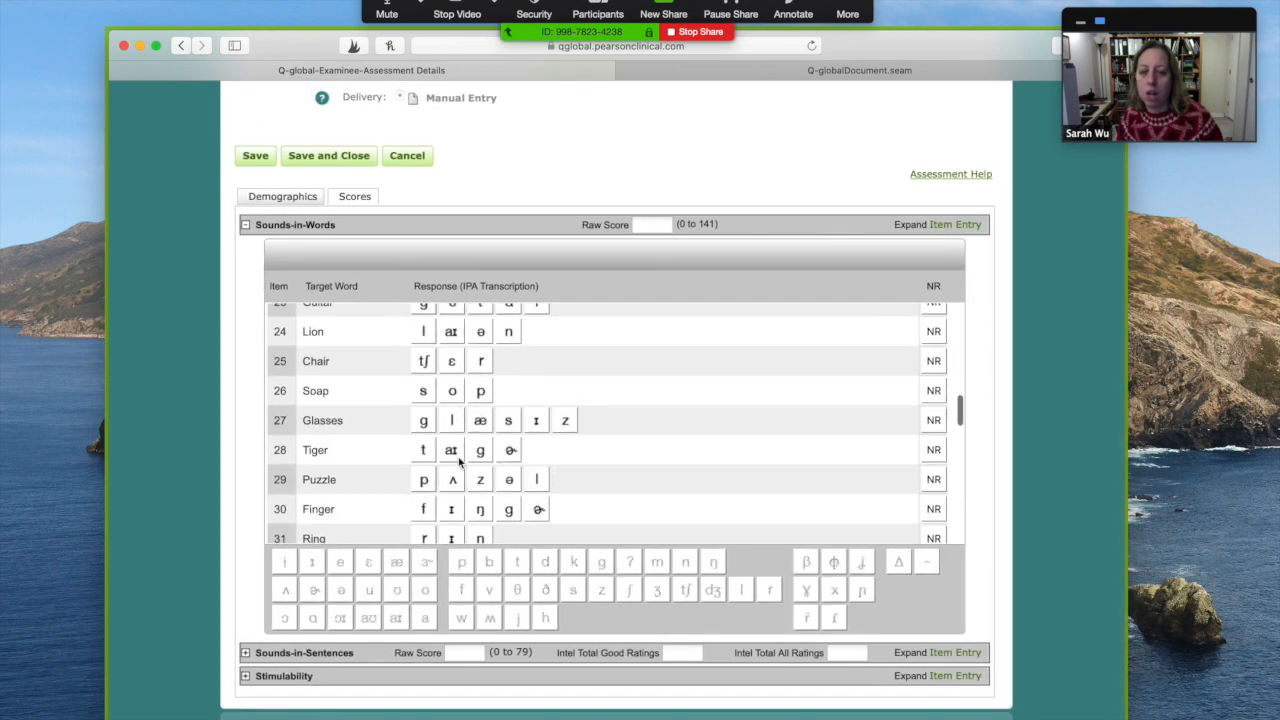
pyautogui.click(451, 420)
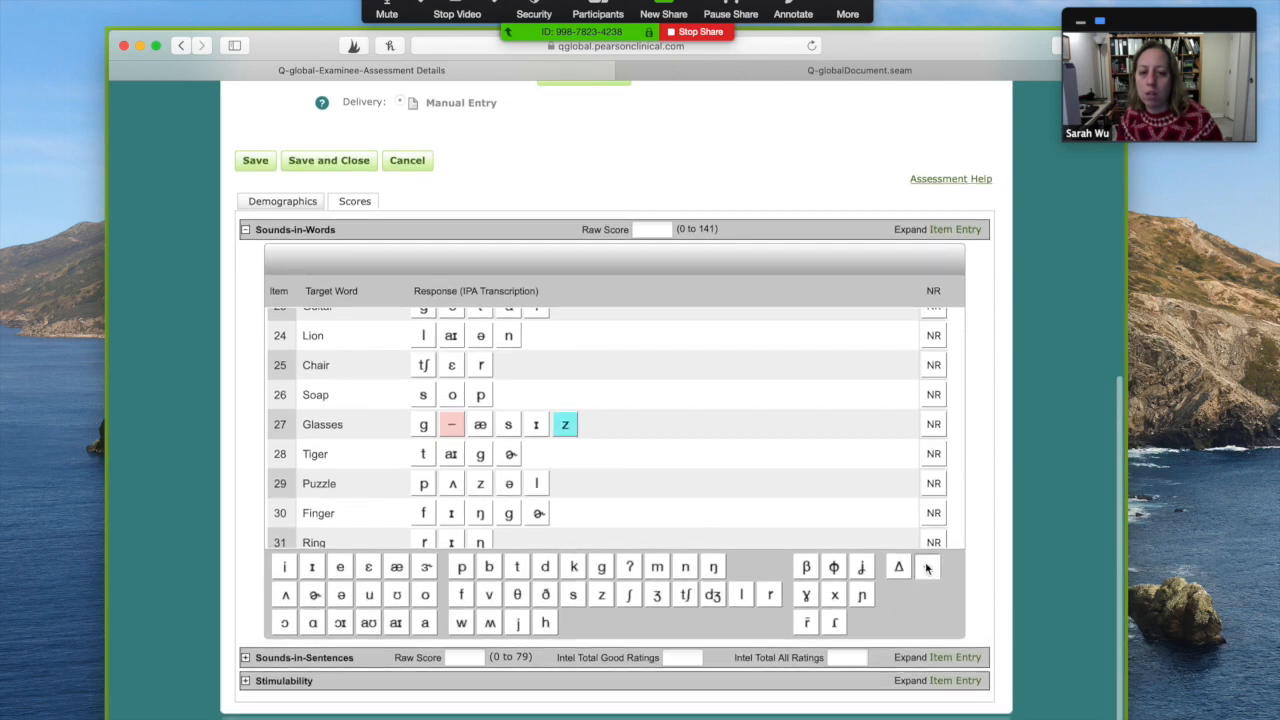
# Review the remaining items, save and close the entries, and generate the report.
pyautogui.scroll(-3)
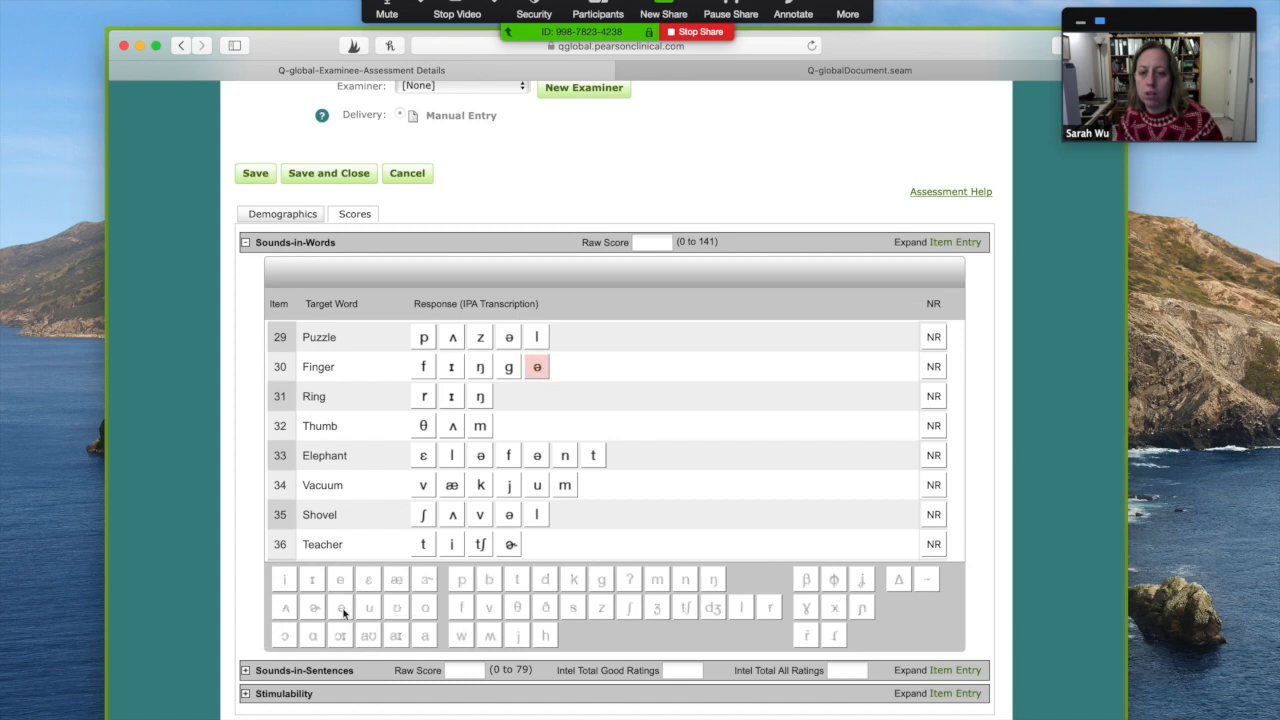
pyautogui.scroll(-3)
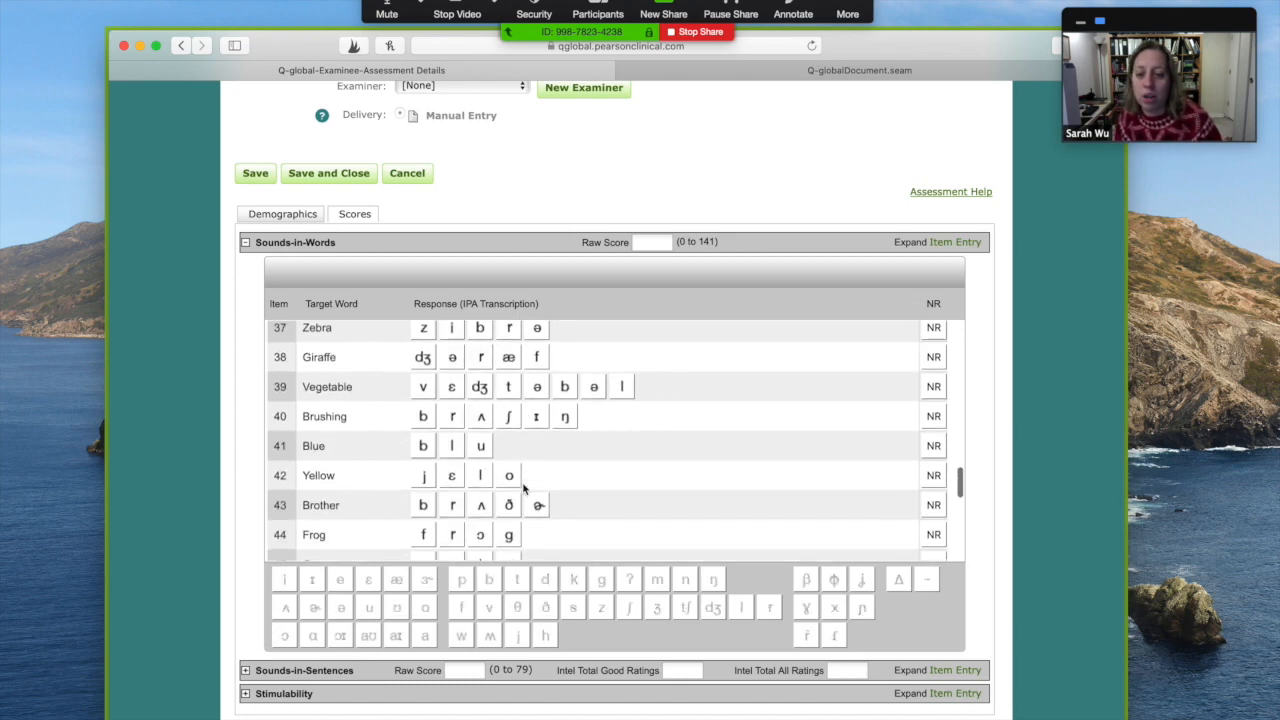
pyautogui.scroll(-3)
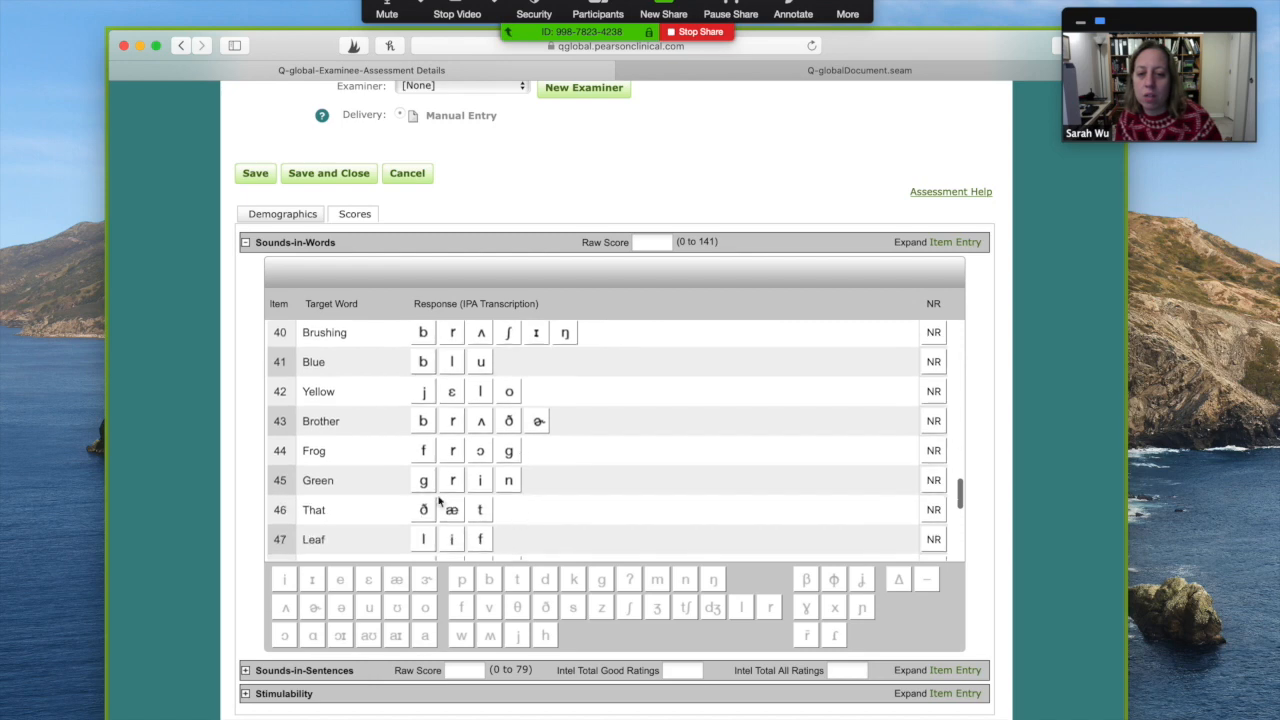
pyautogui.scroll(-3)
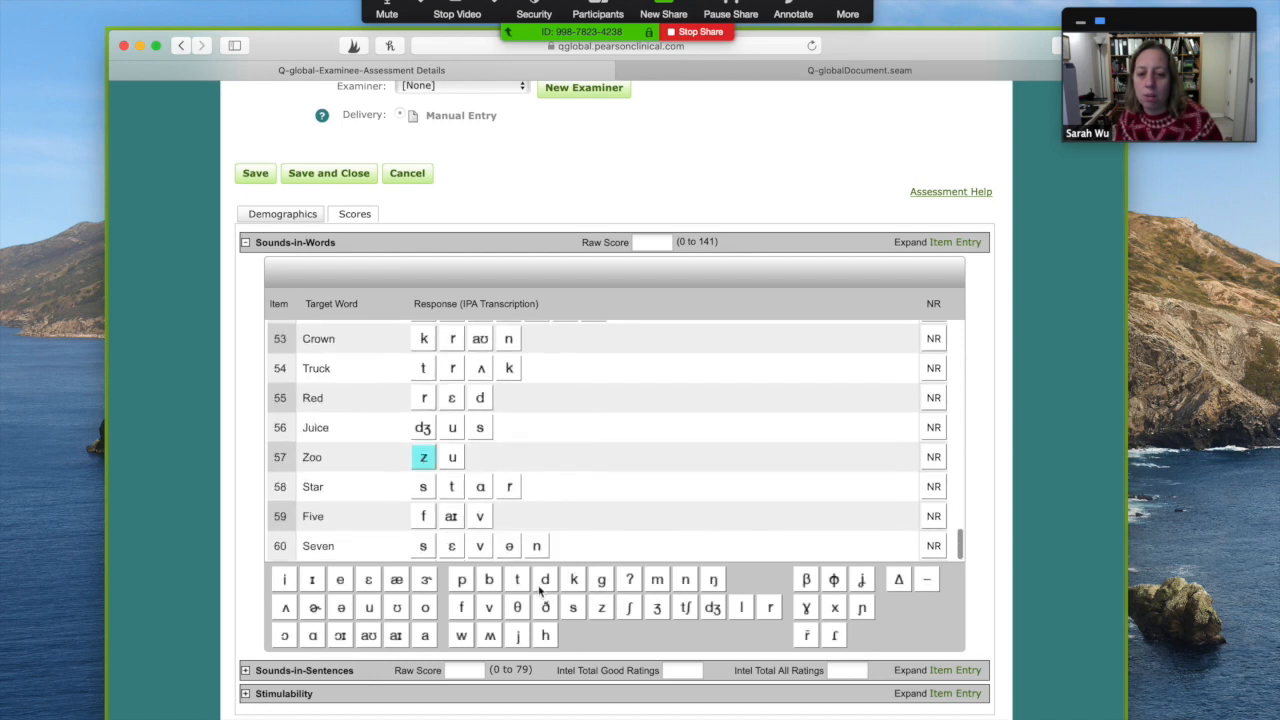
pyautogui.scroll(3)
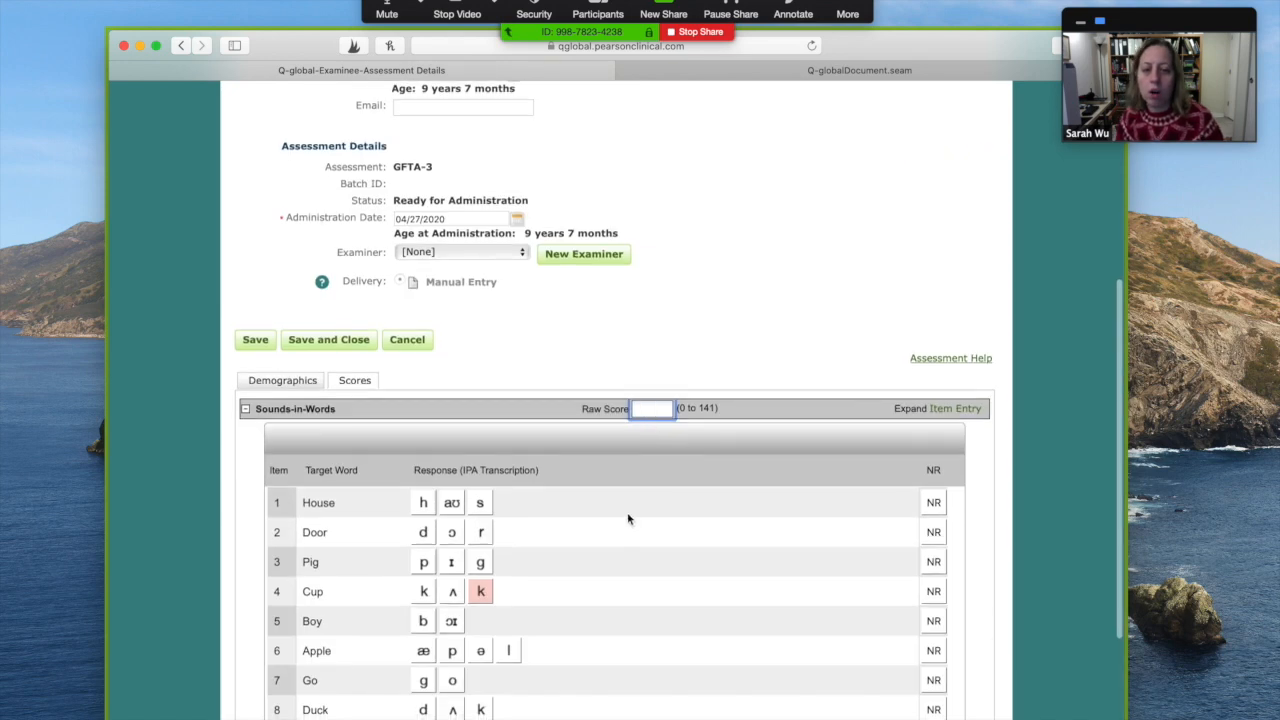
pyautogui.scroll(-3)
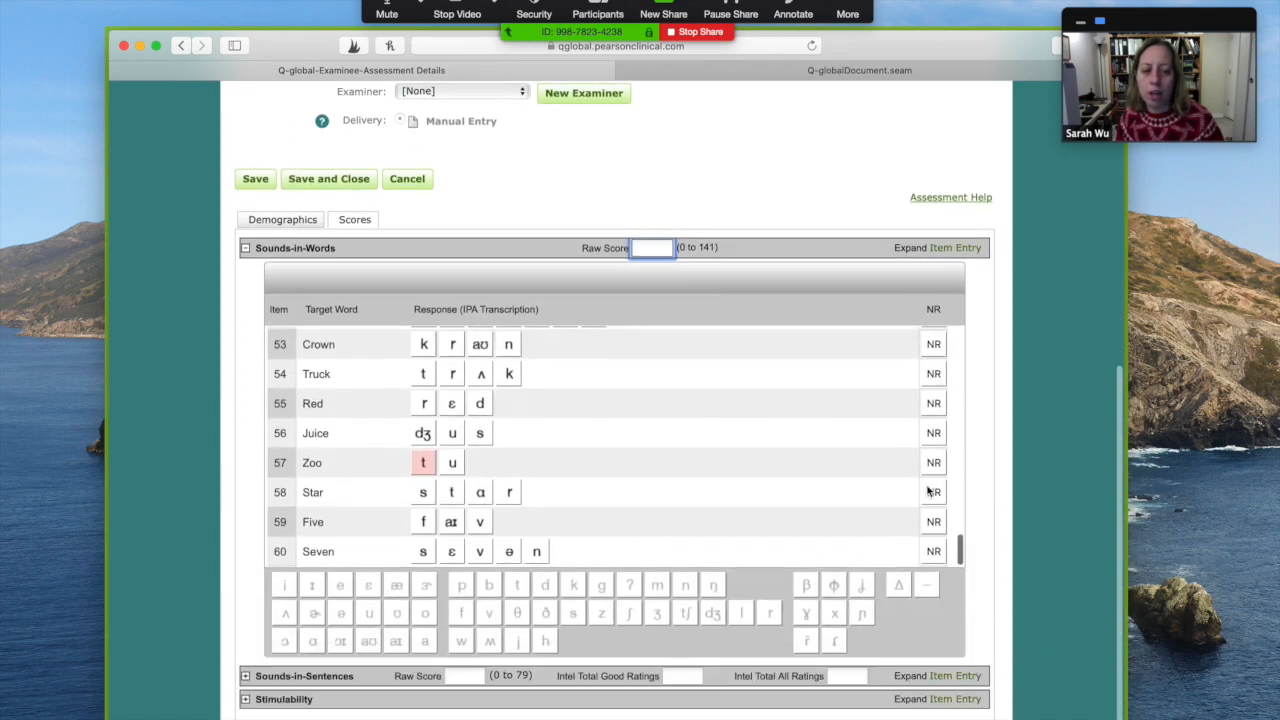
pyautogui.scroll(-3)
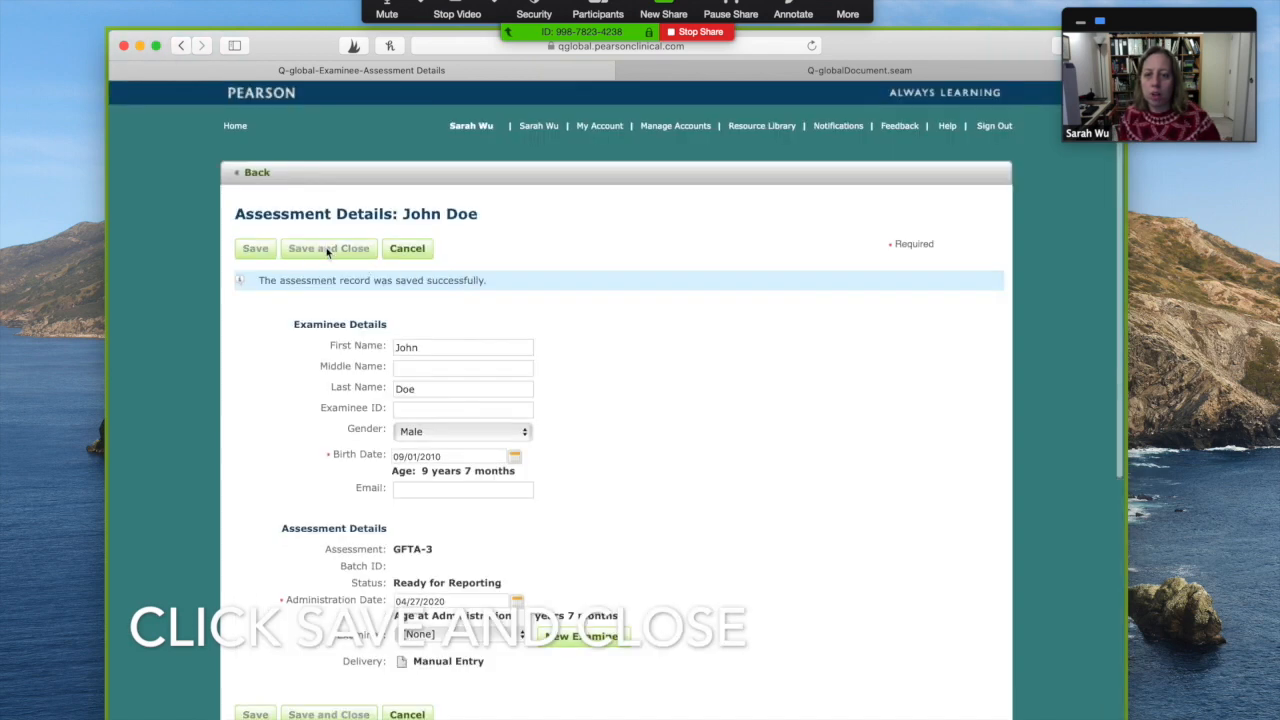
pyautogui.click(328, 248)
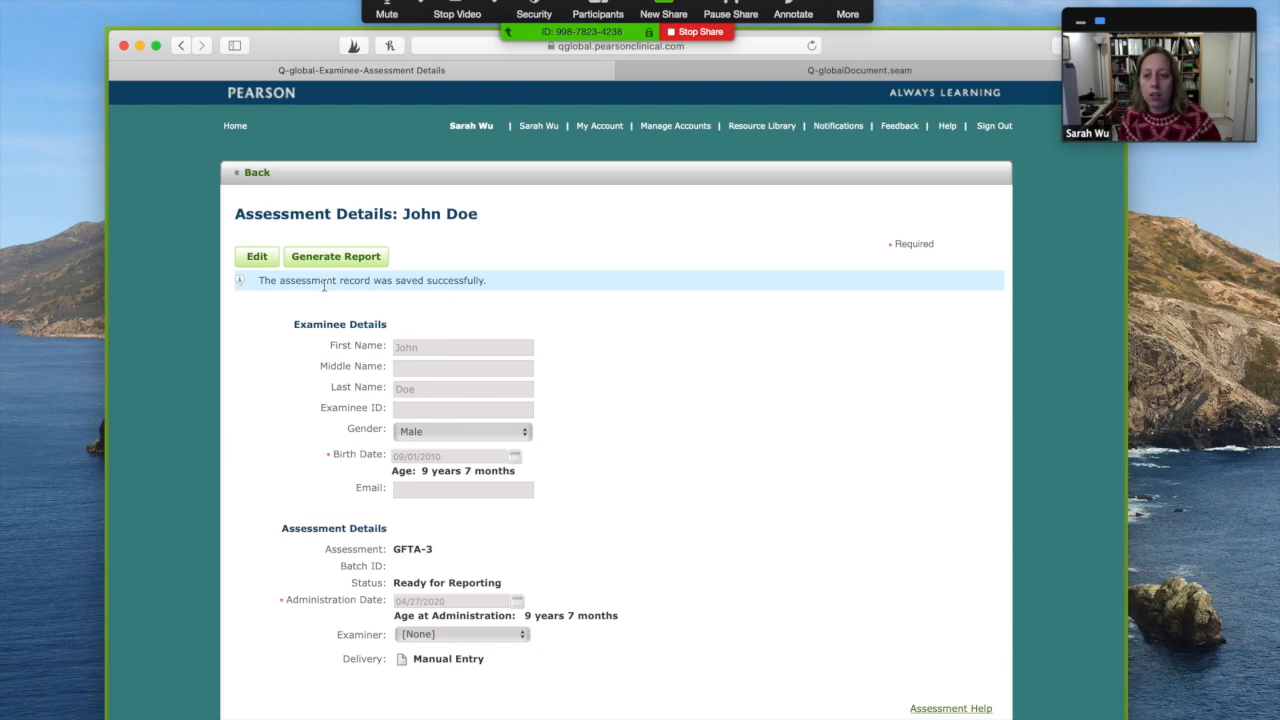
pyautogui.click(335, 256)
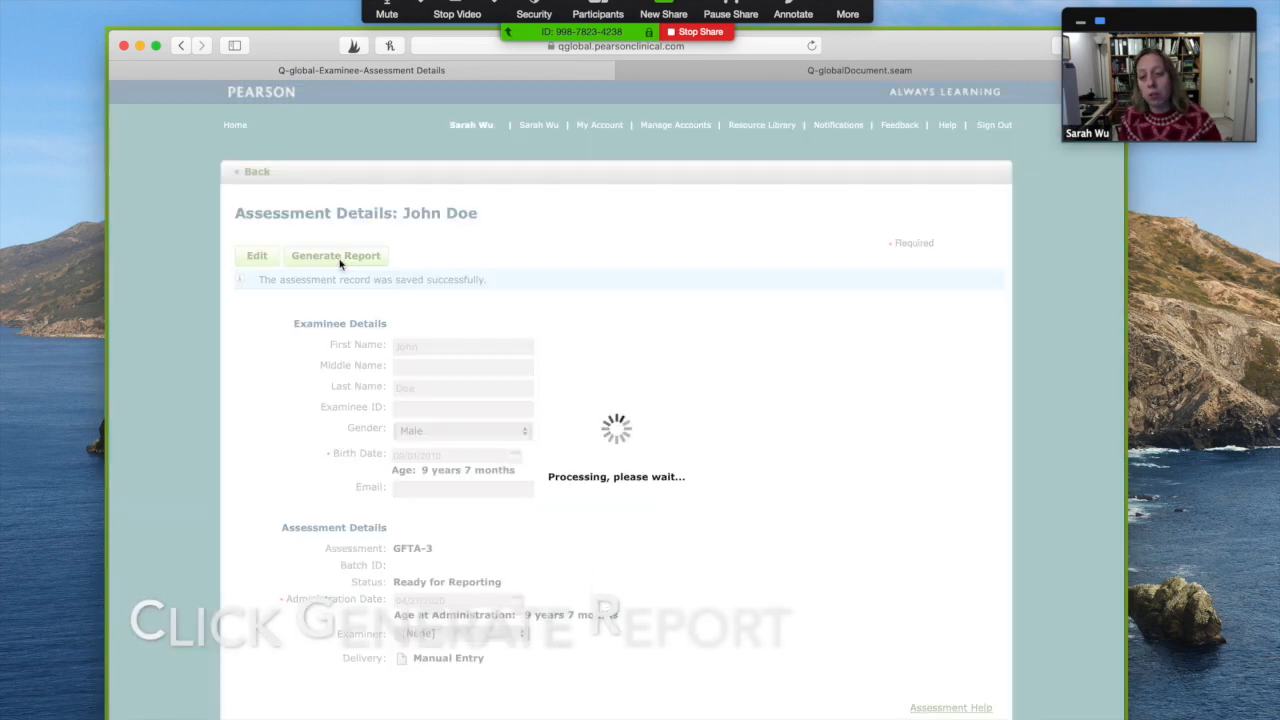
# Generate the GFTA-3 Score Report PDF, accept the usage charge, and view the downloaded file.
pyautogui.click(336, 255)
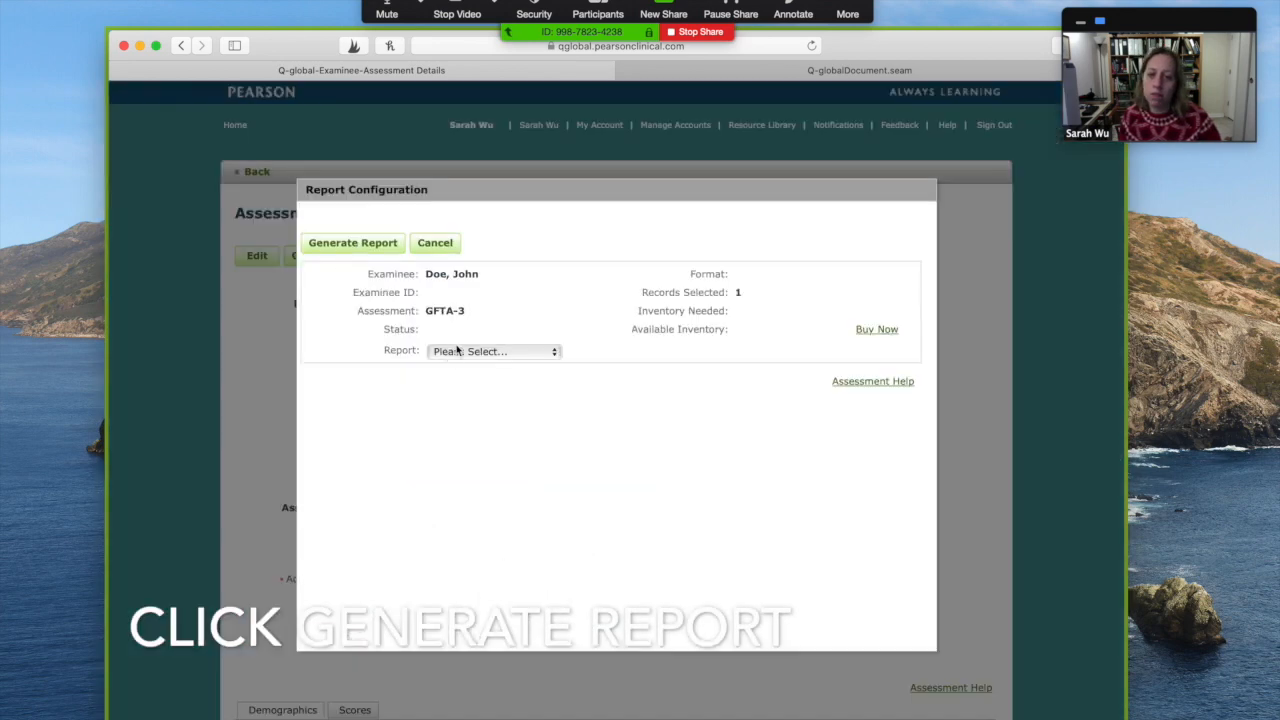
pyautogui.click(493, 351)
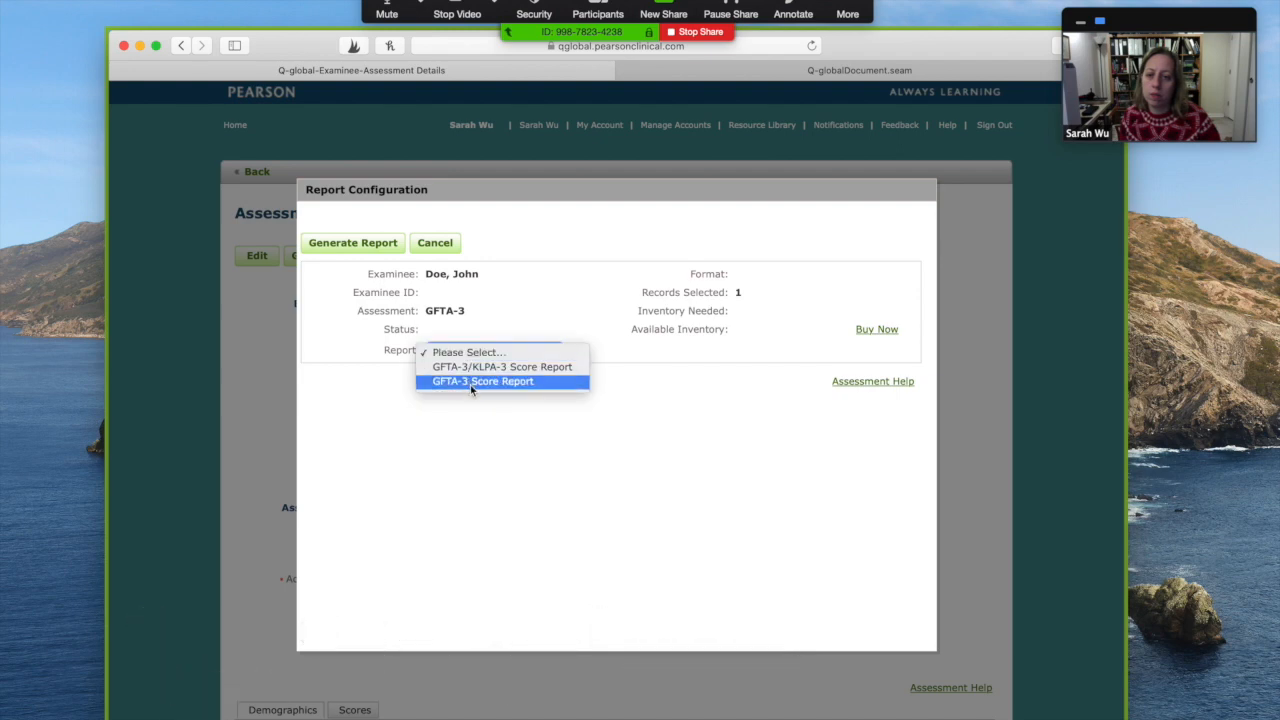
pyautogui.click(482, 381)
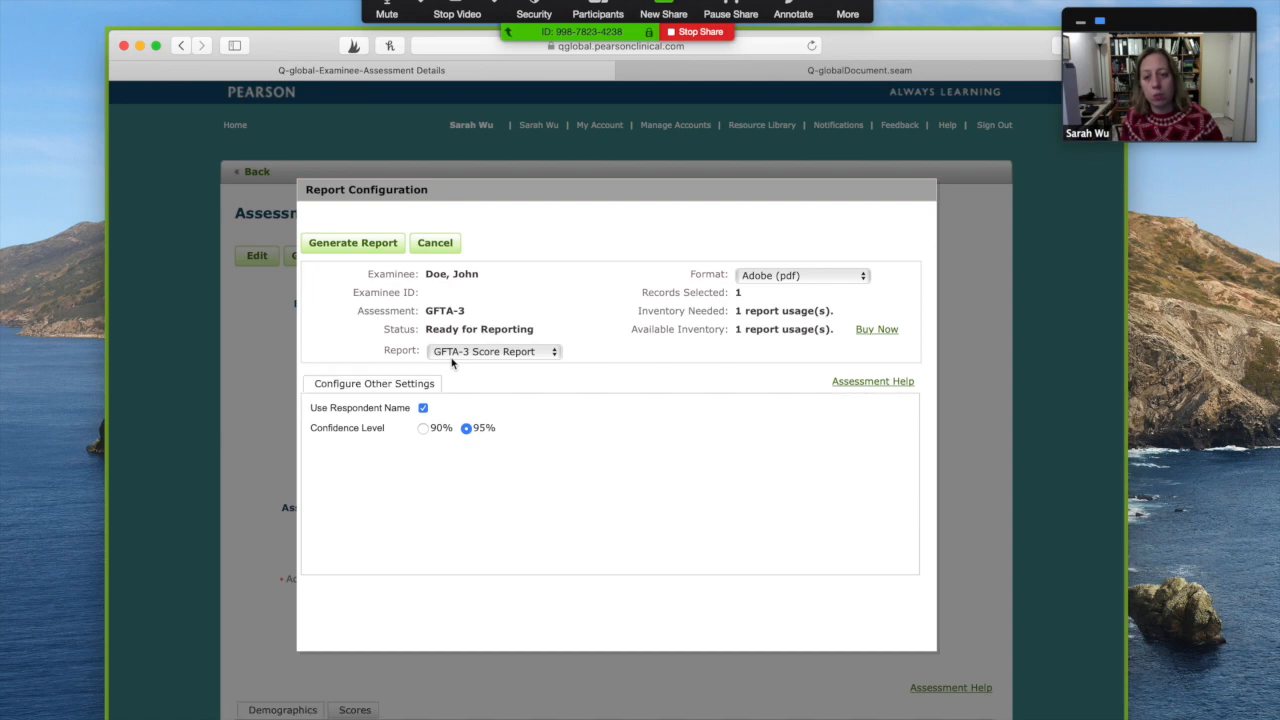
pyautogui.moveTo(378, 286)
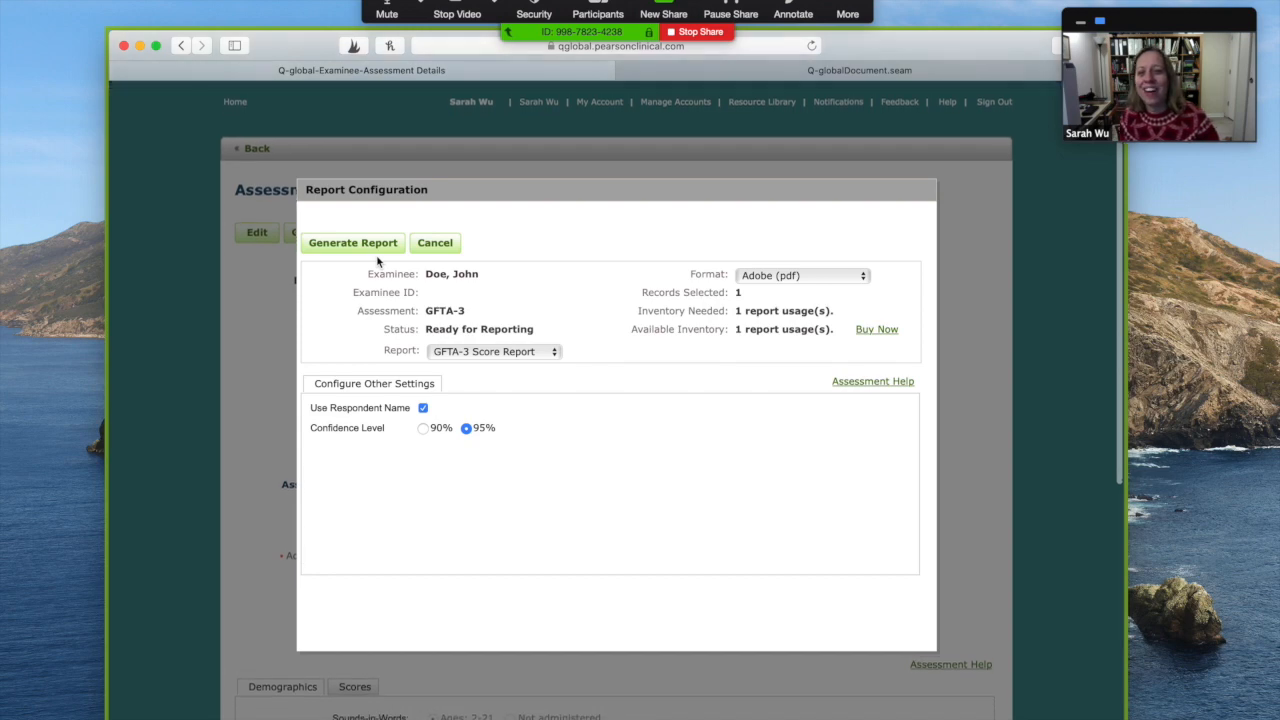
pyautogui.click(352, 242)
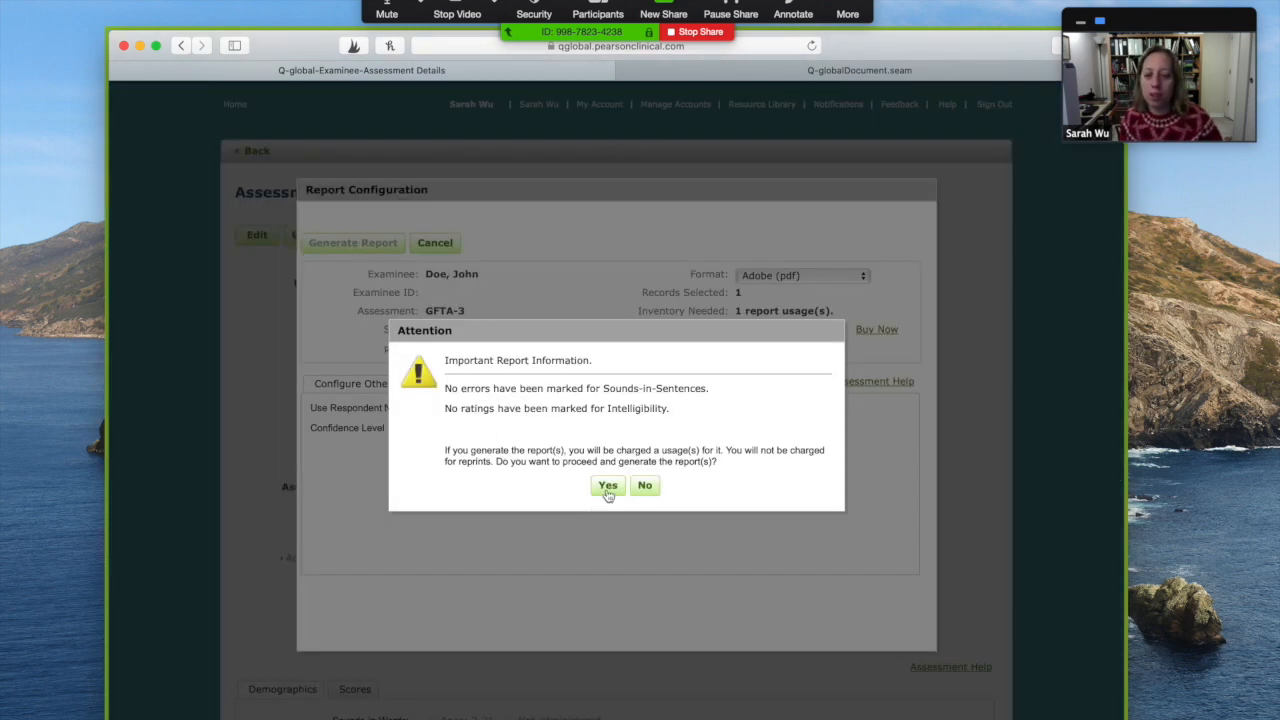
pyautogui.click(608, 485)
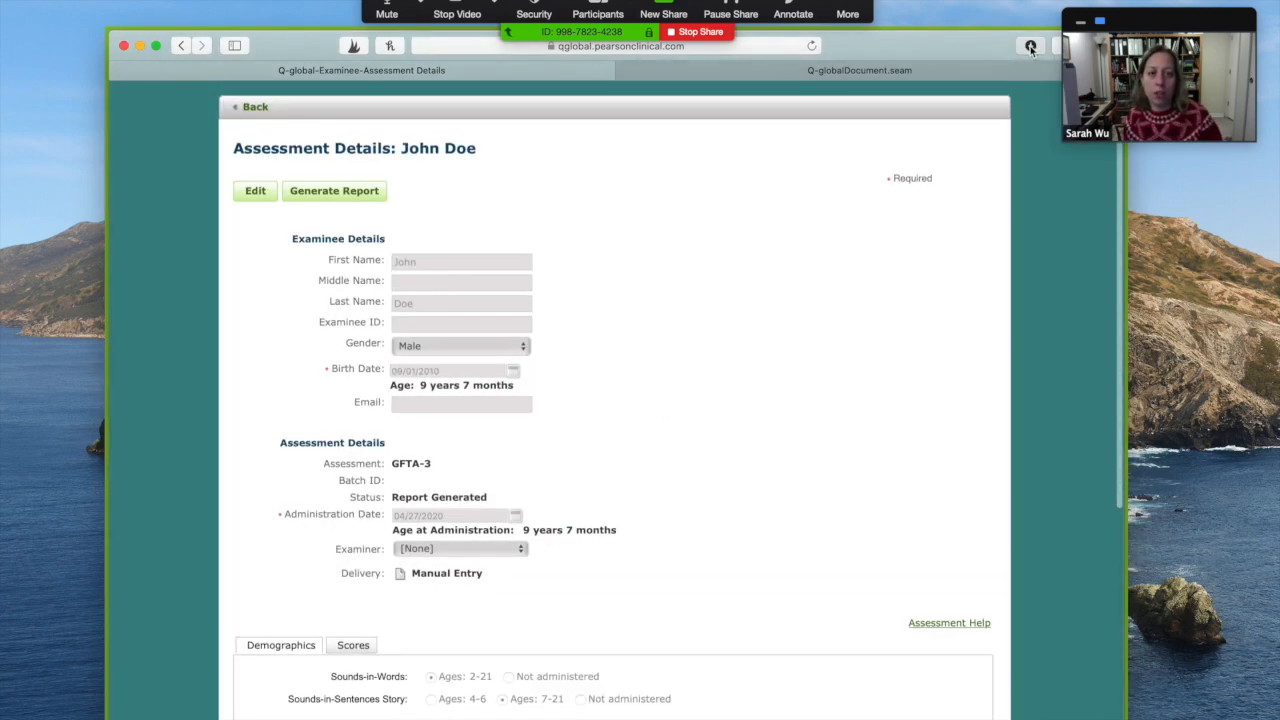
pyautogui.click(1030, 45)
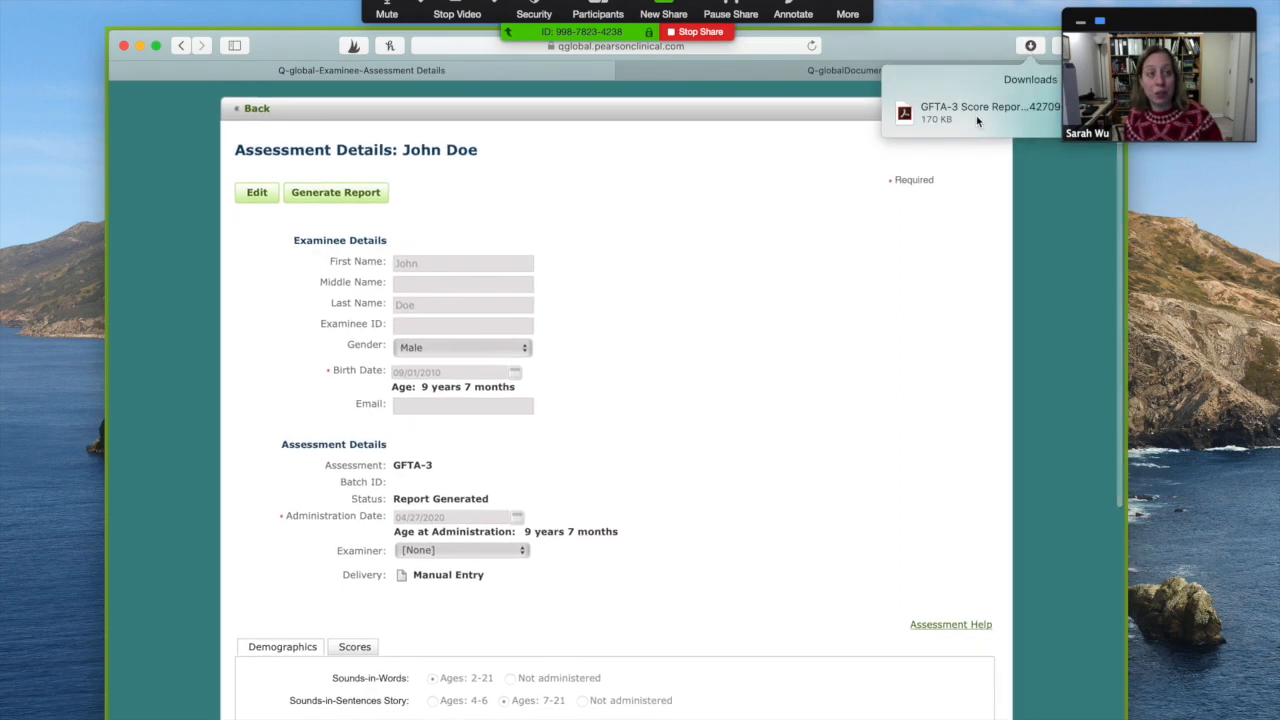
# Open the downloaded GFTA-3 report and highlight the Sounds-in-Words standard score of 69.
pyautogui.click(988, 112)
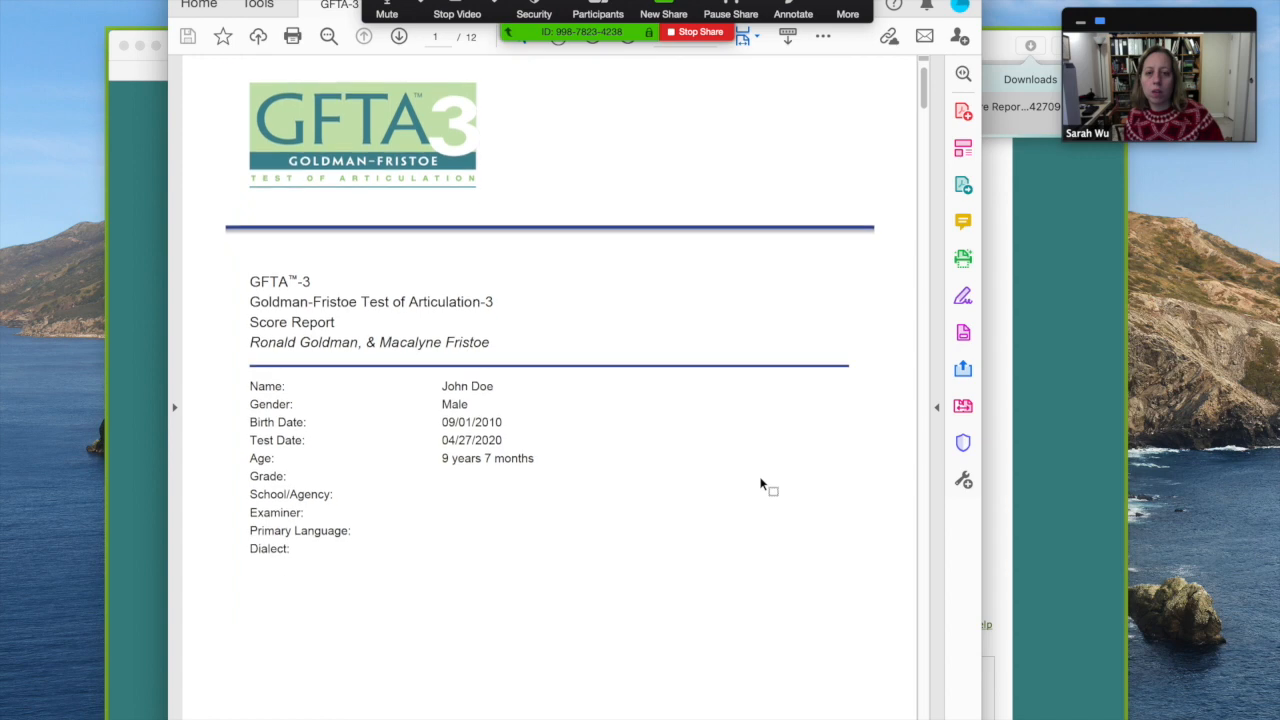
pyautogui.scroll(-3)
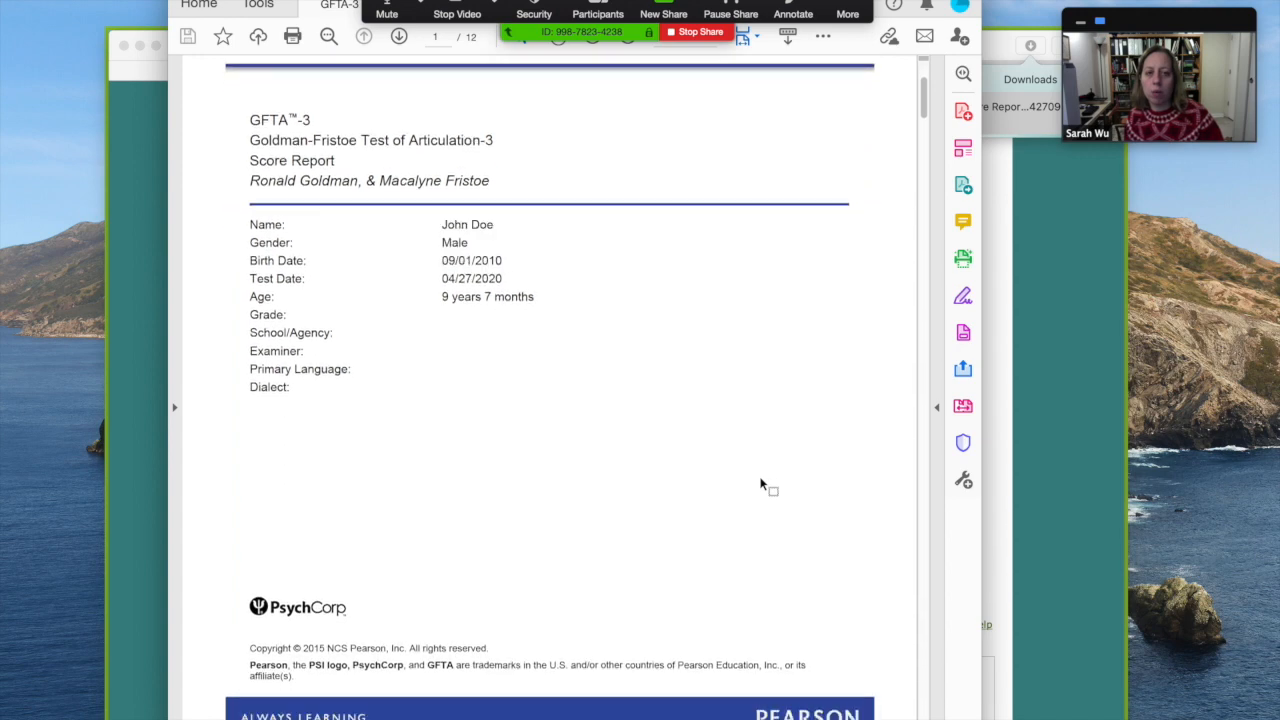
pyautogui.scroll(-3)
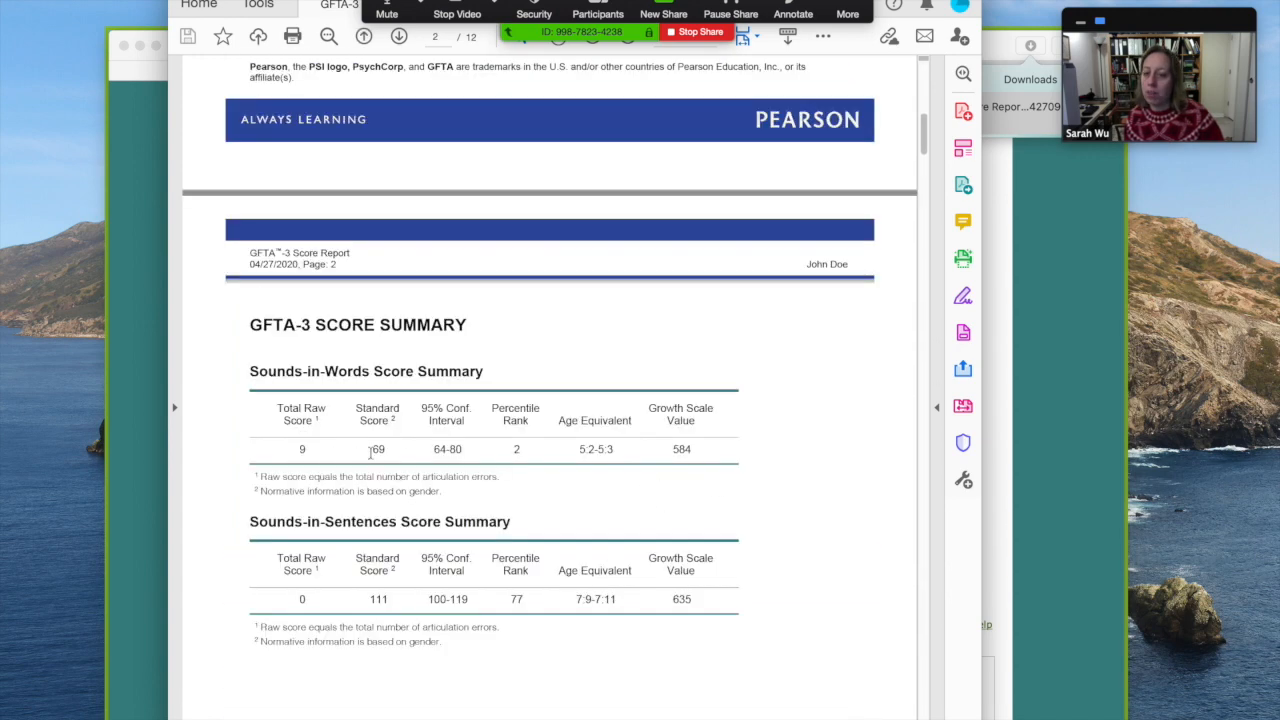
pyautogui.doubleClick(377, 449)
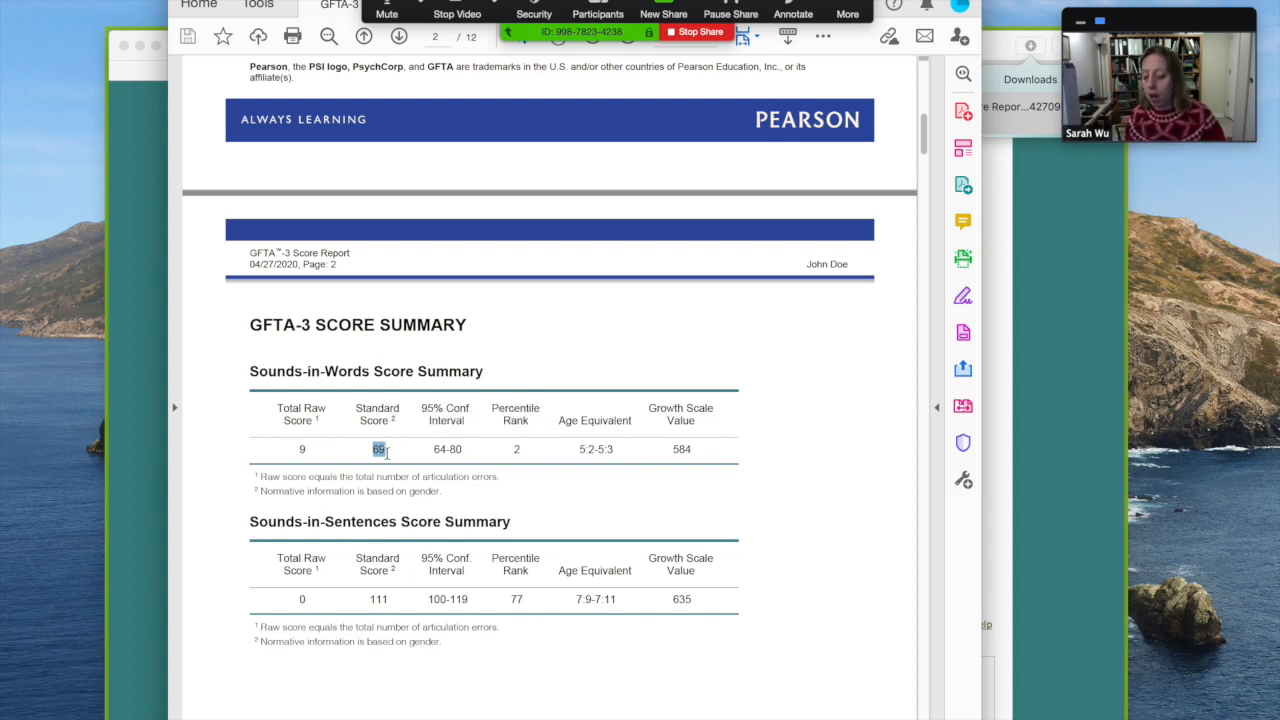
# Scroll through the remaining report pages to the end, then scroll back up.
pyautogui.scroll(-3)
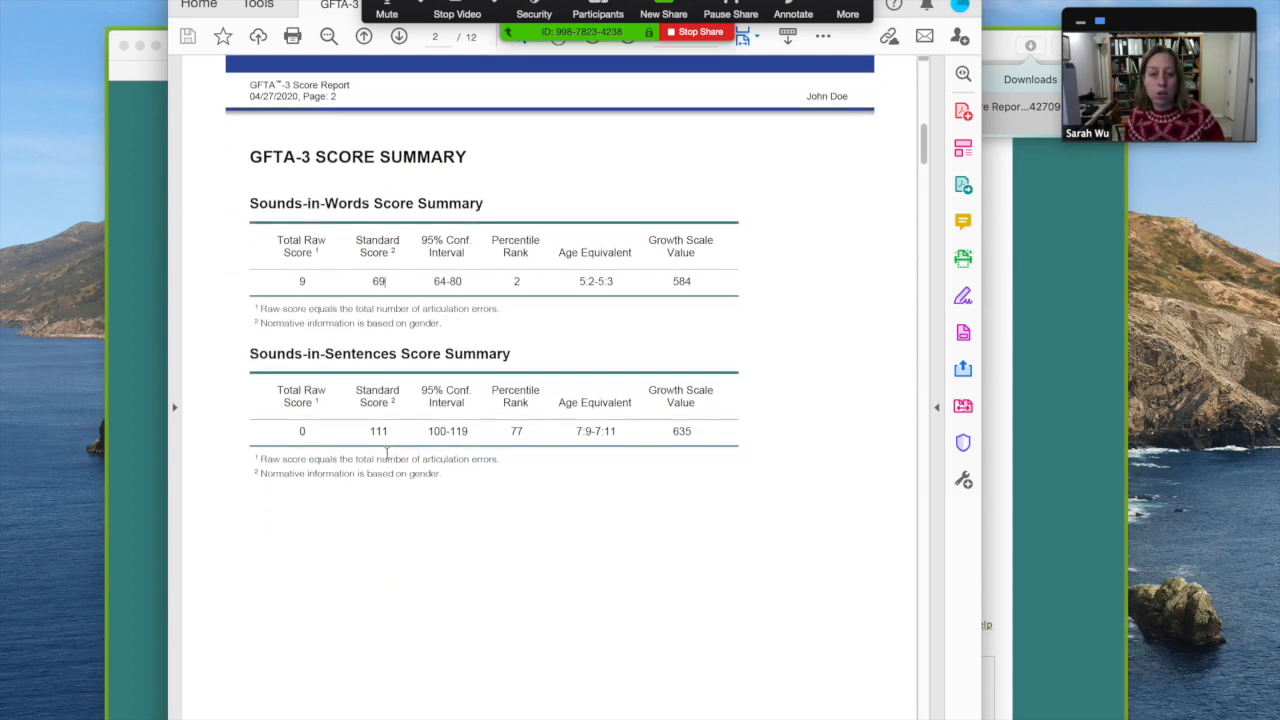
pyautogui.scroll(-3)
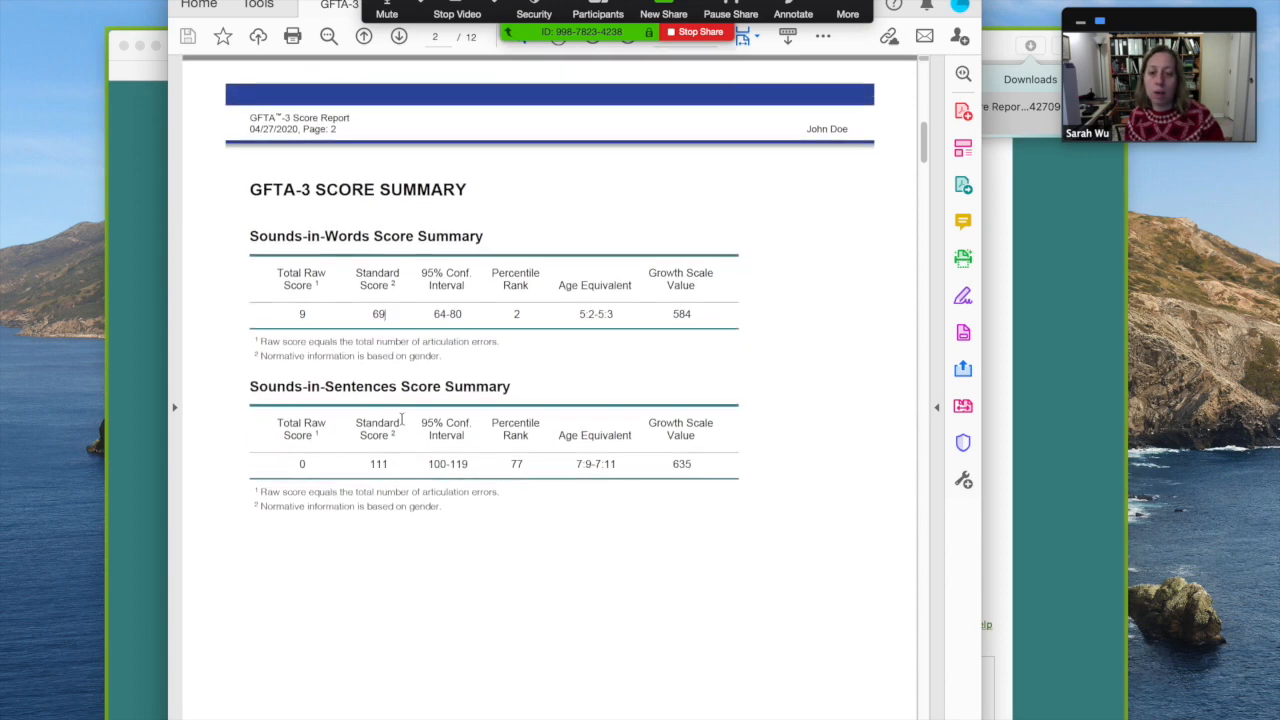
pyautogui.scroll(-3)
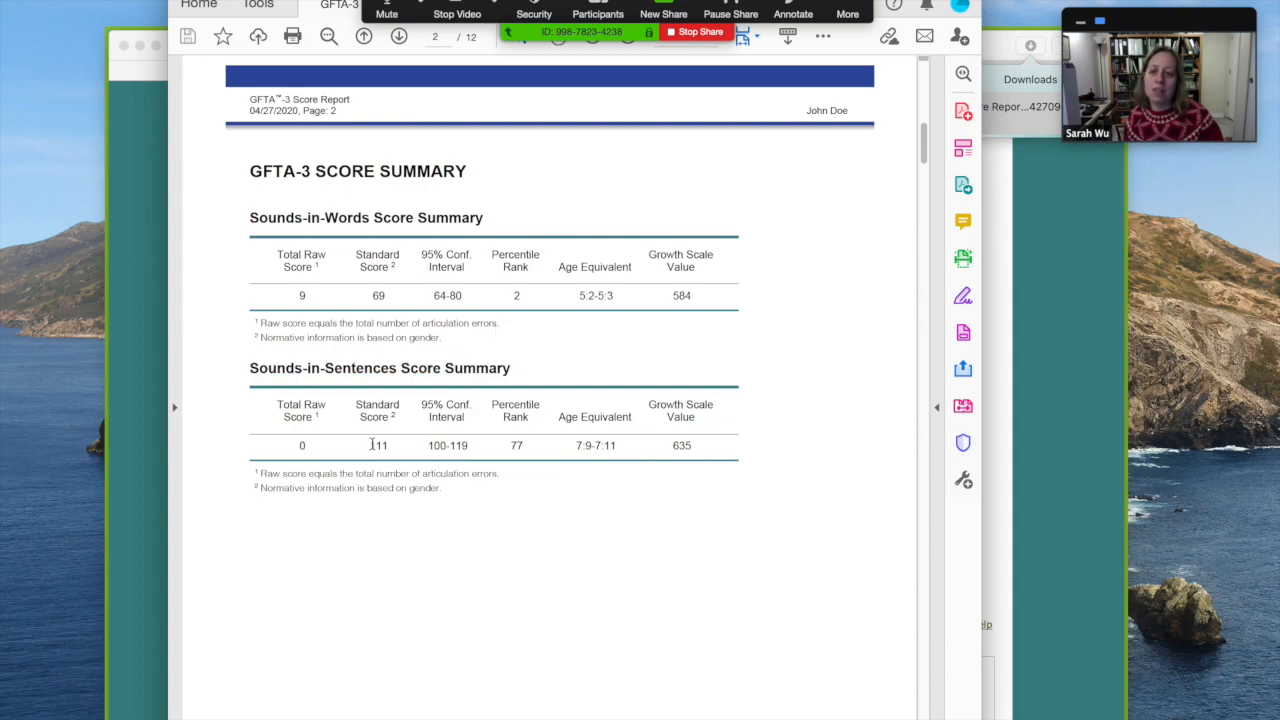
pyautogui.scroll(-3)
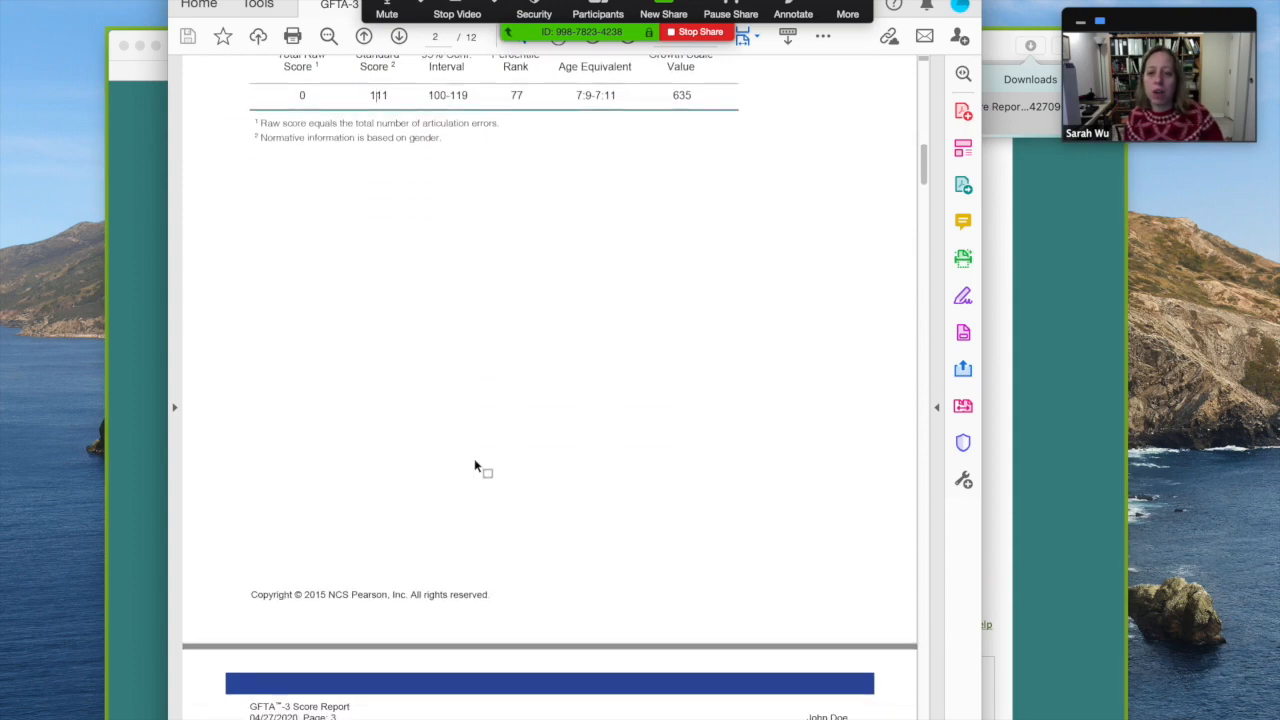
pyautogui.click(398, 36)
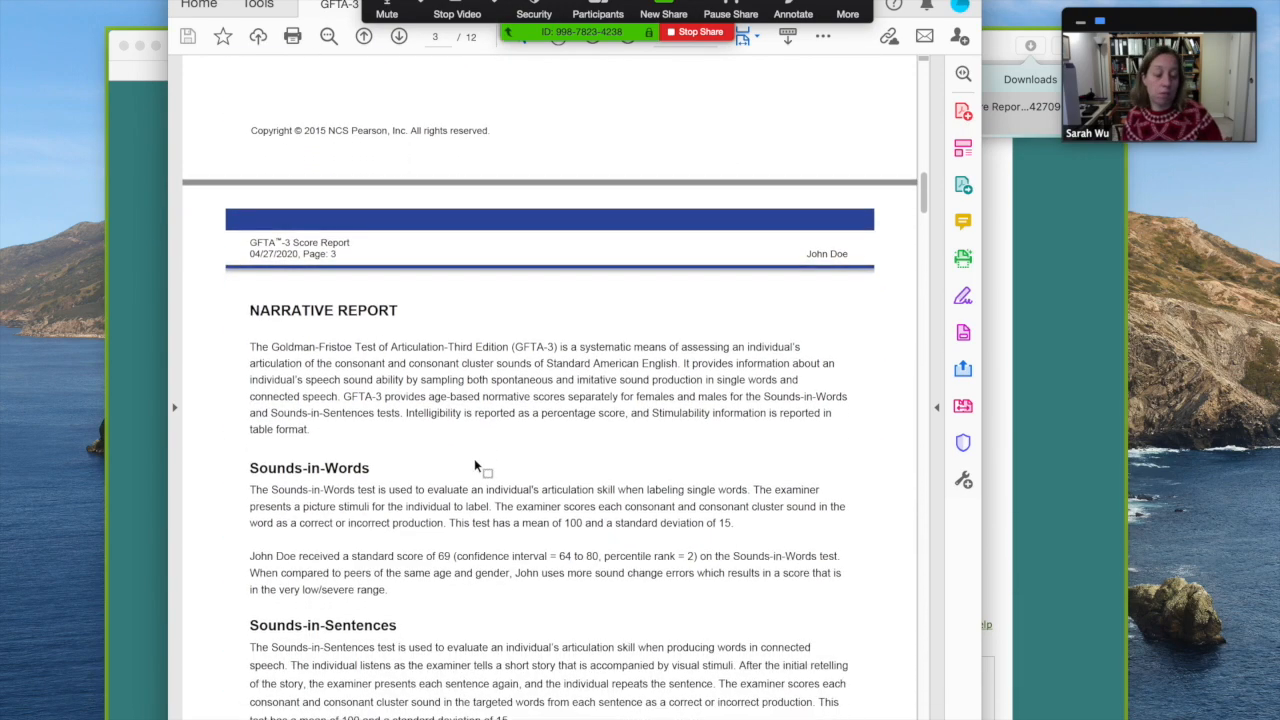
pyautogui.scroll(-3)
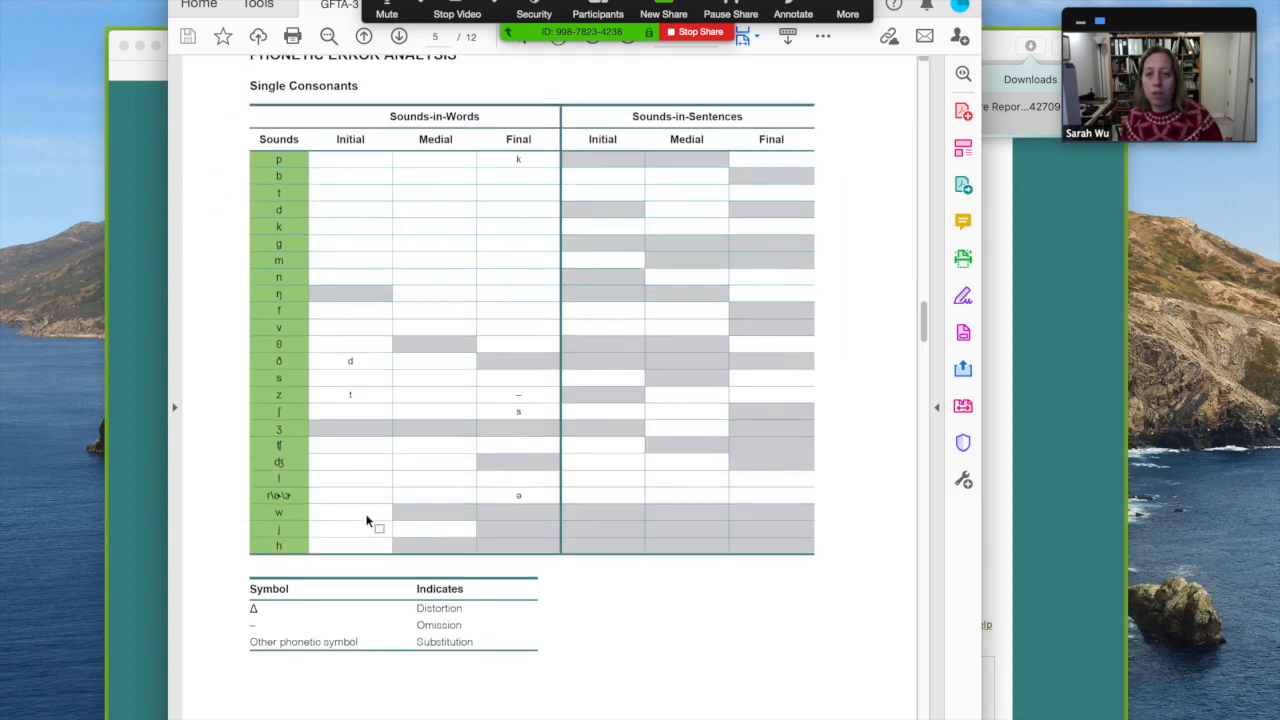
pyautogui.click(398, 36)
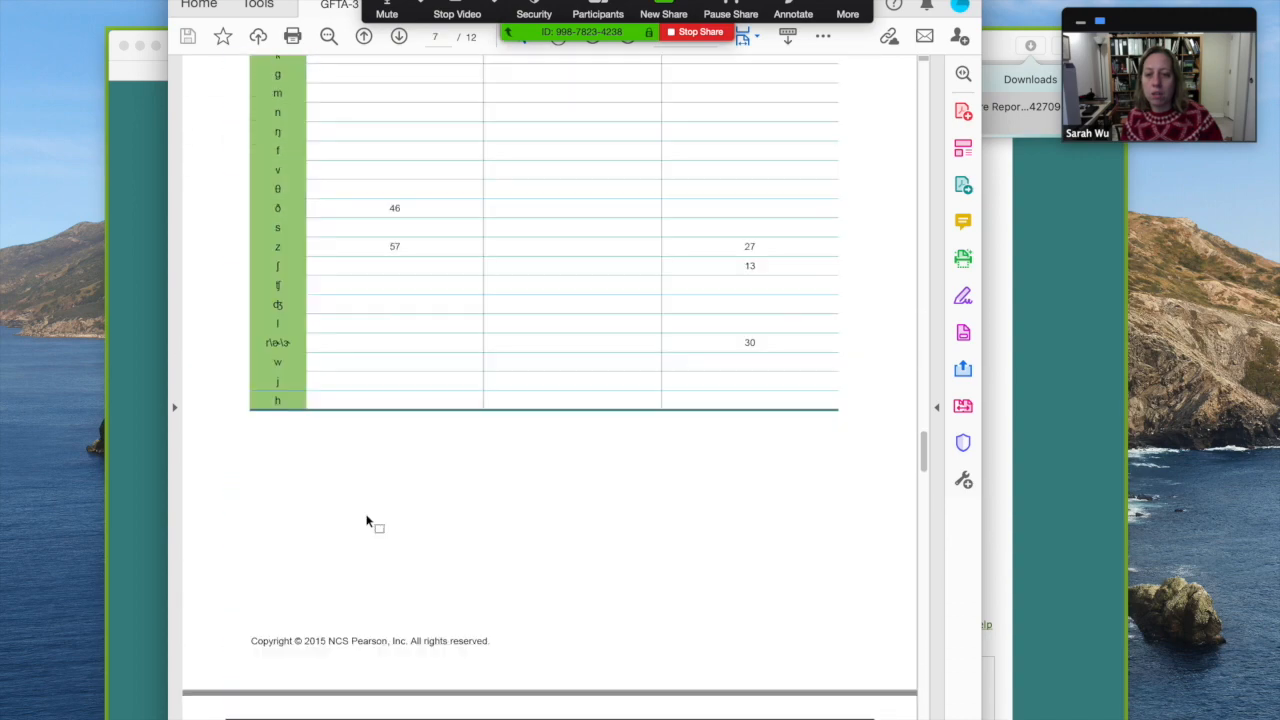
pyautogui.scroll(-3)
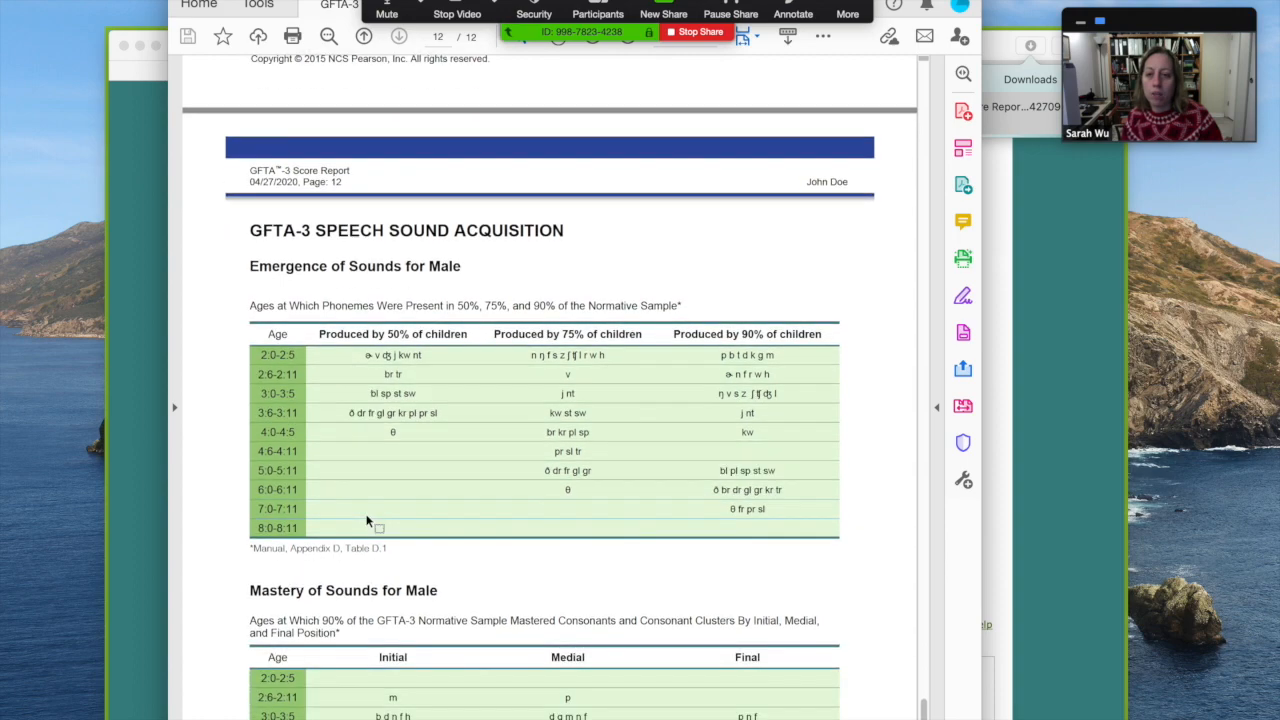
pyautogui.scroll(-3)
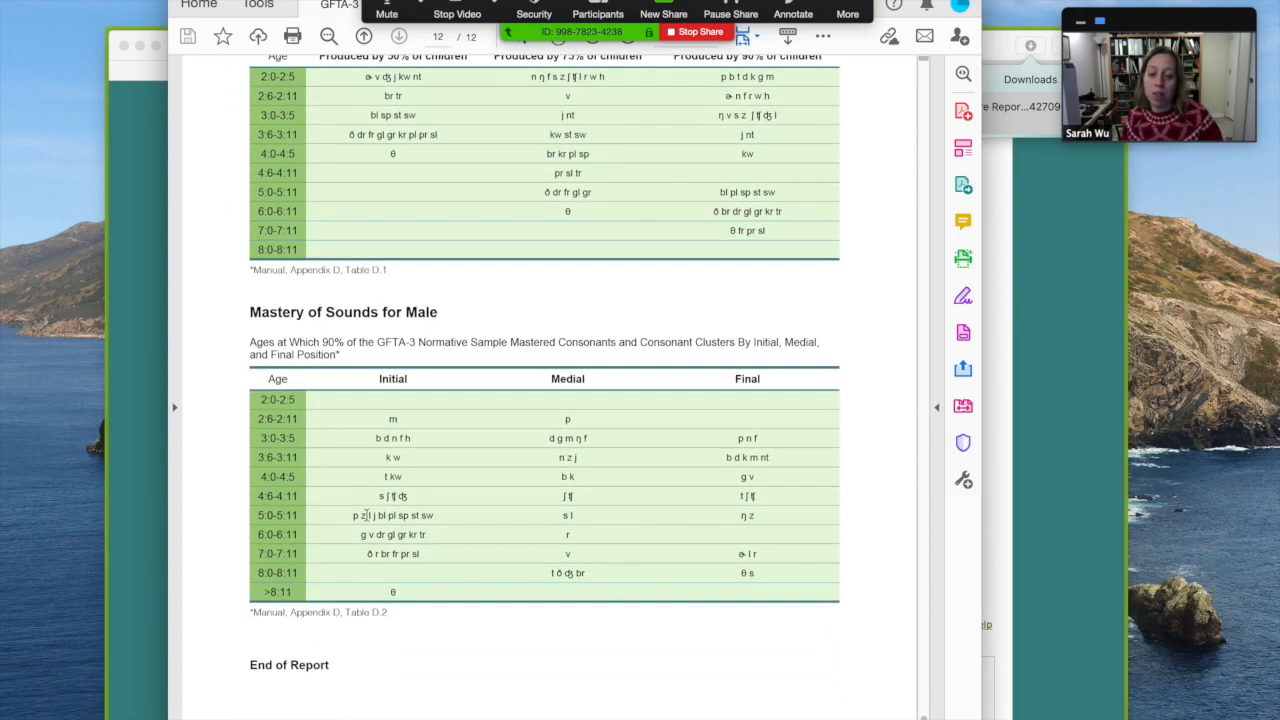
pyautogui.scroll(-3)
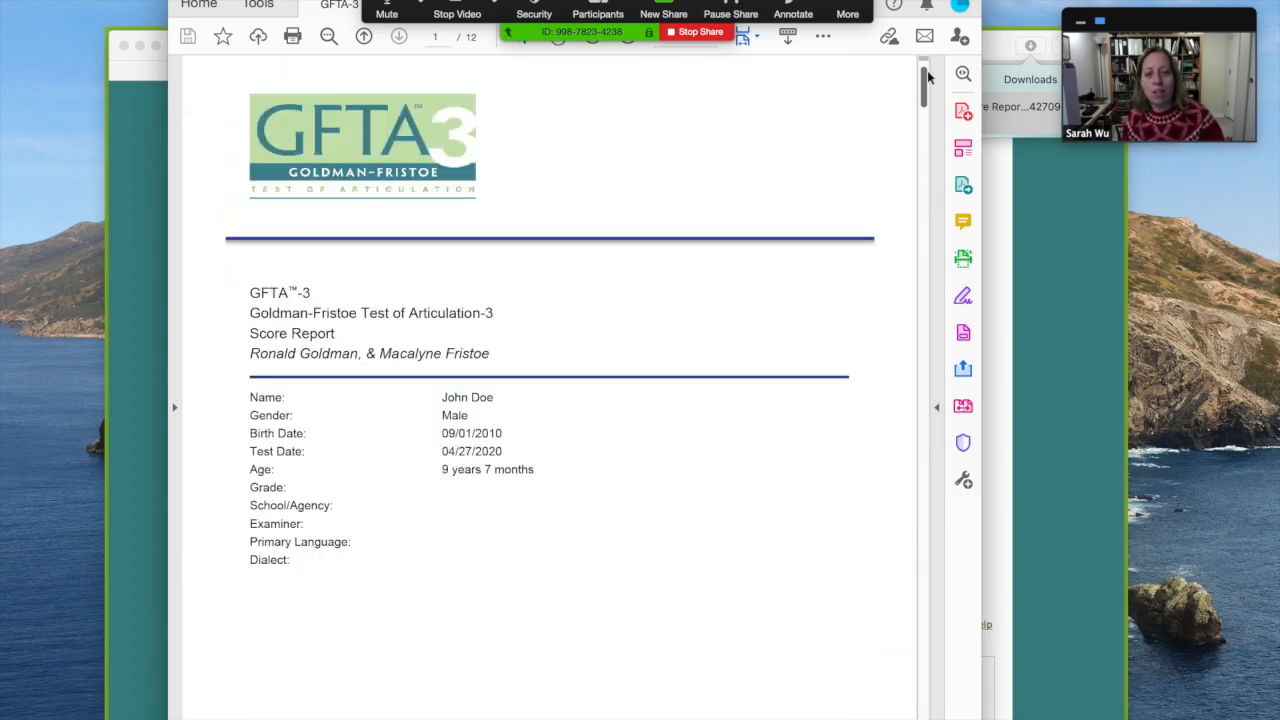
pyautogui.scroll(3)
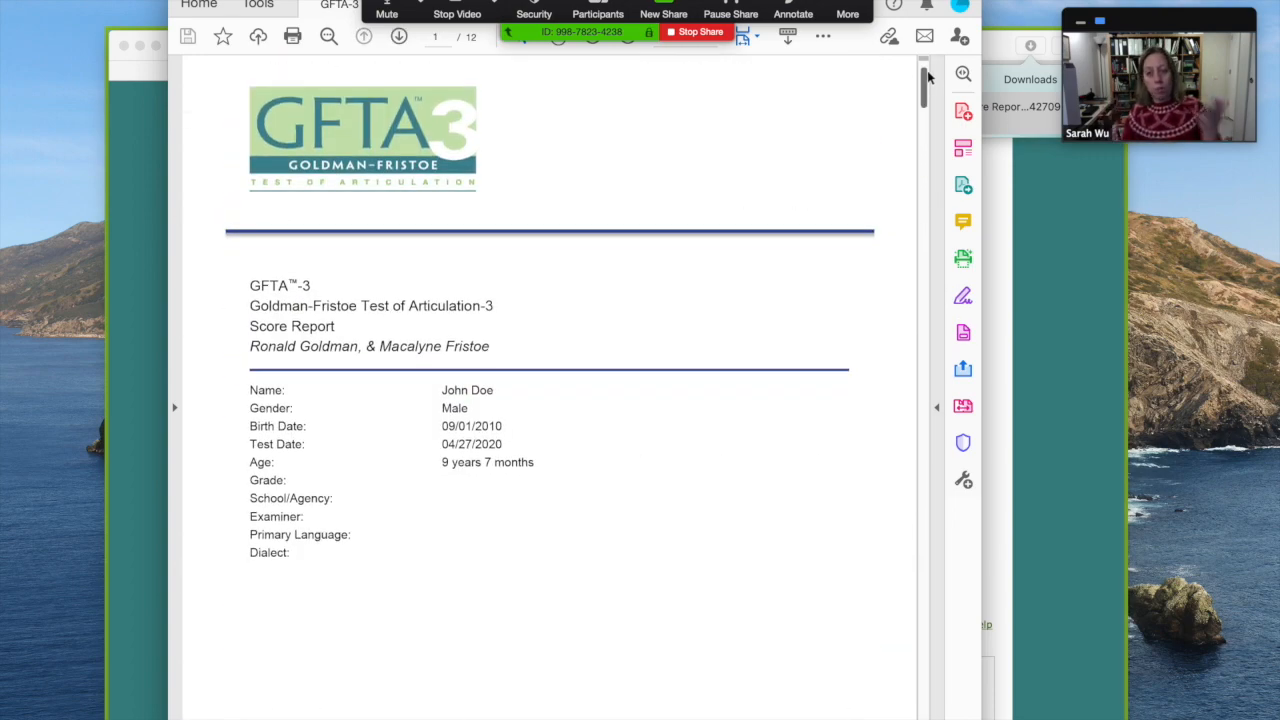